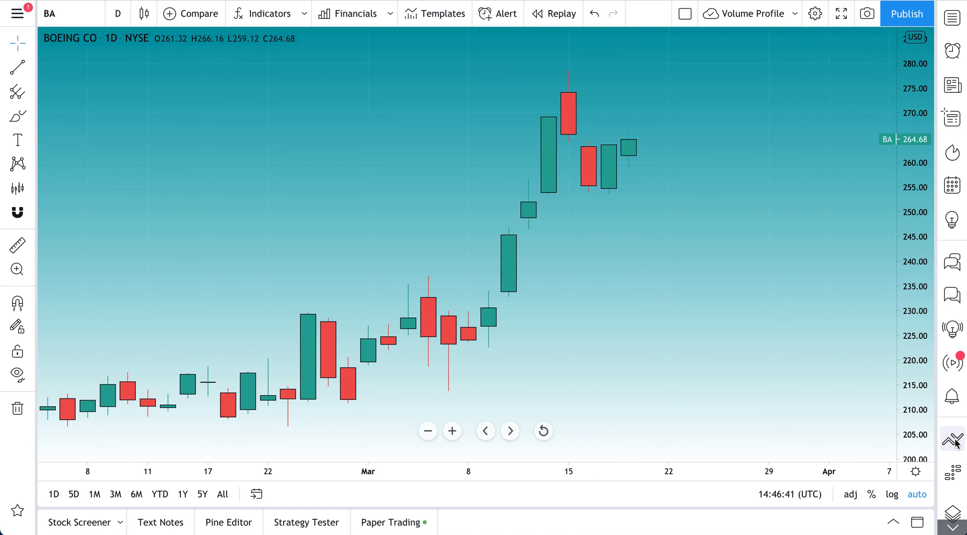
Open the Boeing order panel as a 25-share sell stop order at 264.29.
left_click(951, 439)
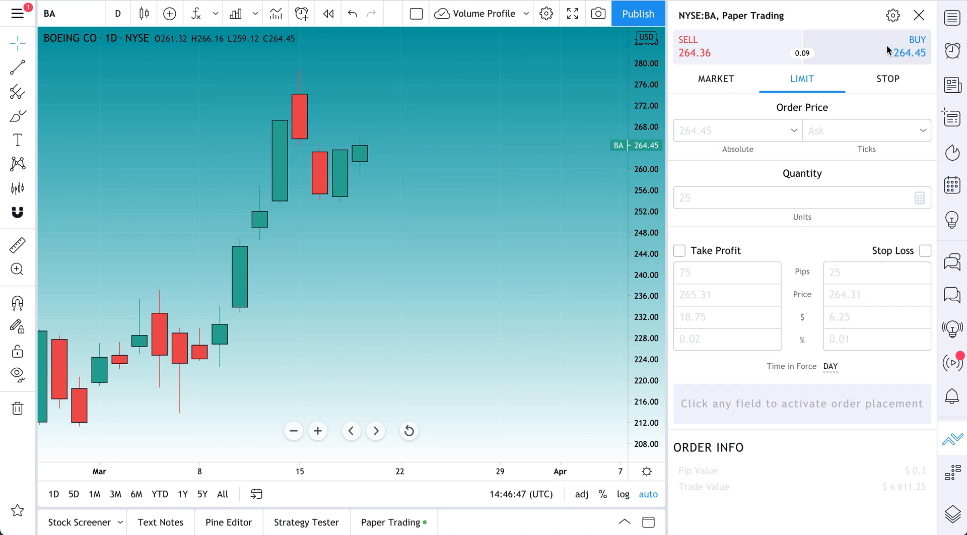
left_click(736, 47)
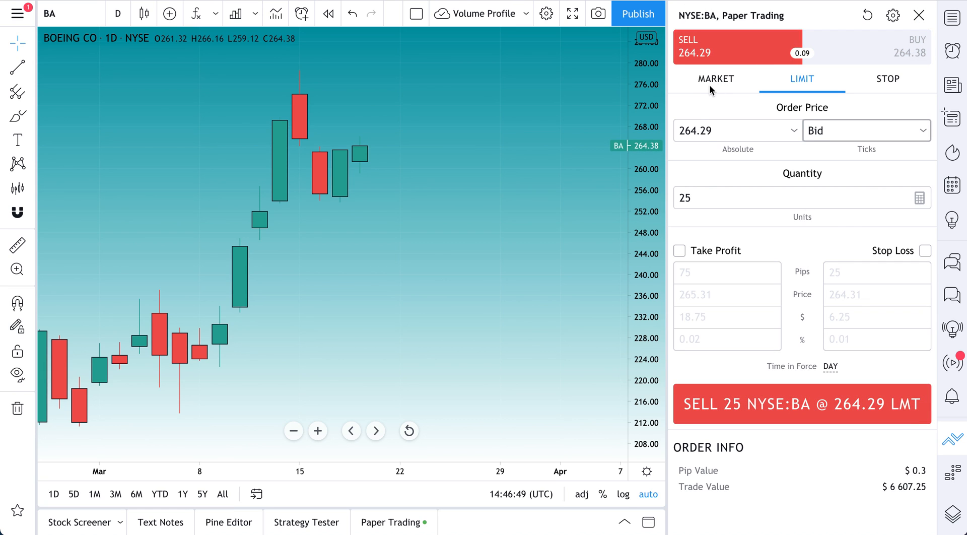
left_click(887, 78)
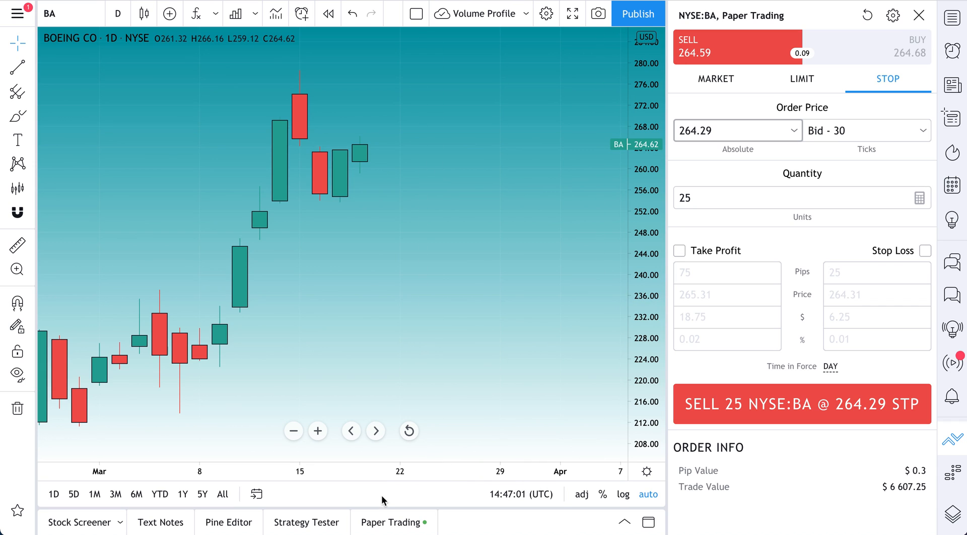
mouse_move(389, 522)
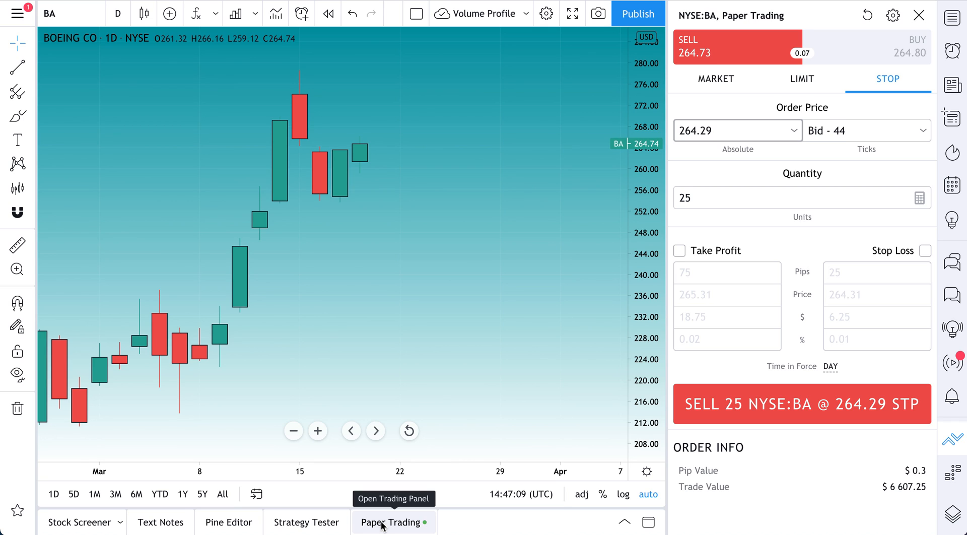
Expand the Paper Trading panel to review the 5-unit AUD/USD buy position.
left_click(392, 521)
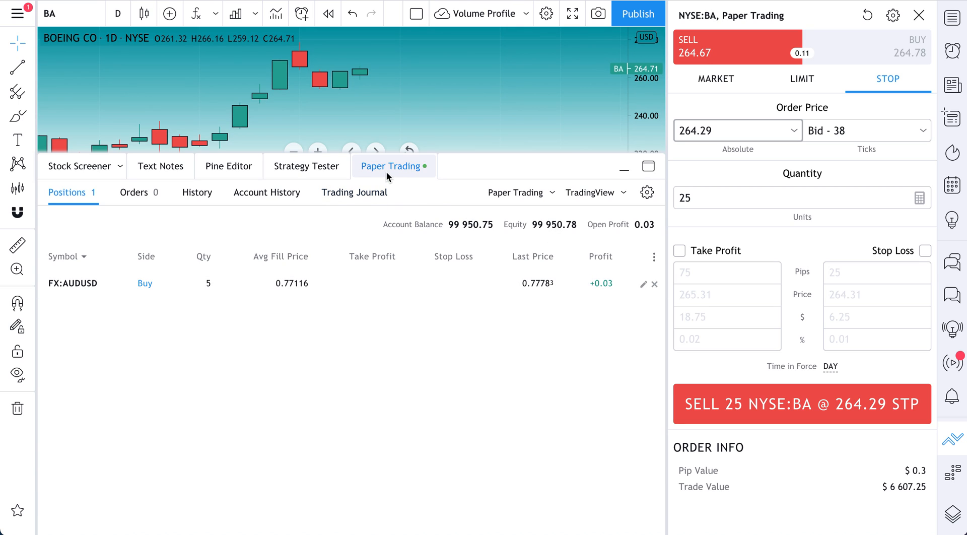
mouse_move(391, 166)
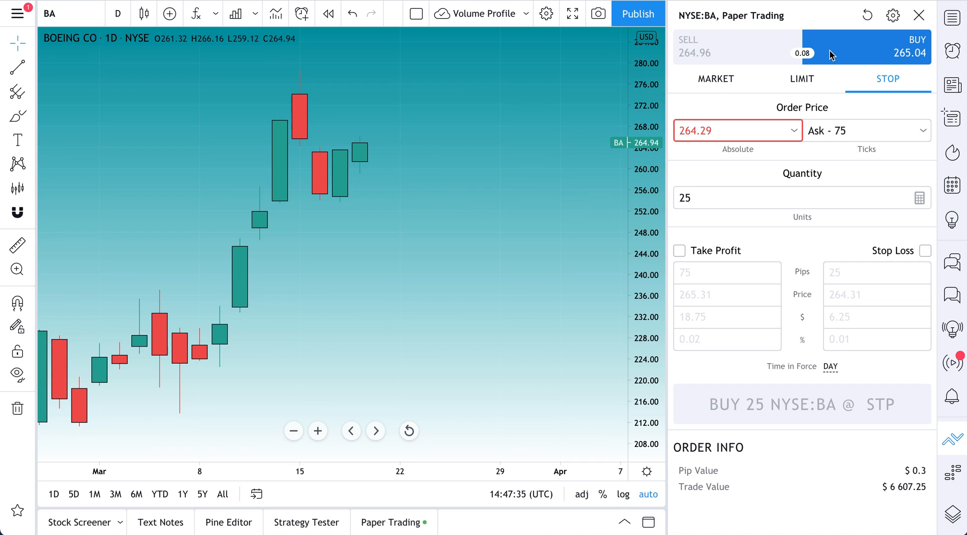
left_click(734, 48)
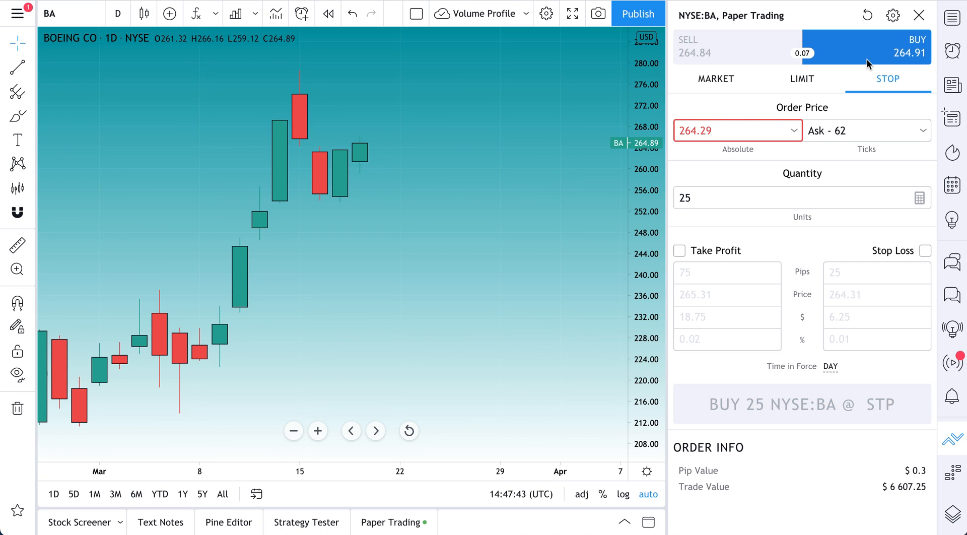
left_click(731, 46)
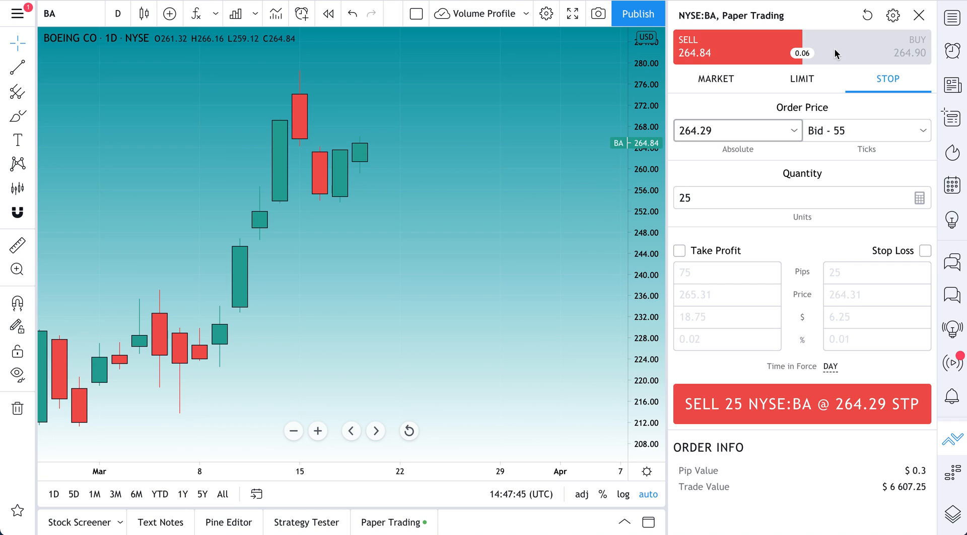
left_click(887, 47)
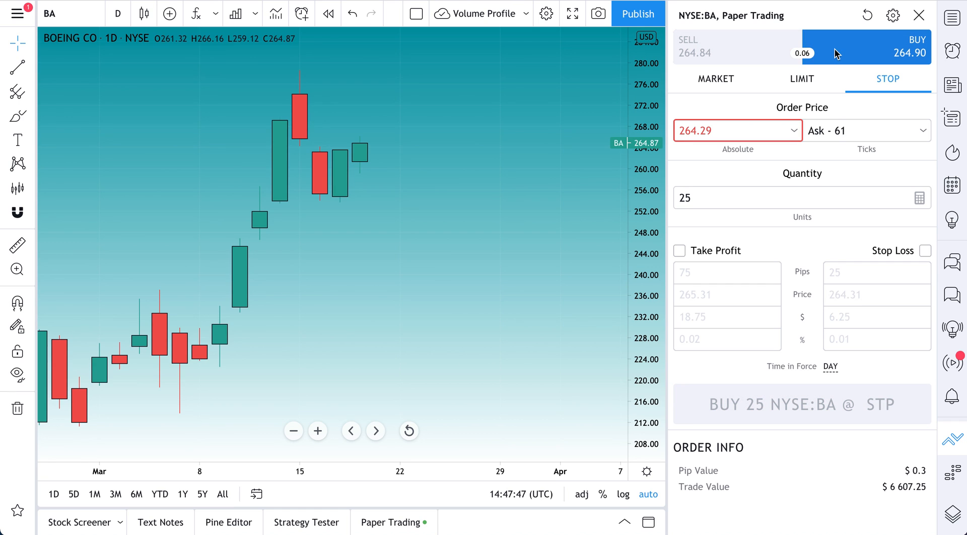
mouse_move(375, 154)
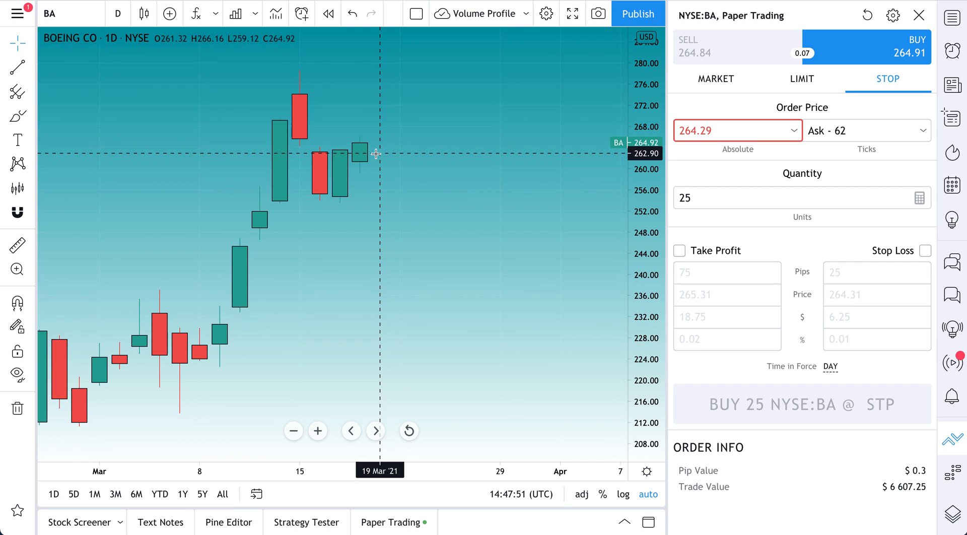
mouse_move(383, 140)
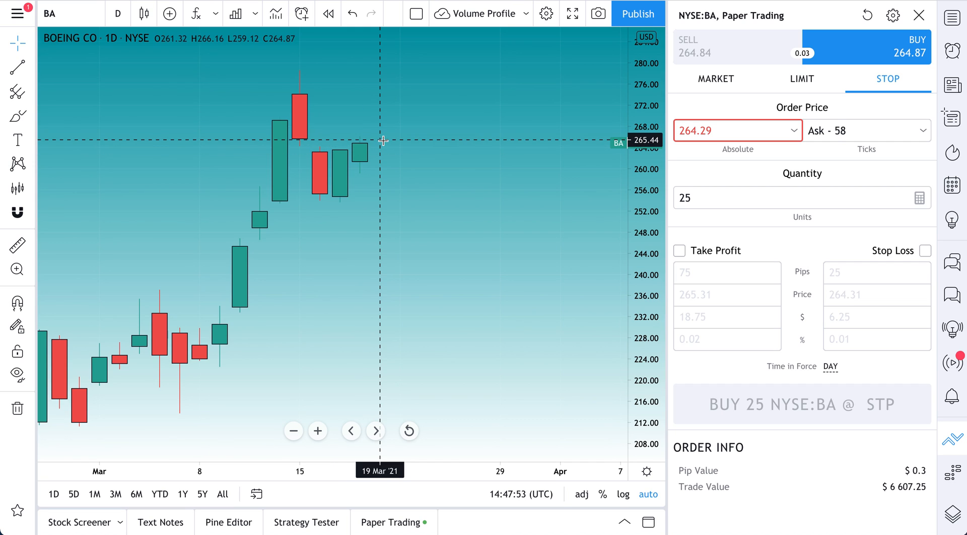
mouse_move(857, 60)
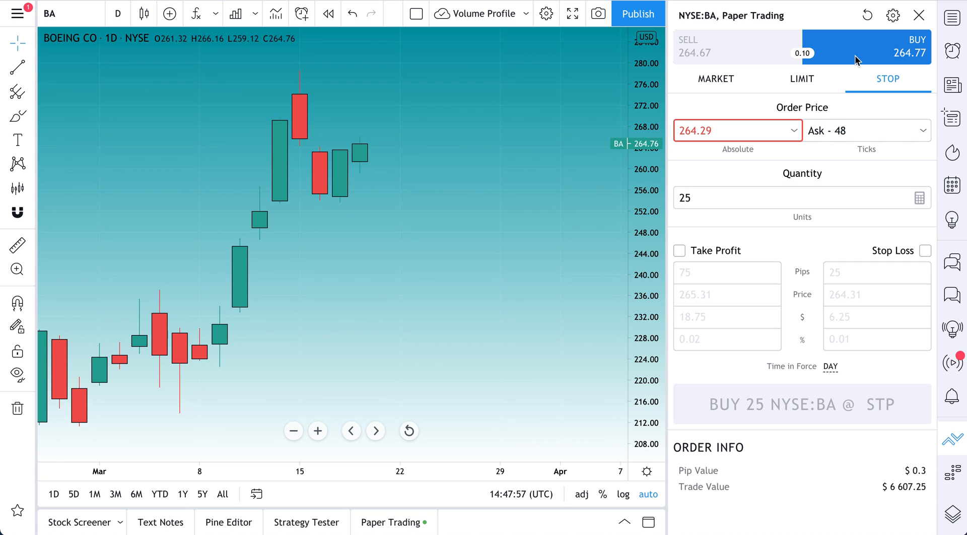
left_click(736, 47)
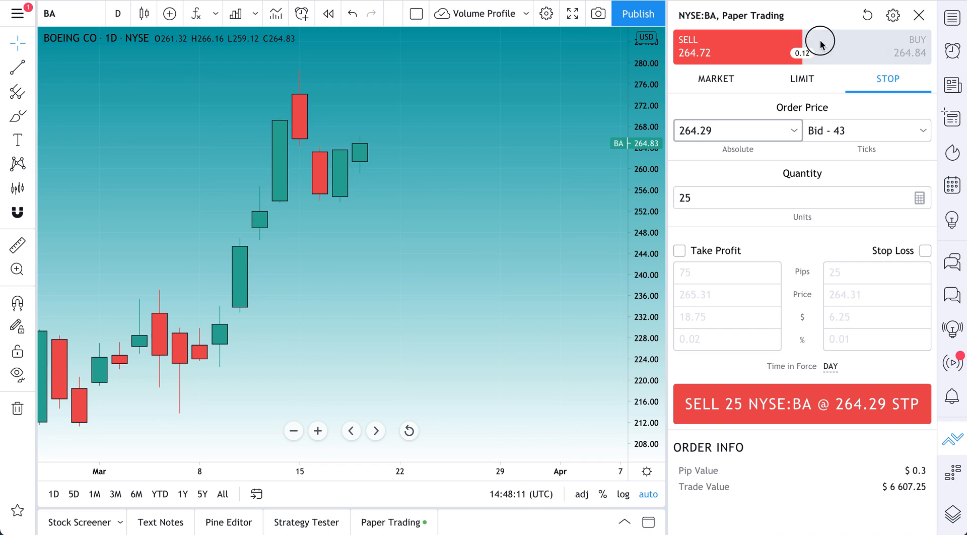
left_click(866, 45)
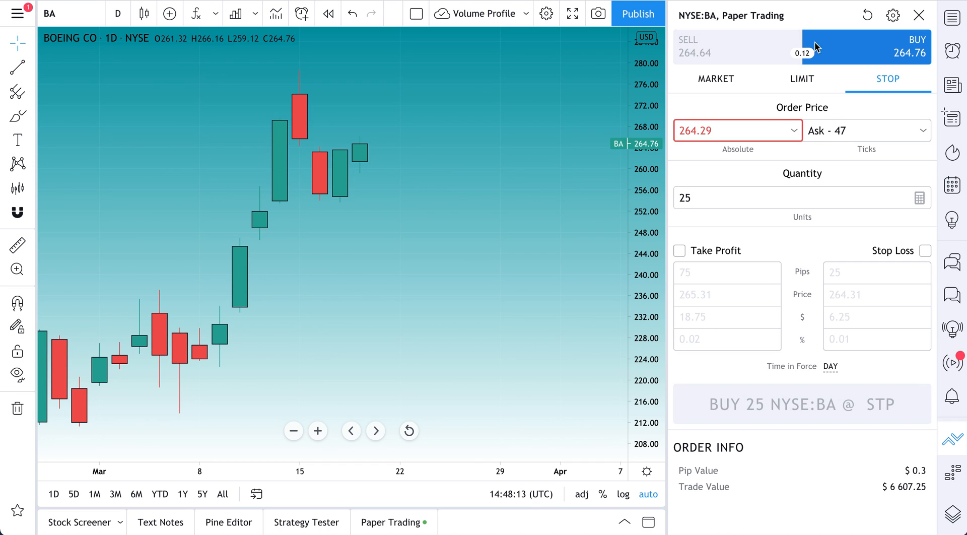
left_click(715, 79)
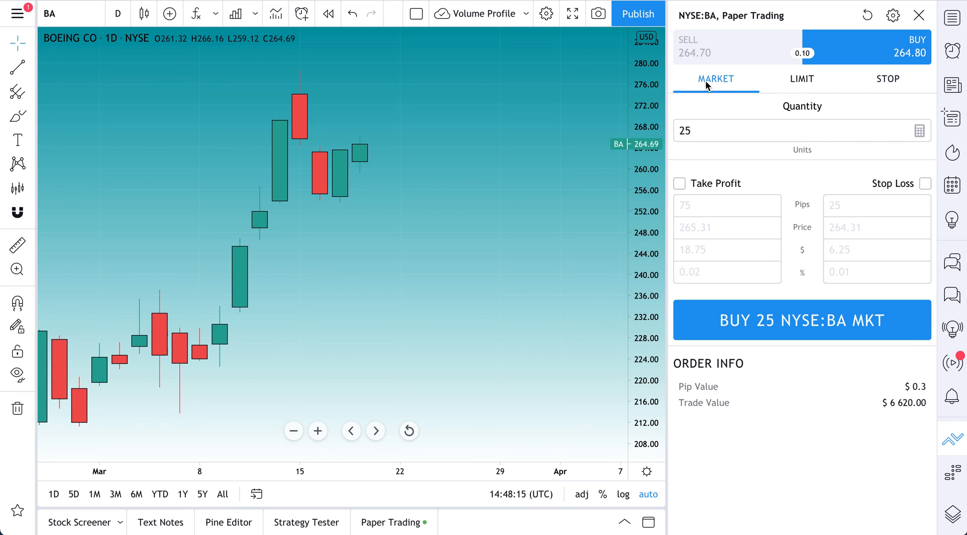
left_click(802, 79)
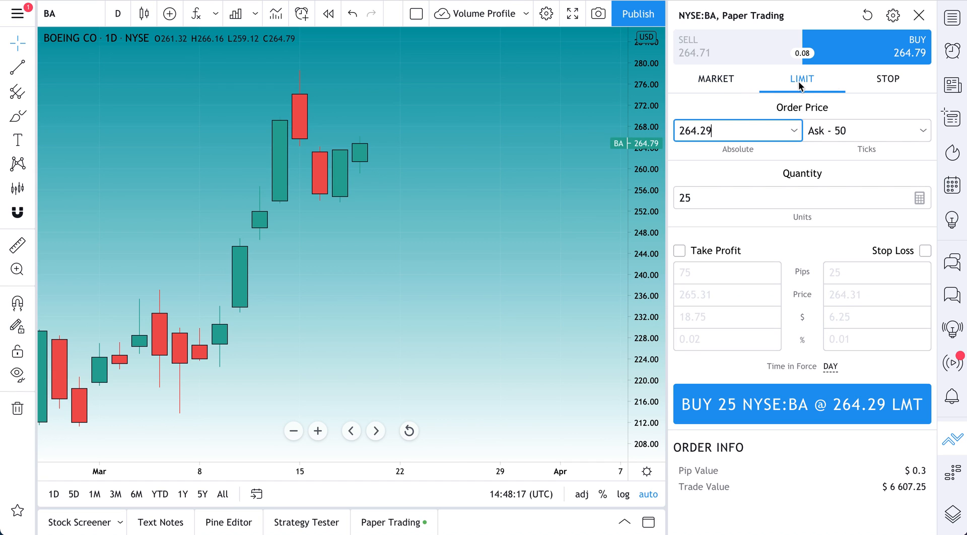
left_click(886, 78)
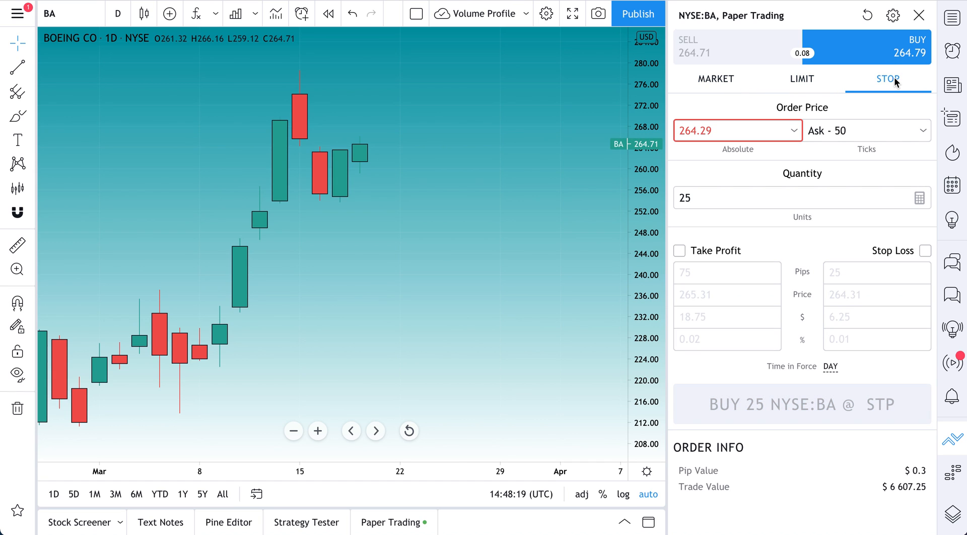
left_click(715, 79)
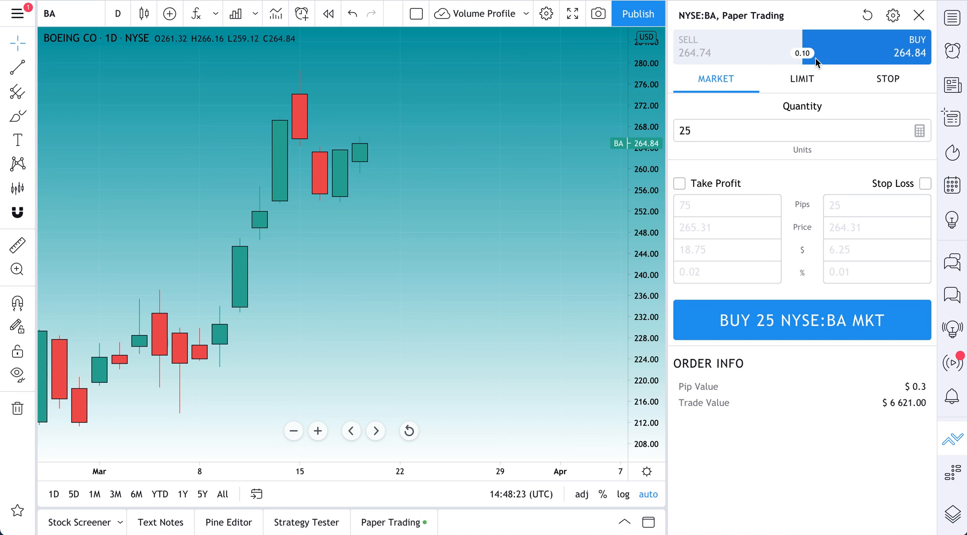
left_click(887, 78)
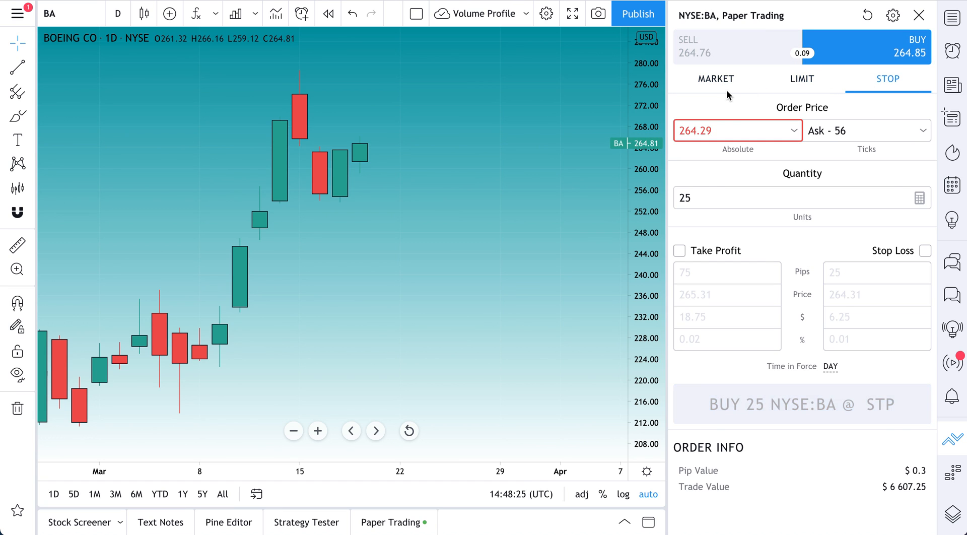
Set the Boeing ticket back to a 25-unit market buy and remove the red scribble.
left_click(715, 79)
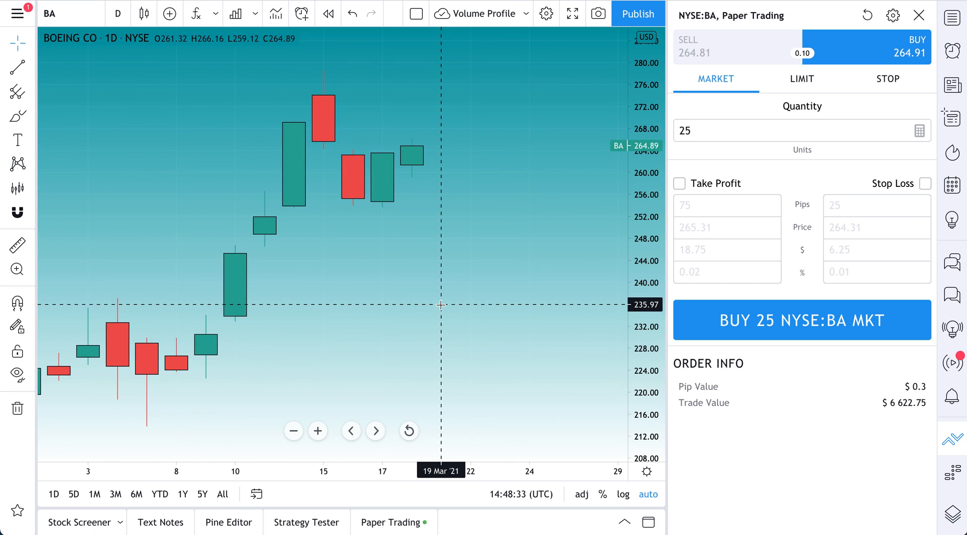
mouse_move(857, 55)
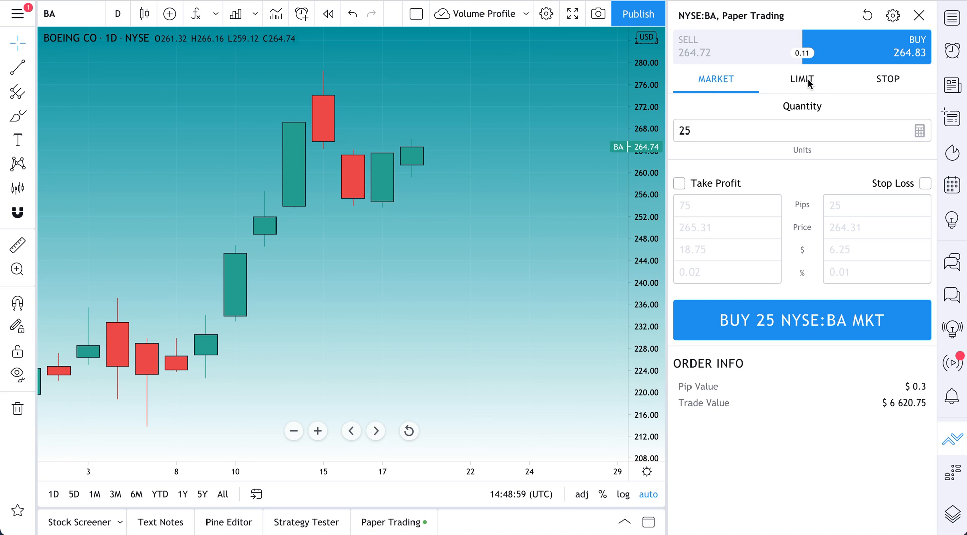
left_click(802, 78)
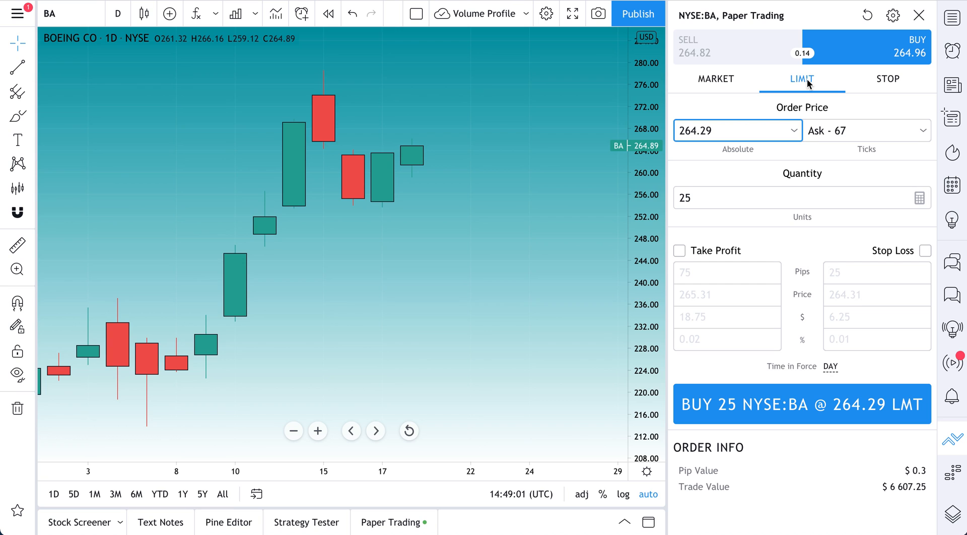
left_click(715, 79)
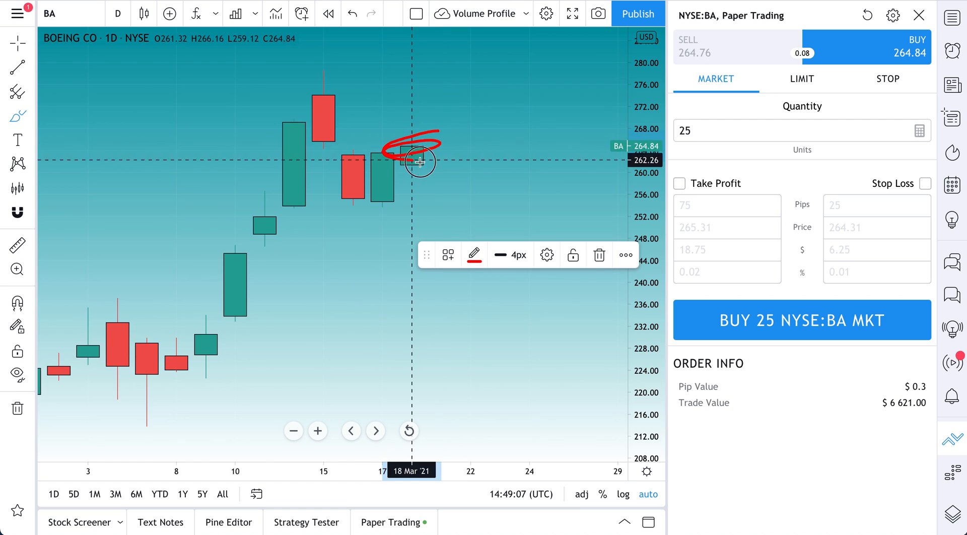
left_click(598, 255)
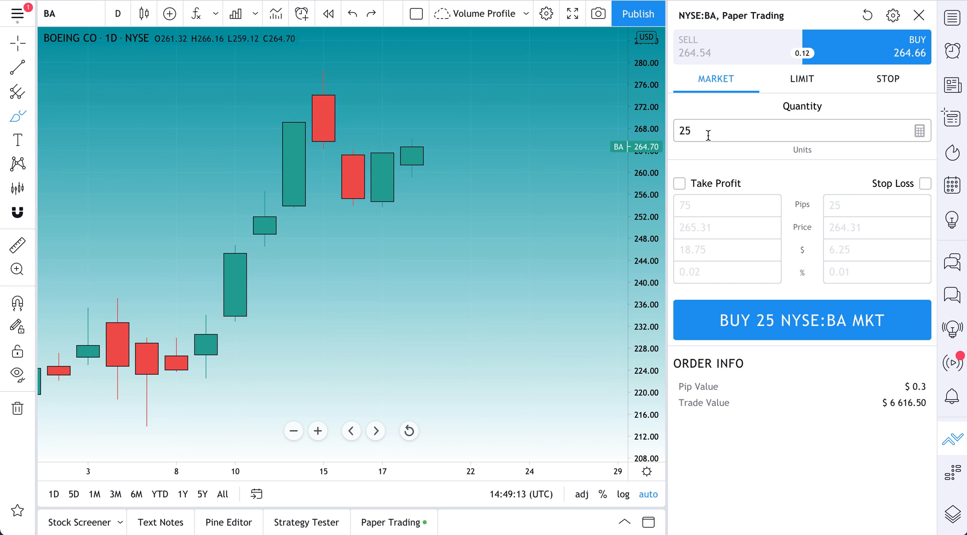
Buy 25 Boeing shares at market and add a freehand mark beside the position.
left_click(801, 320)
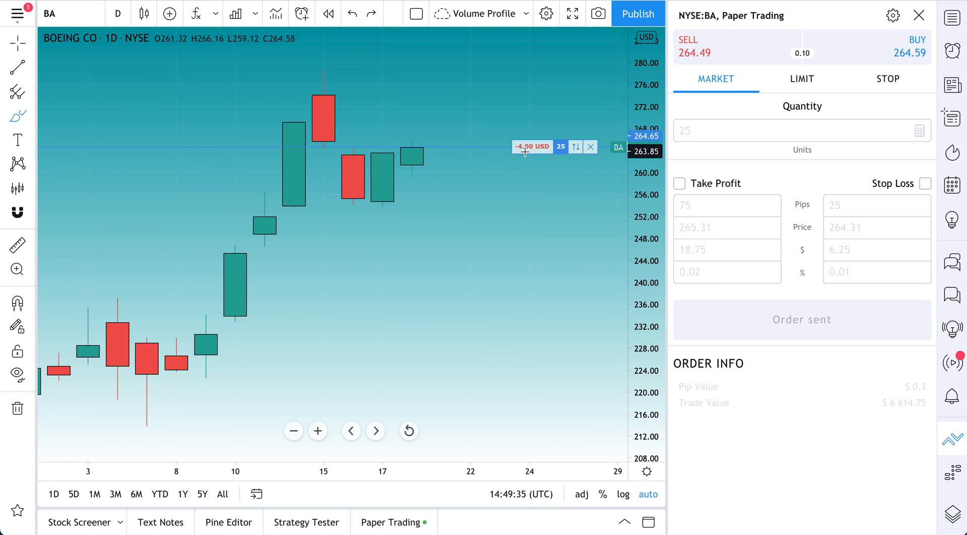
mouse_move(579, 186)
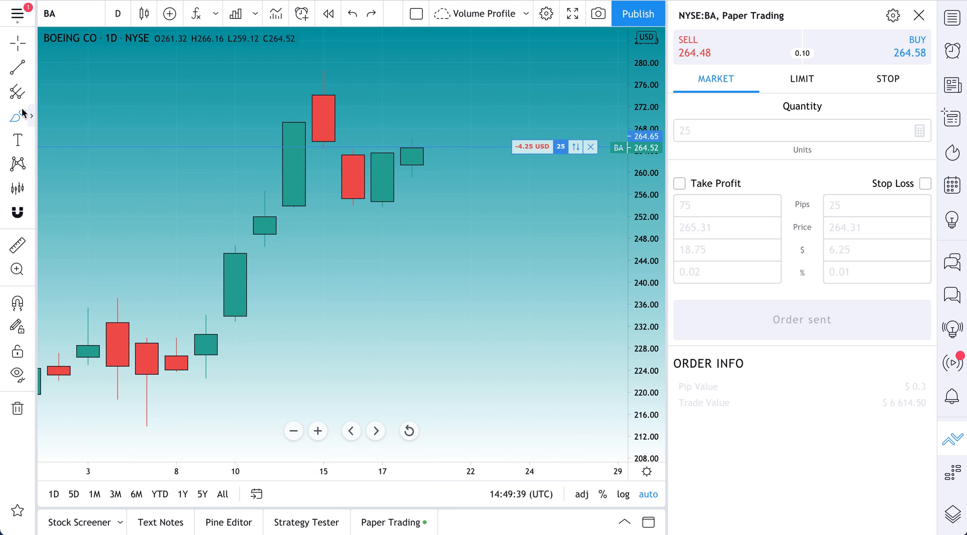
left_click(17, 117)
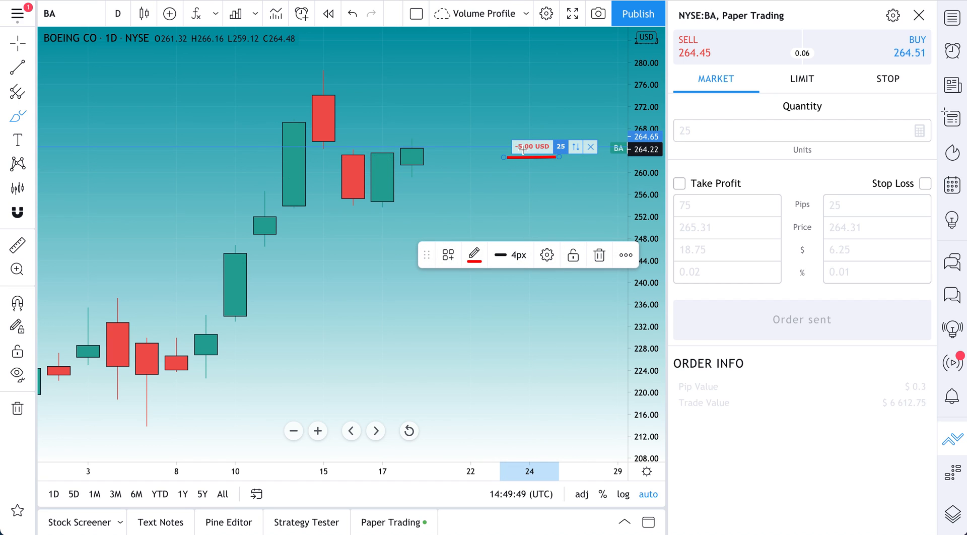
mouse_move(531, 181)
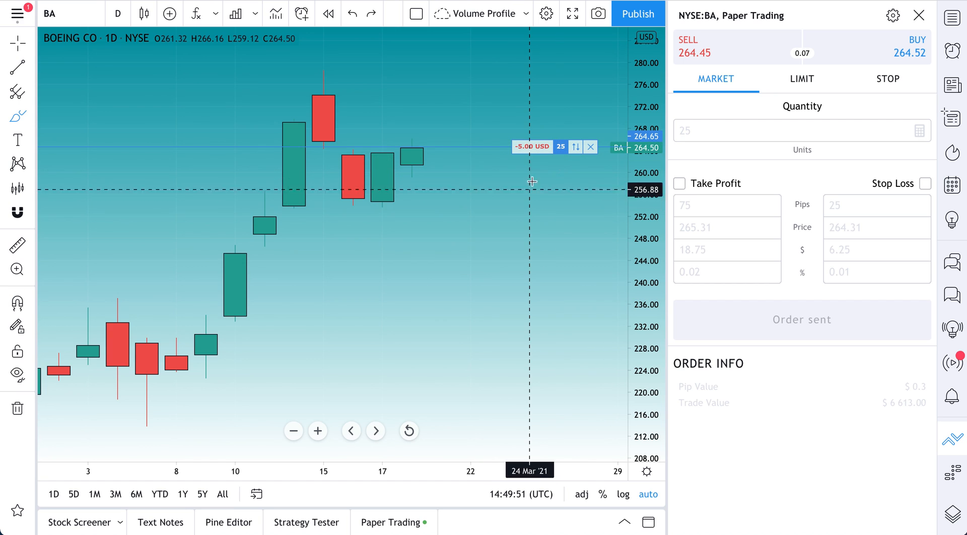
mouse_move(555, 192)
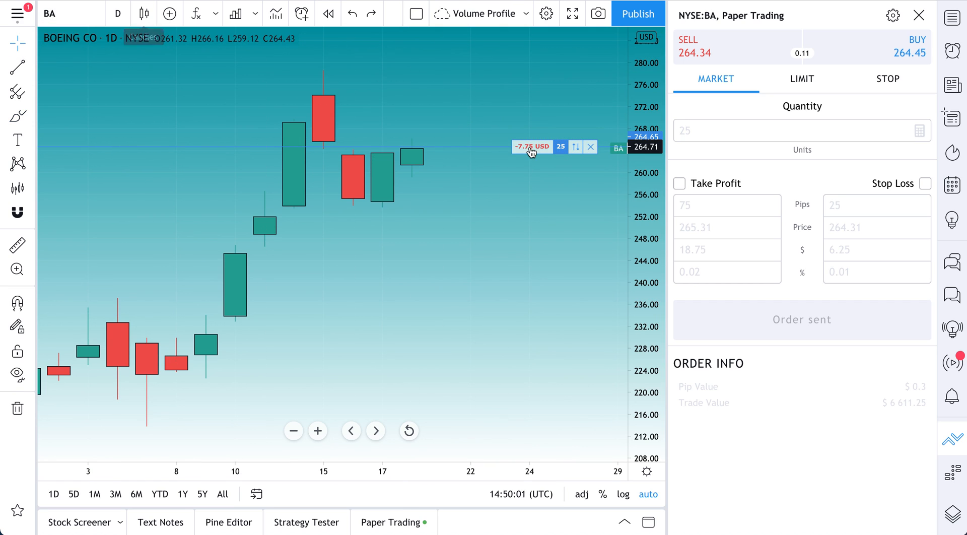
mouse_move(559, 147)
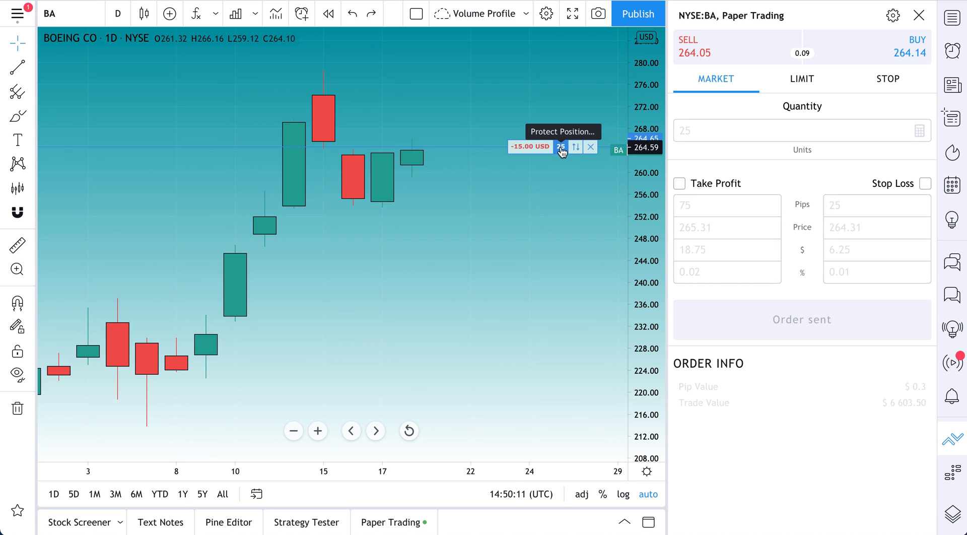
left_click(560, 146)
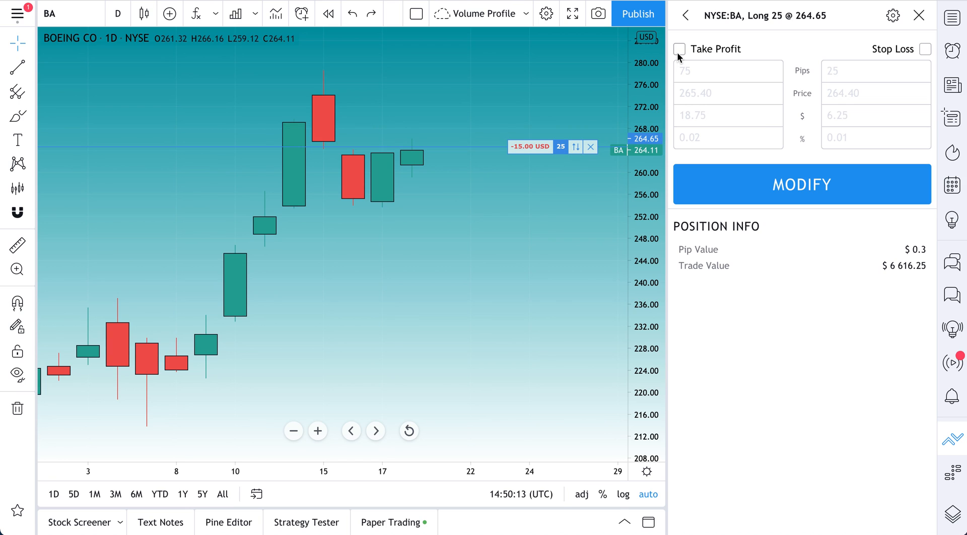
left_click(679, 49)
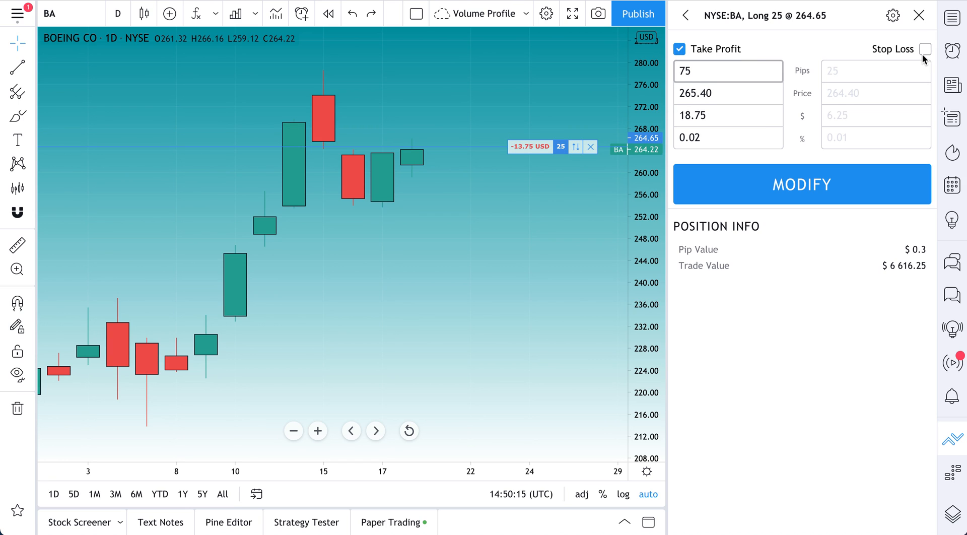
left_click(925, 48)
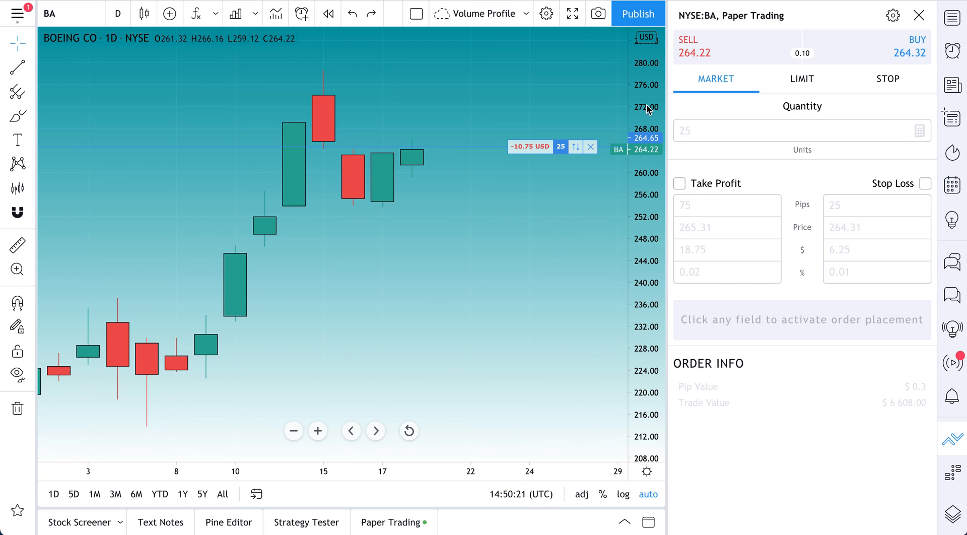
mouse_move(590, 147)
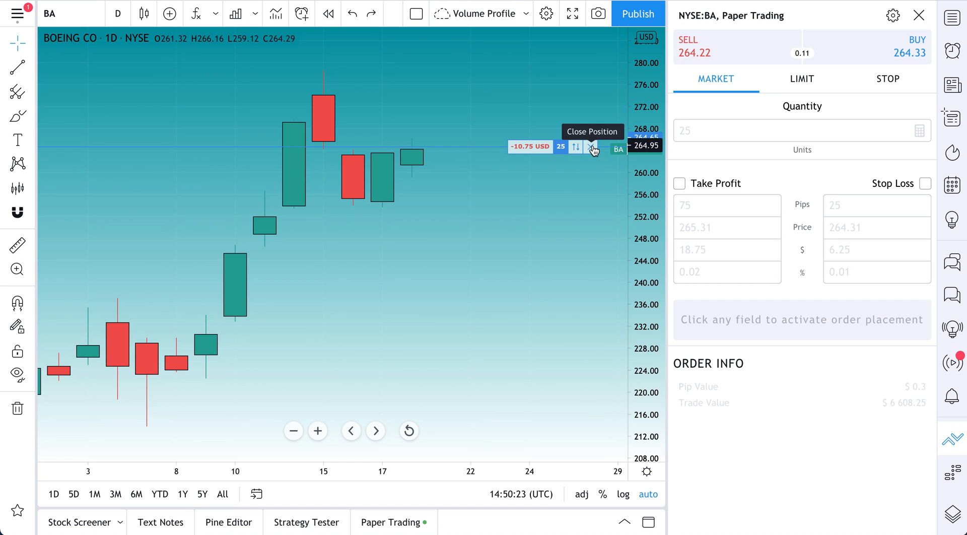
Close the 25-share Boeing long at market for 264.19 via the Close position dialog.
left_click(590, 147)
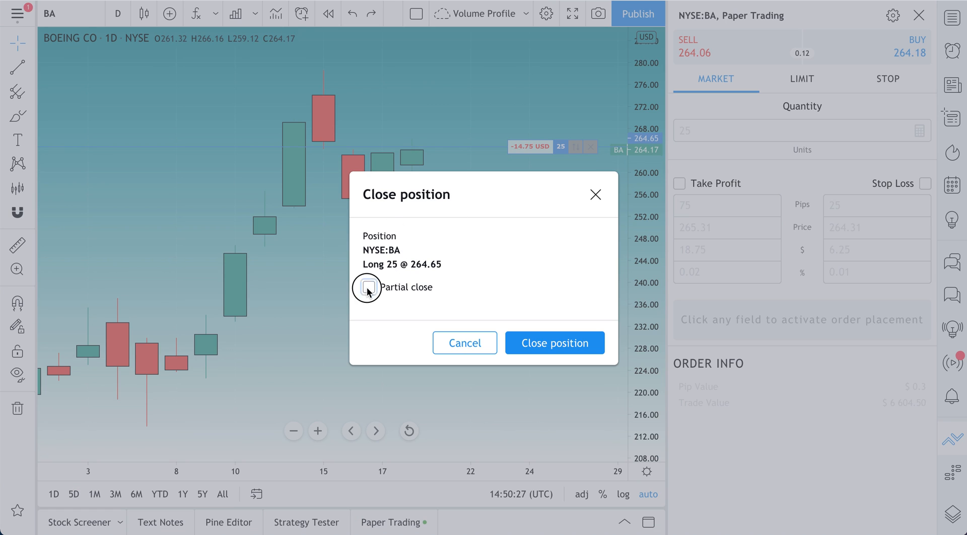
left_click(369, 287)
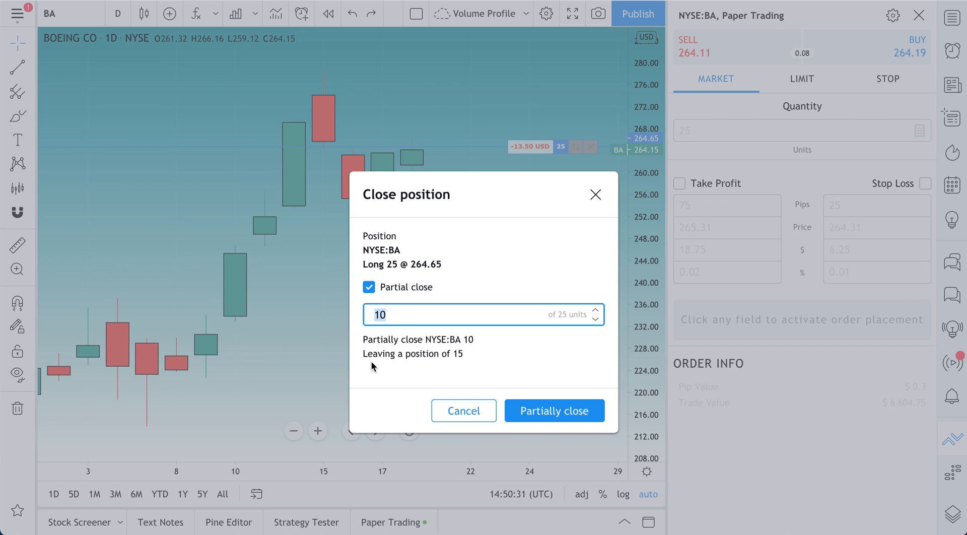
type("2")
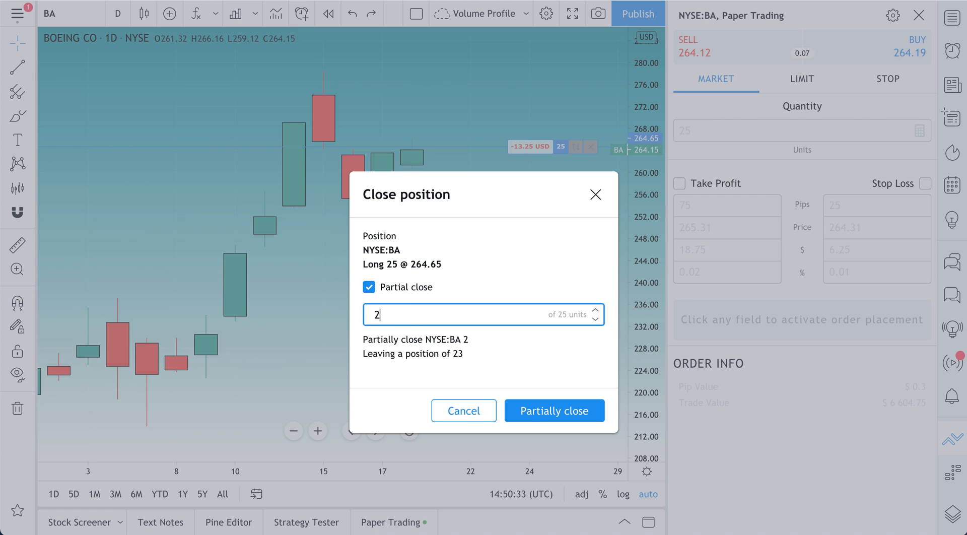
left_click(463, 411)
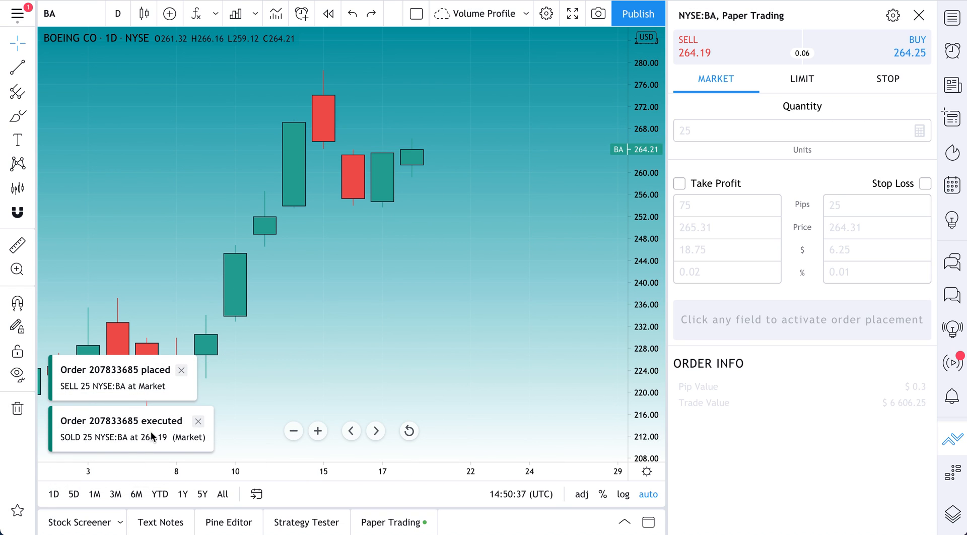
mouse_move(885, 58)
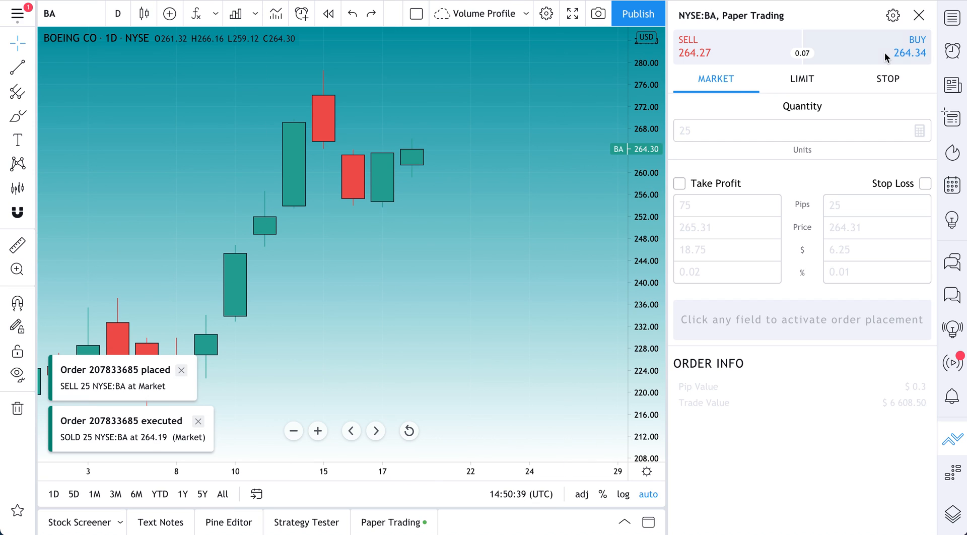
Prepare a 25-share Boeing buy limit at 264.06 and switch the chart to 1-minute candles.
left_click(801, 78)
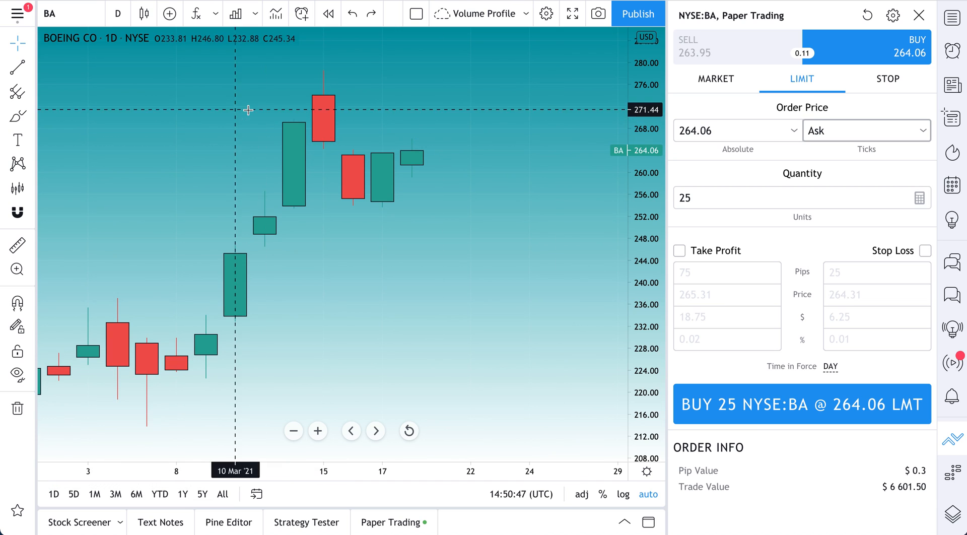
left_click(117, 13)
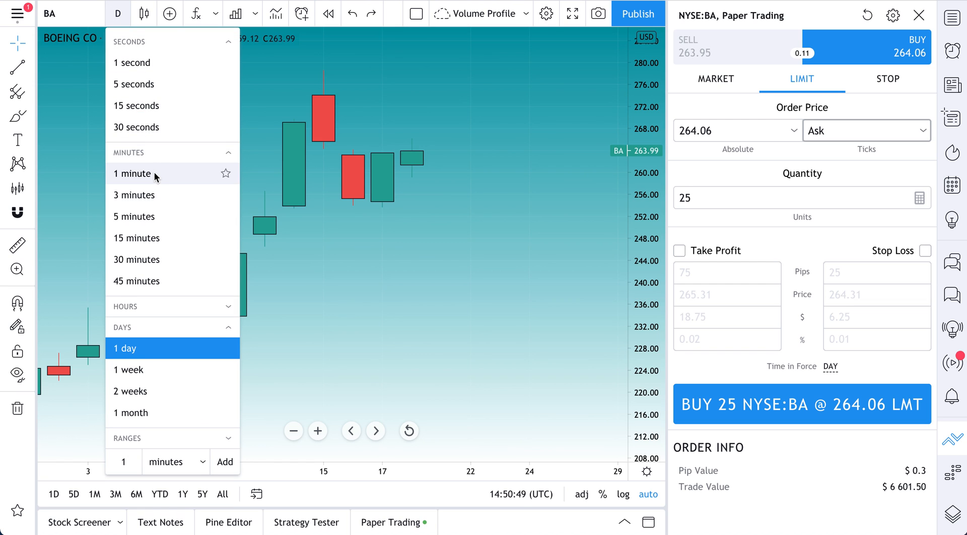
left_click(132, 173)
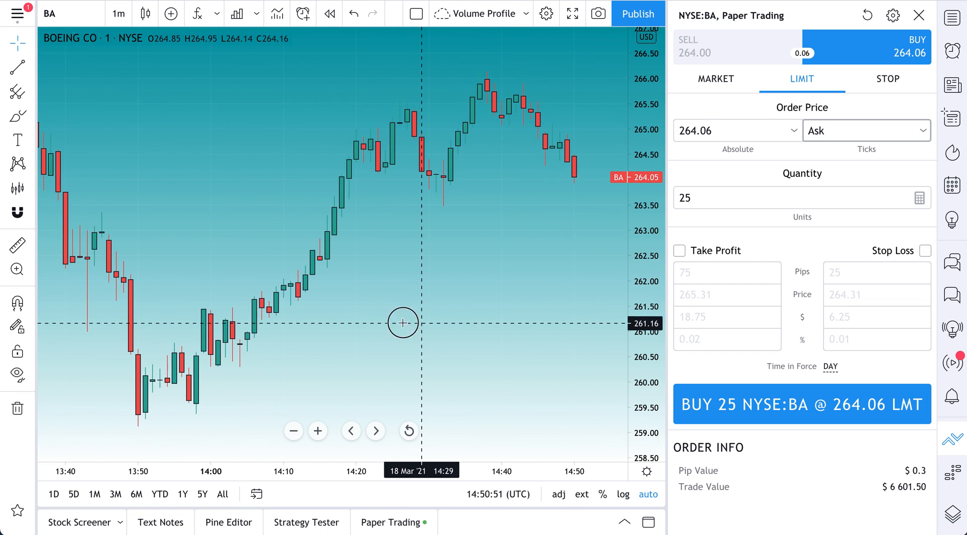
left_click(31, 66)
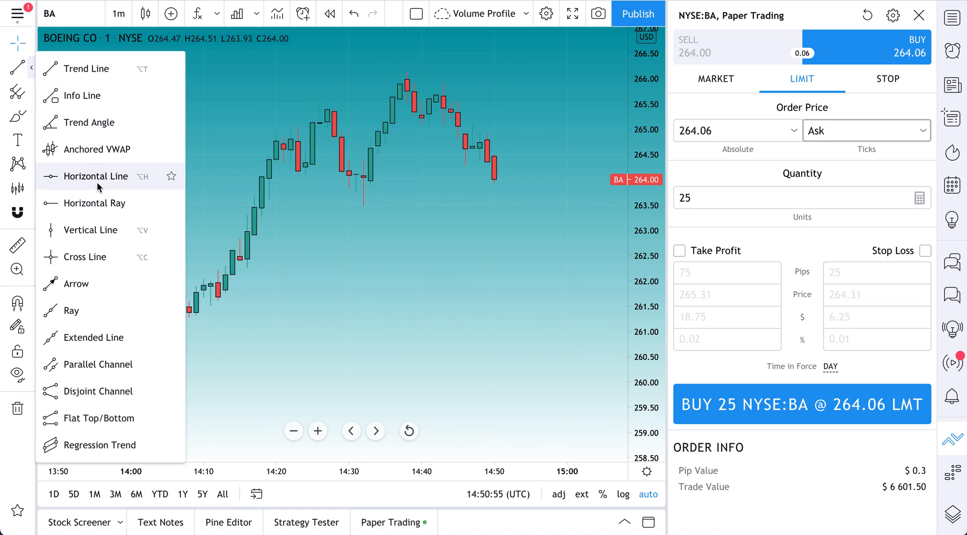
Draw a horizontal line near 264.00 and place a 25-share Boeing buy limit at 263.50.
left_click(97, 176)
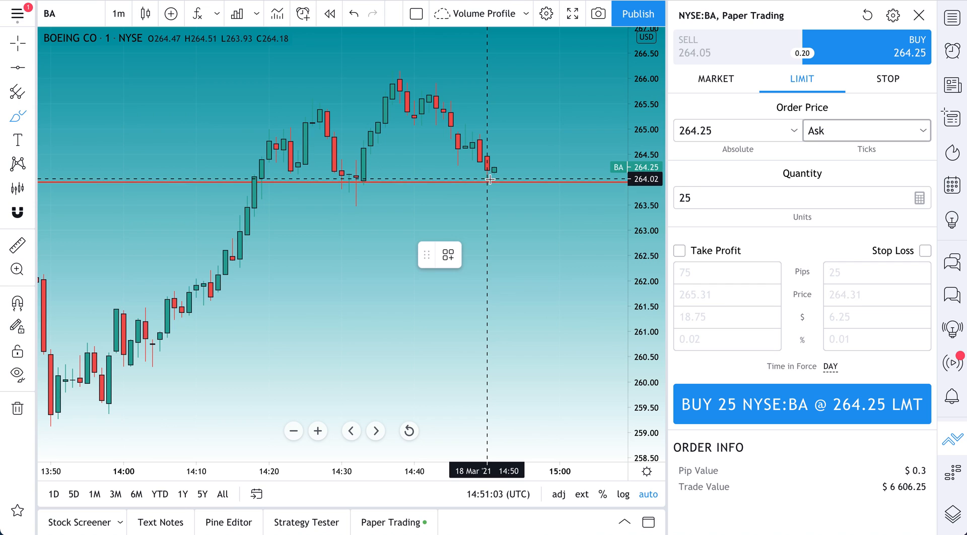
left_click(486, 182)
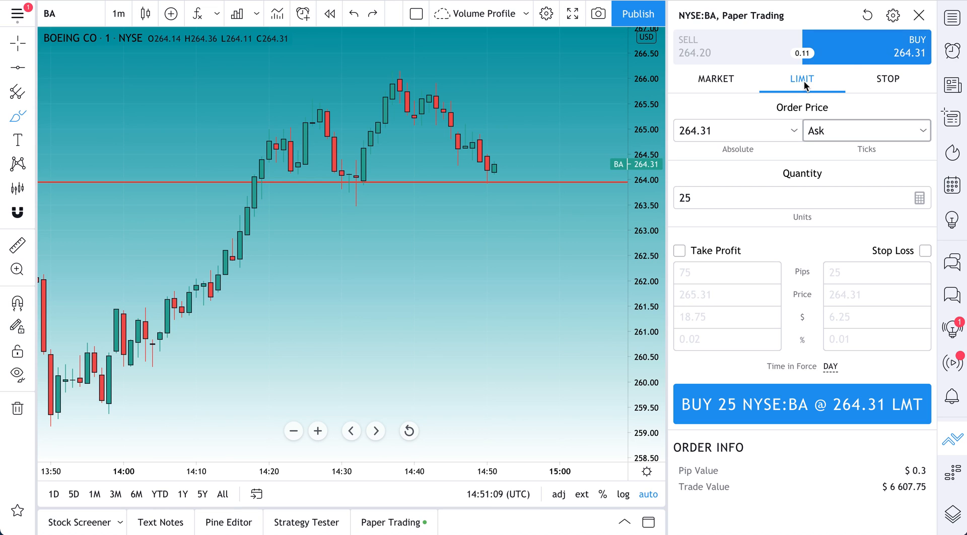
left_click(736, 130)
type("264")
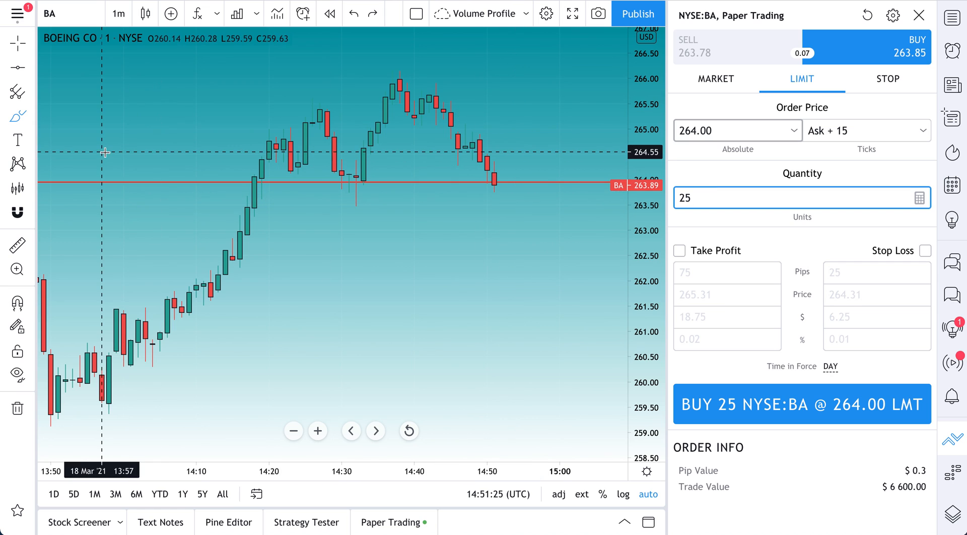
left_click(17, 115)
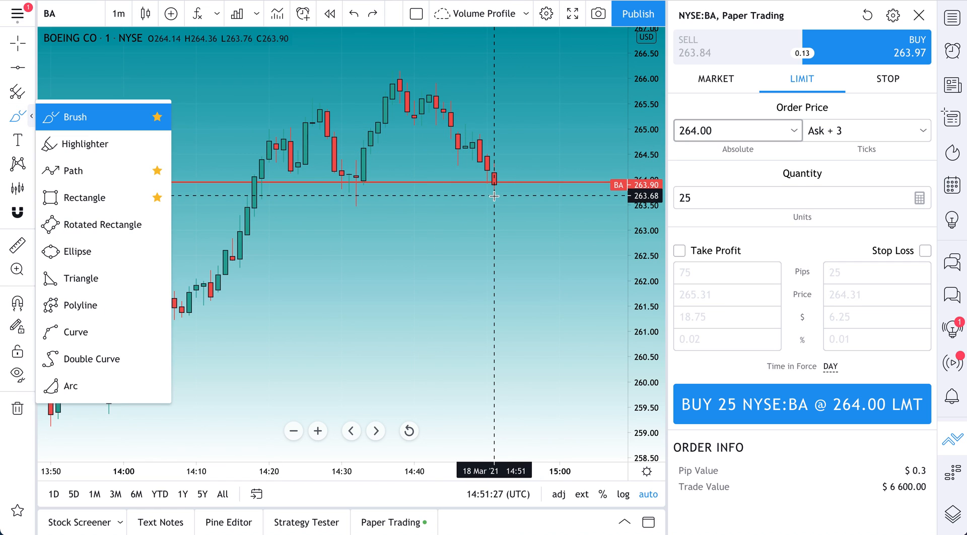
mouse_move(413, 200)
type("263.5")
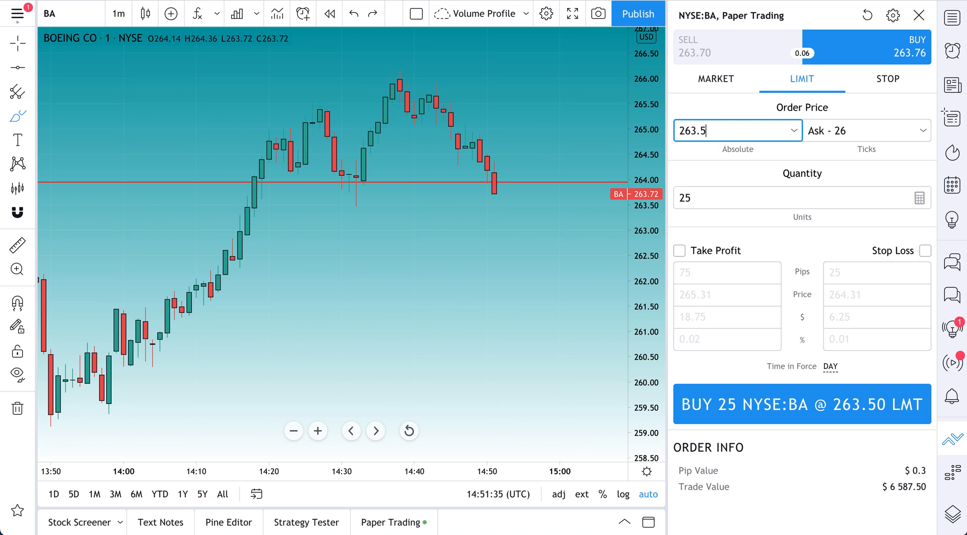
left_click(801, 404)
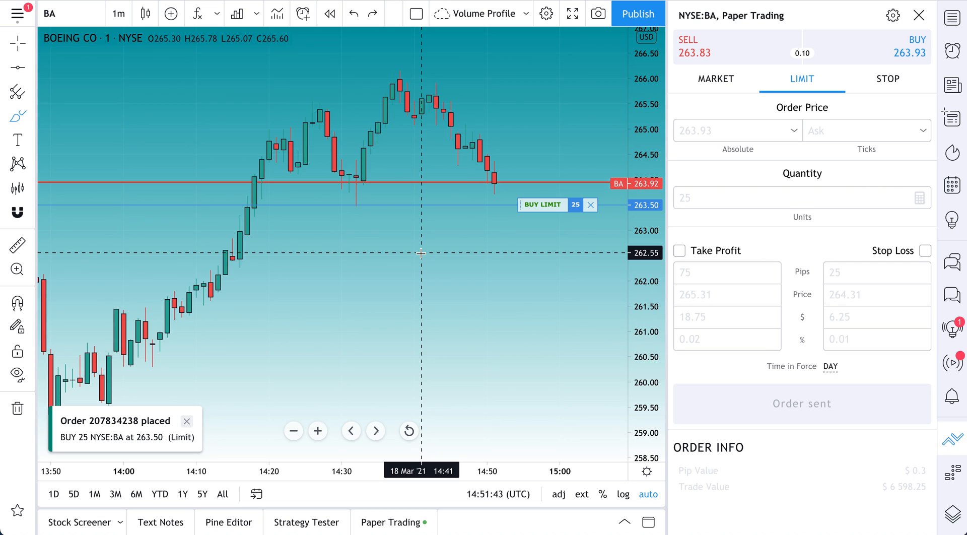
mouse_move(508, 203)
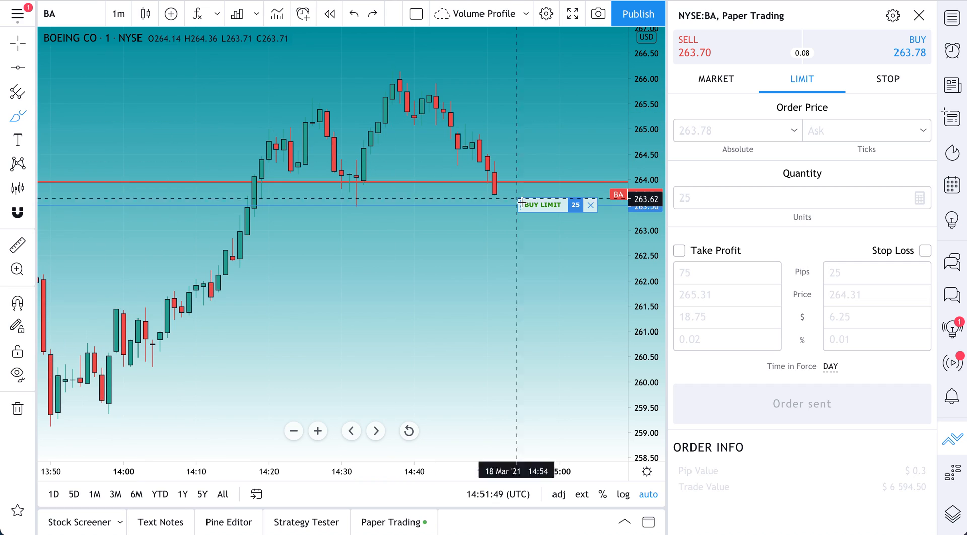
left_click_drag(511, 214, 560, 216)
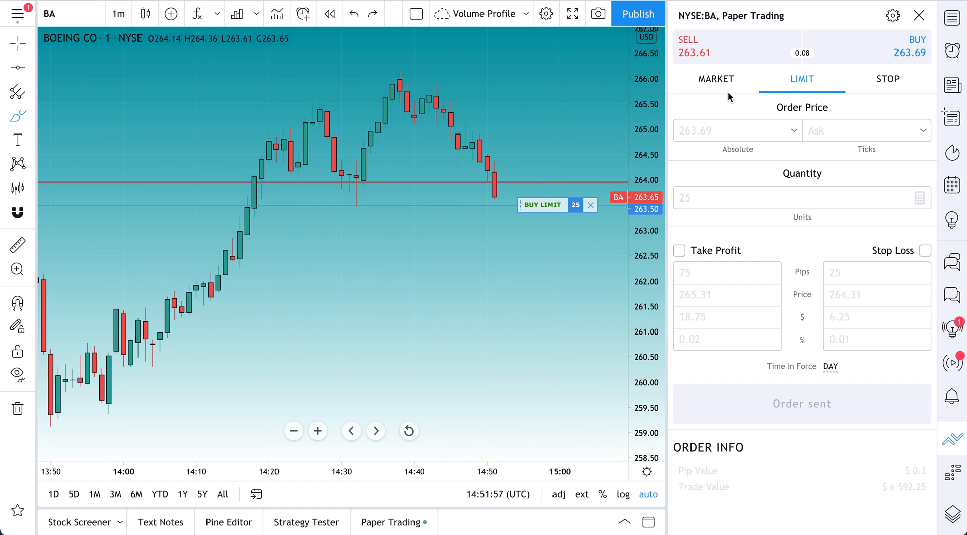
left_click(715, 78)
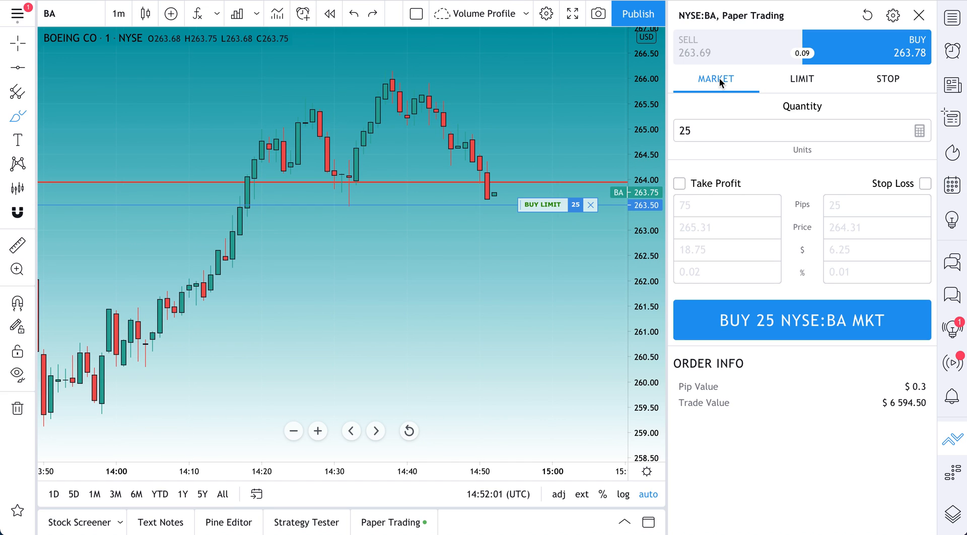
left_click(801, 78)
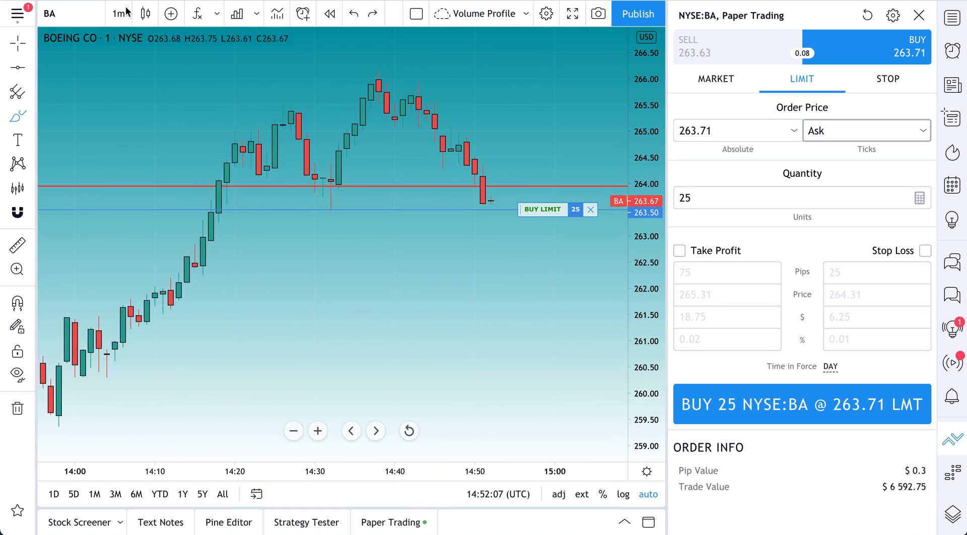
mouse_move(118, 14)
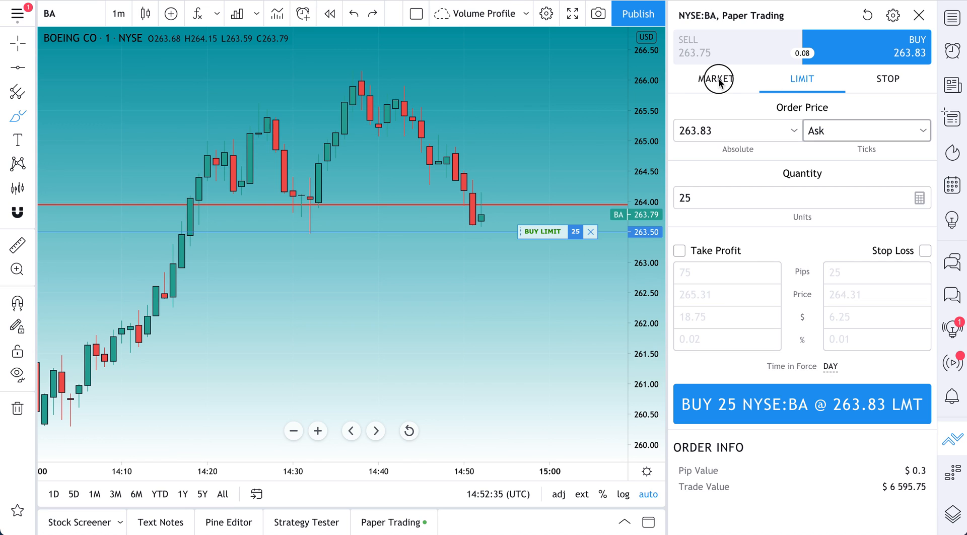
left_click(887, 78)
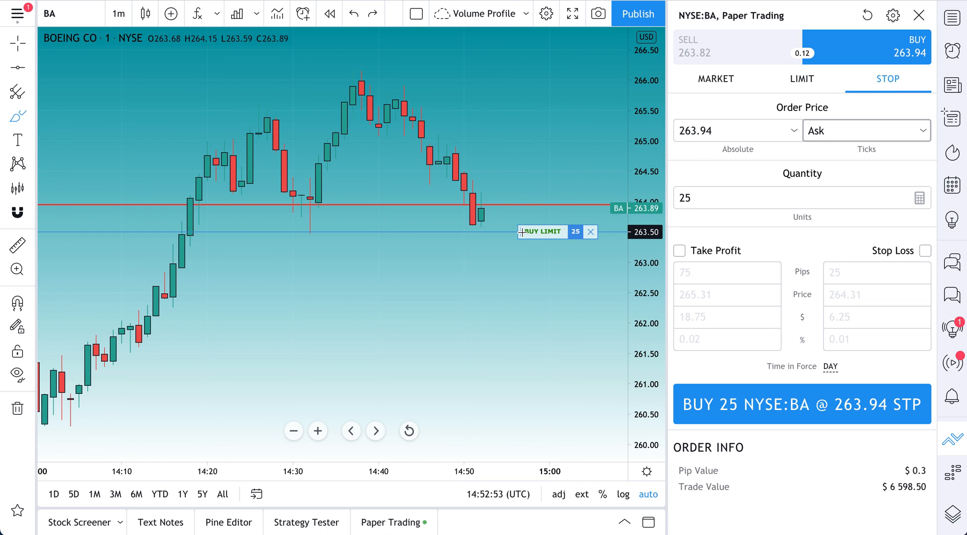
Enter a 262.50 stop price on the sell side and send the 25-share Boeing sell stop.
left_click(17, 117)
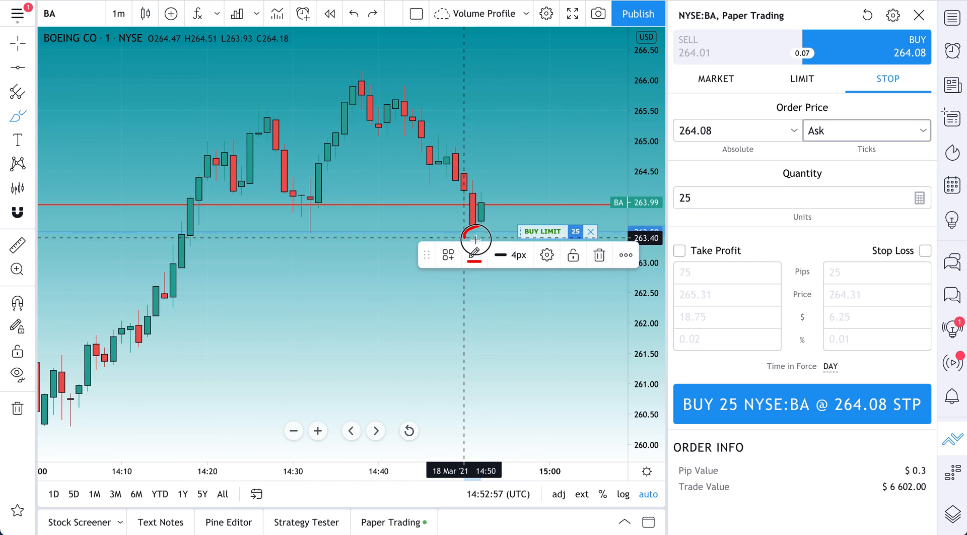
left_click_drag(475, 233, 517, 325)
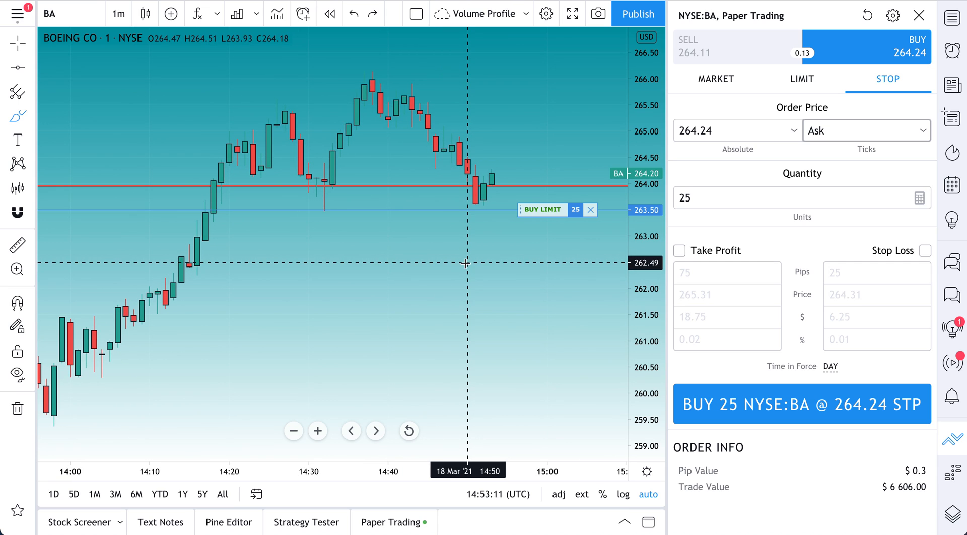
mouse_move(846, 124)
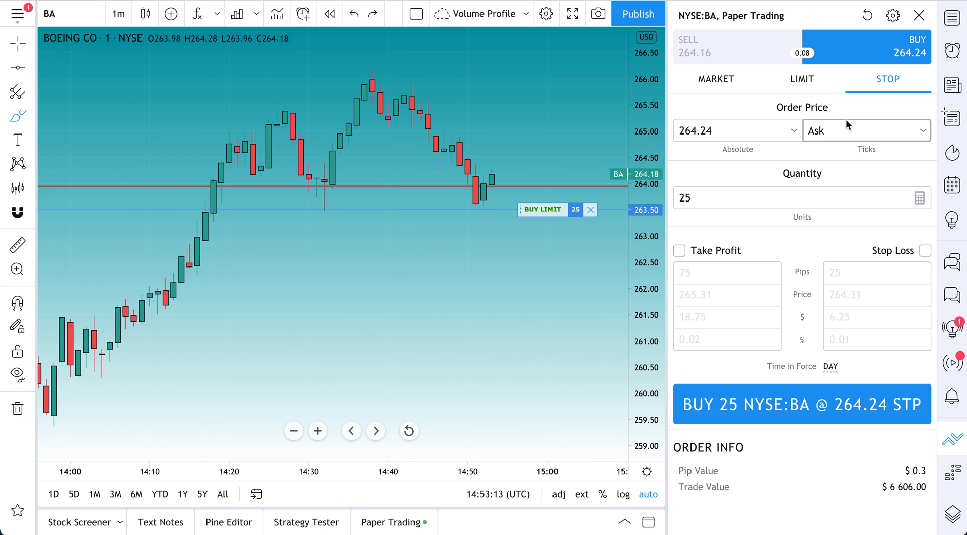
left_click(508, 263)
type("262.5")
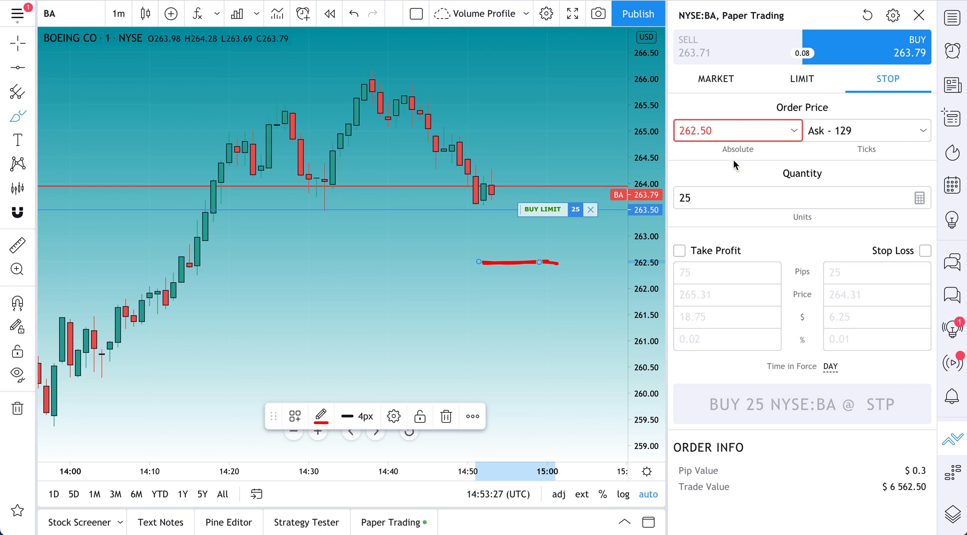
left_click(733, 130)
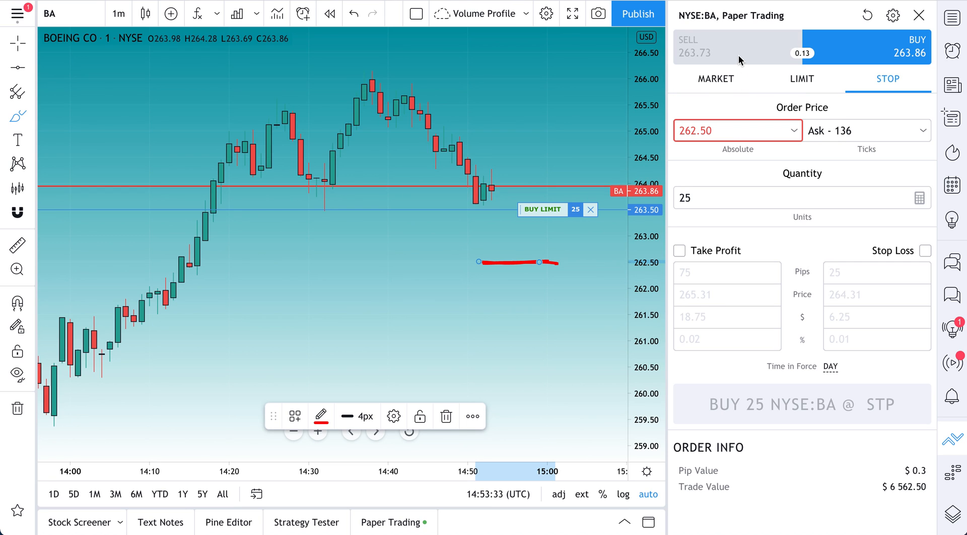
left_click(735, 48)
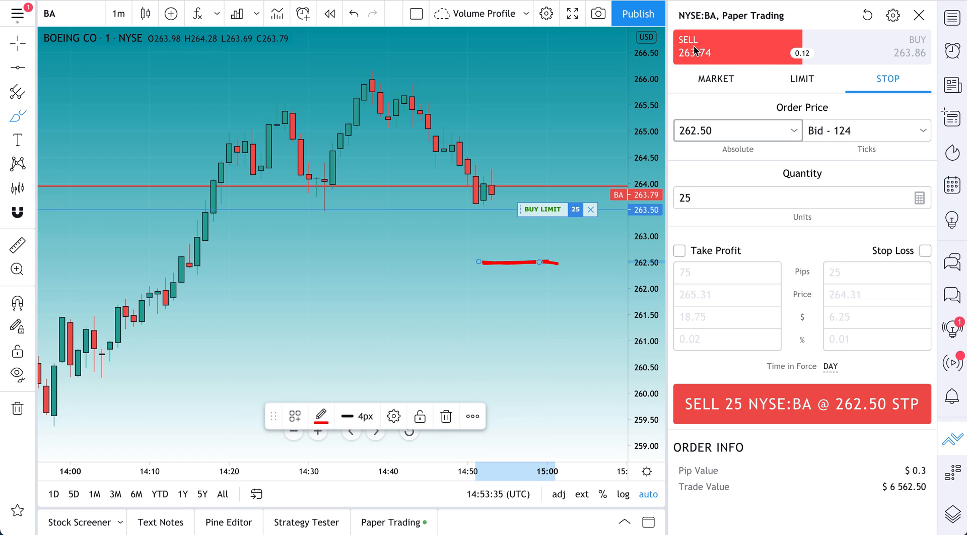
left_click(888, 47)
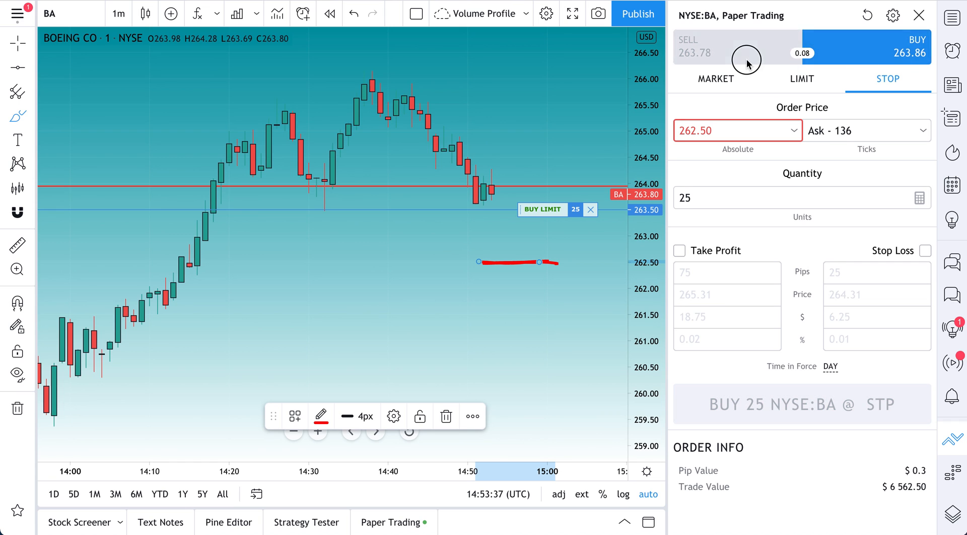
left_click(715, 53)
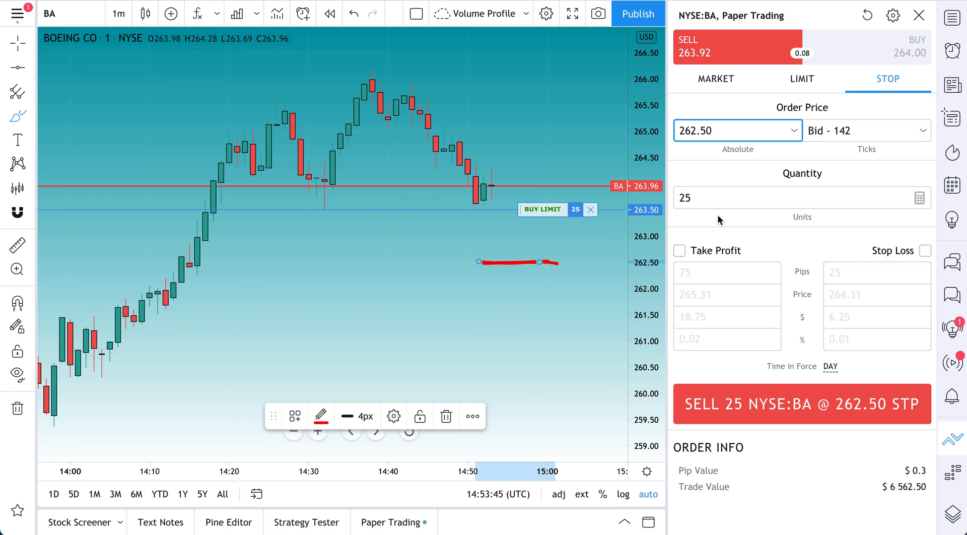
left_click(802, 404)
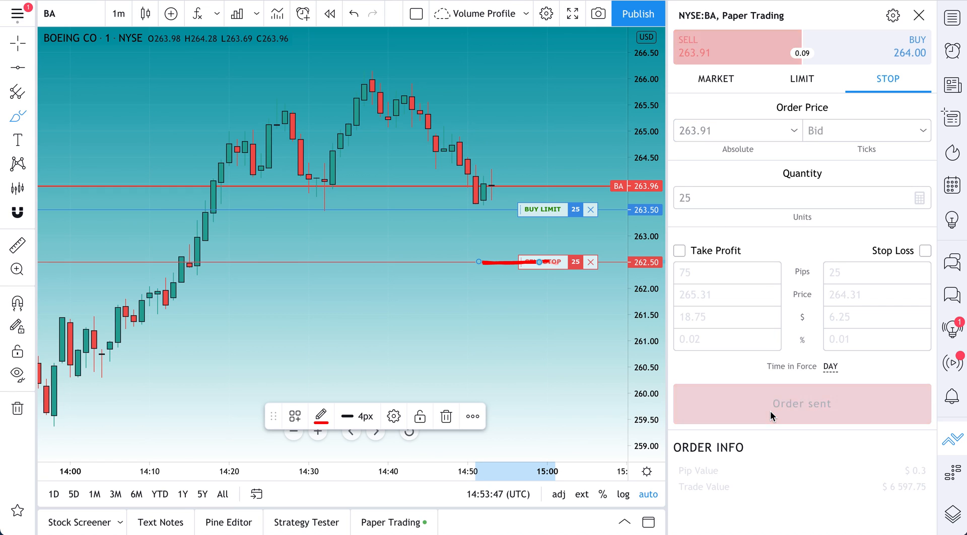
Cancel the 263.50 buy limit and 262.50 sell stop, and set the ticket to Market.
left_click(802, 403)
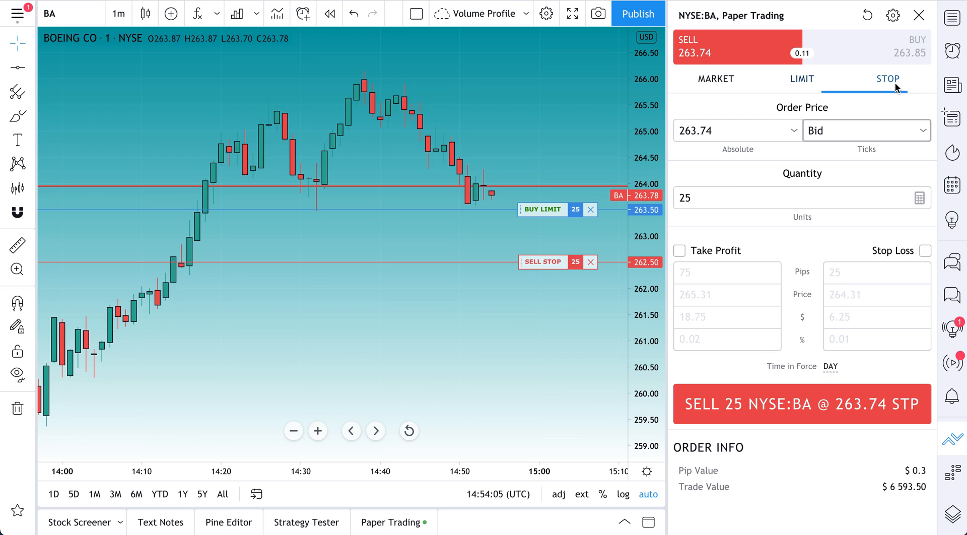
left_click(801, 78)
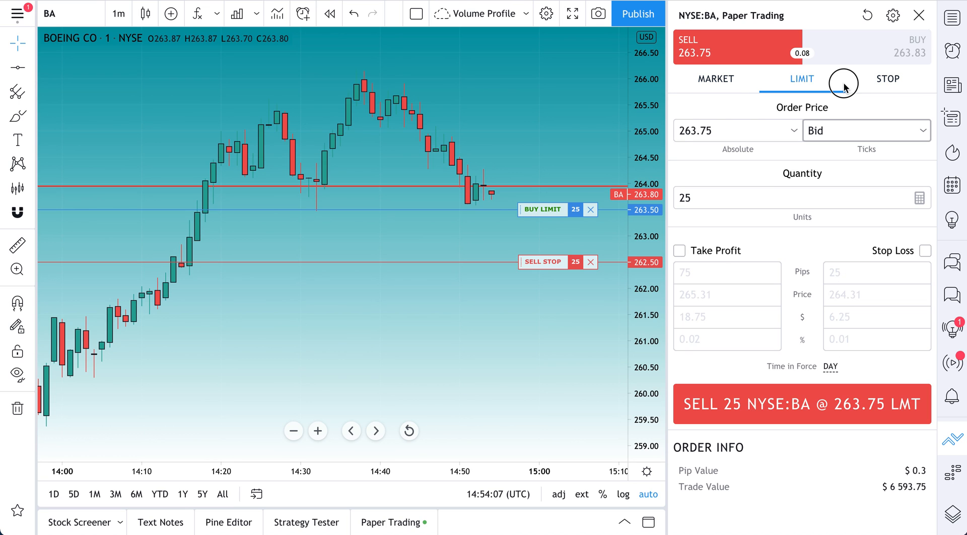
left_click(886, 78)
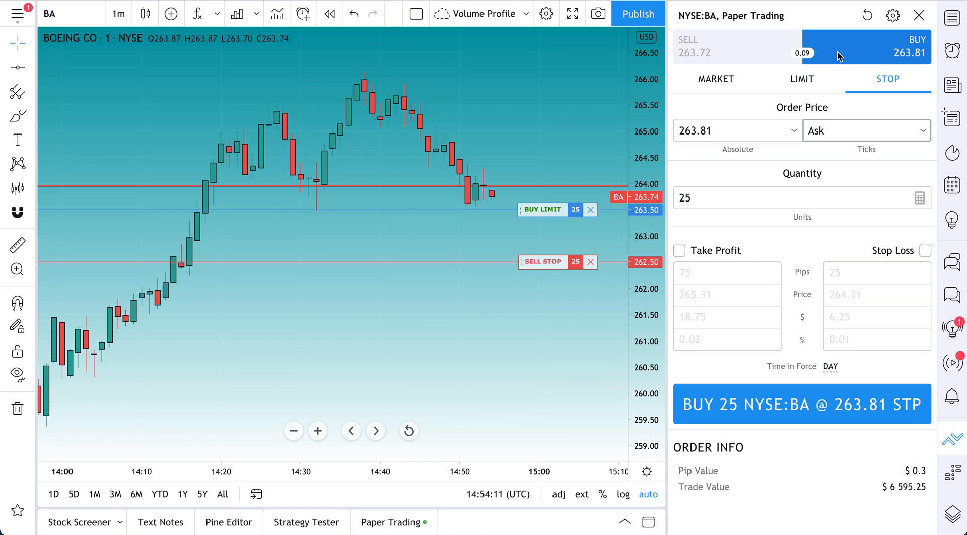
left_click(736, 47)
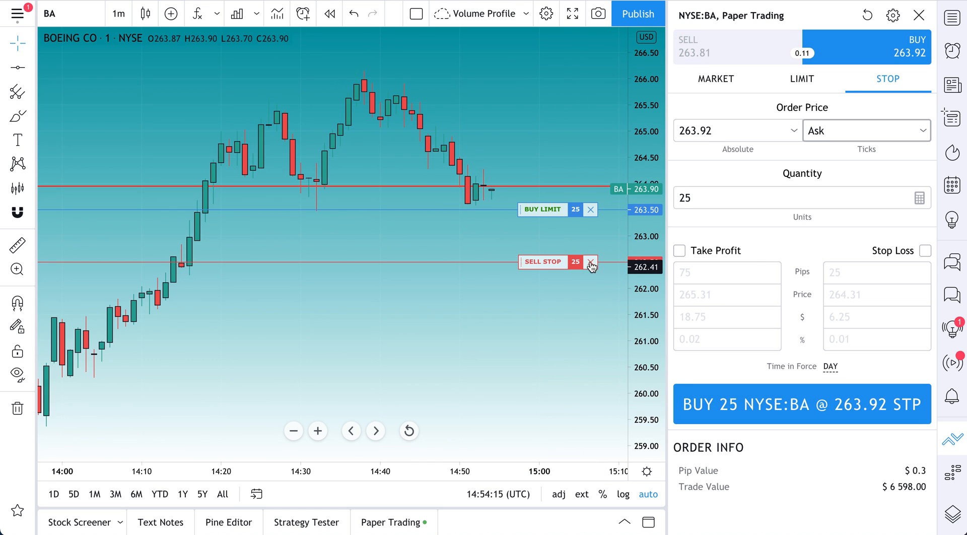
left_click(590, 209)
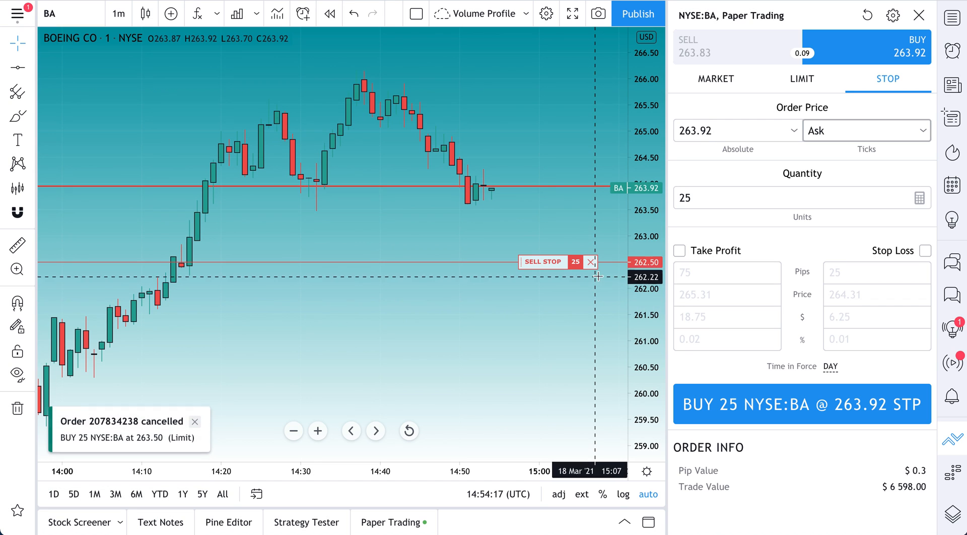
left_click(590, 262)
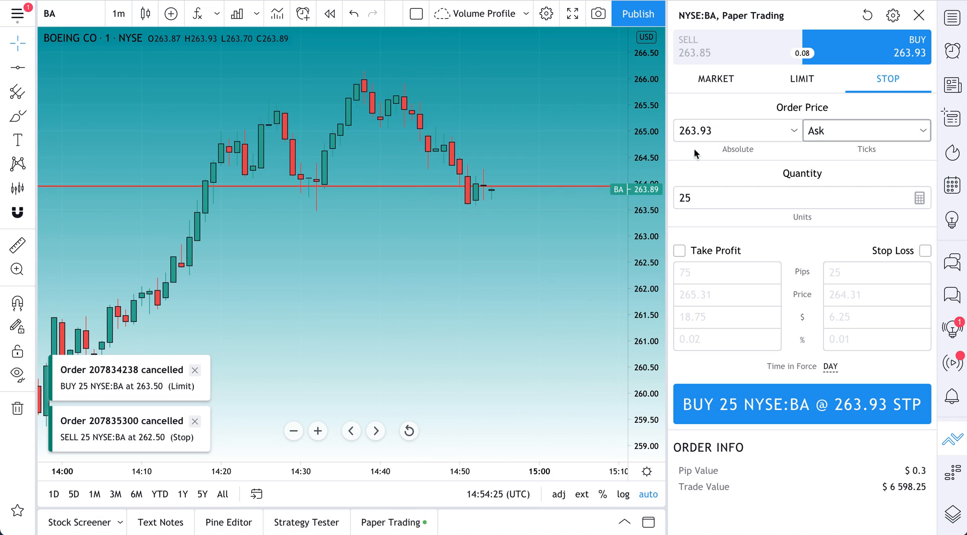
left_click(715, 79)
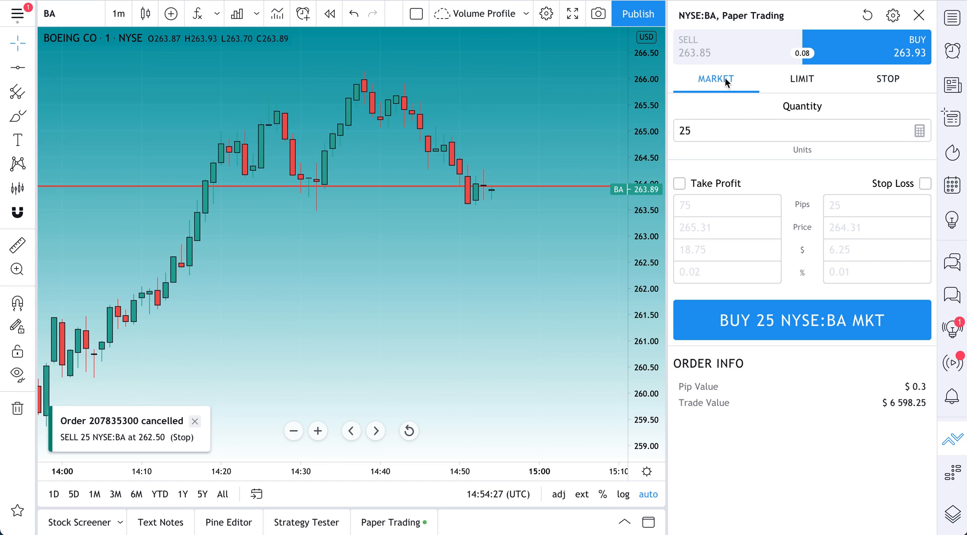
left_click(49, 14)
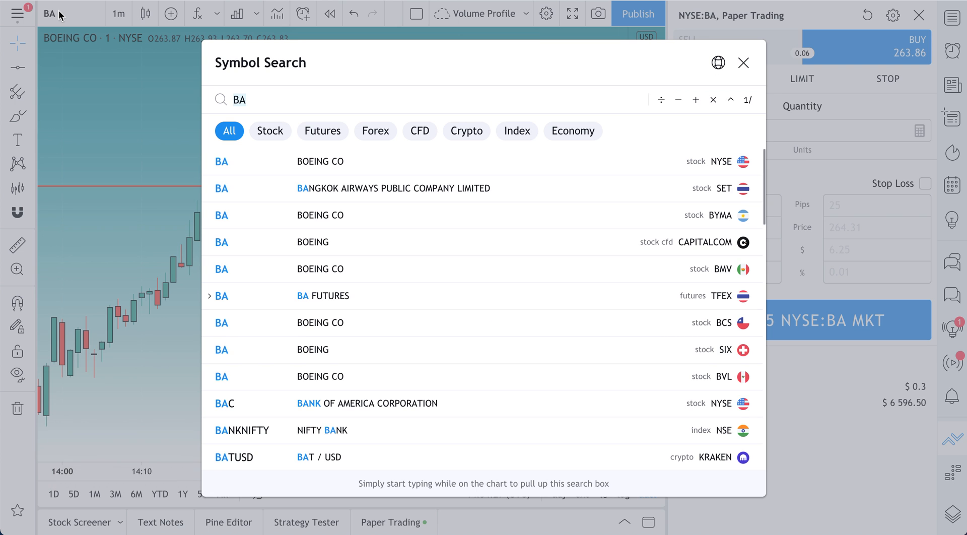
Search 'EURU' and load the FXCM EUR/USD pair onto the chart.
type("EURUSD")
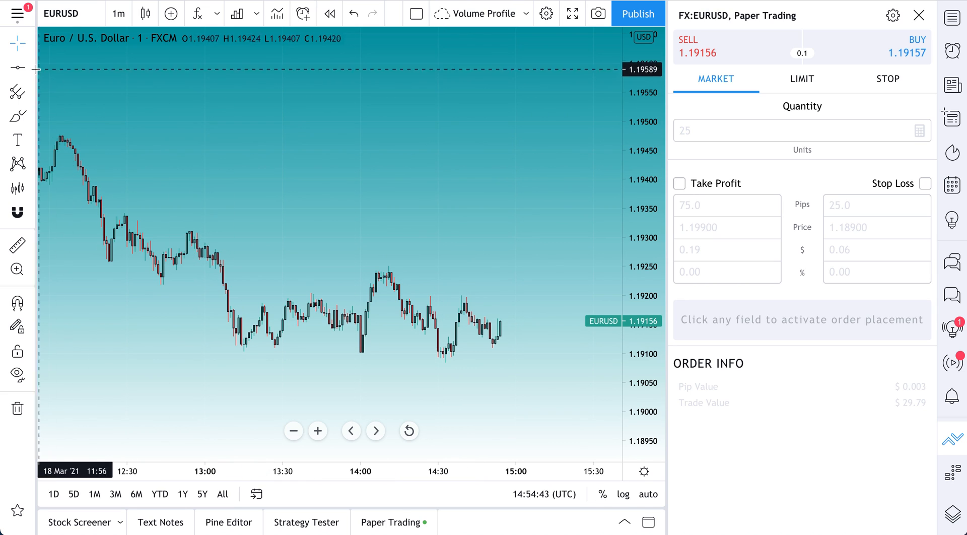
left_click(17, 67)
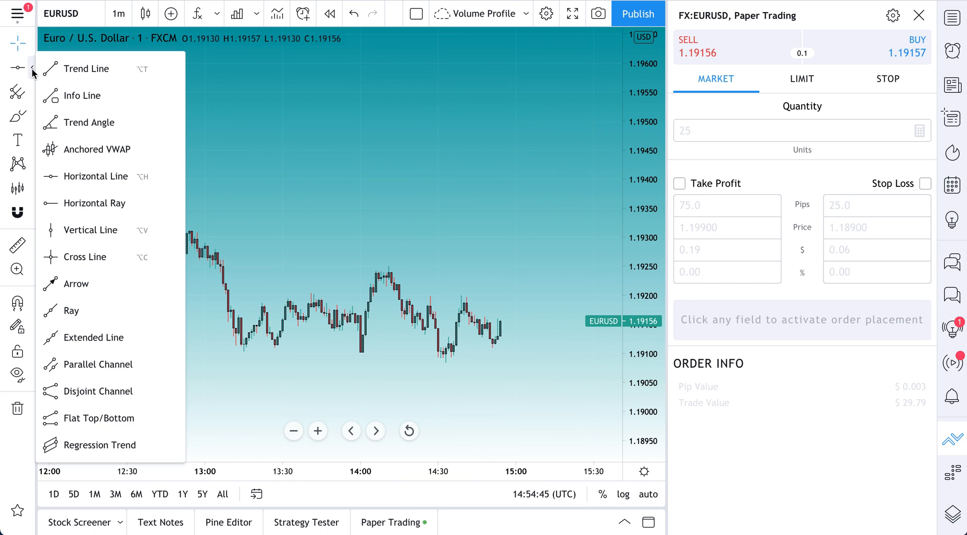
mouse_move(82, 95)
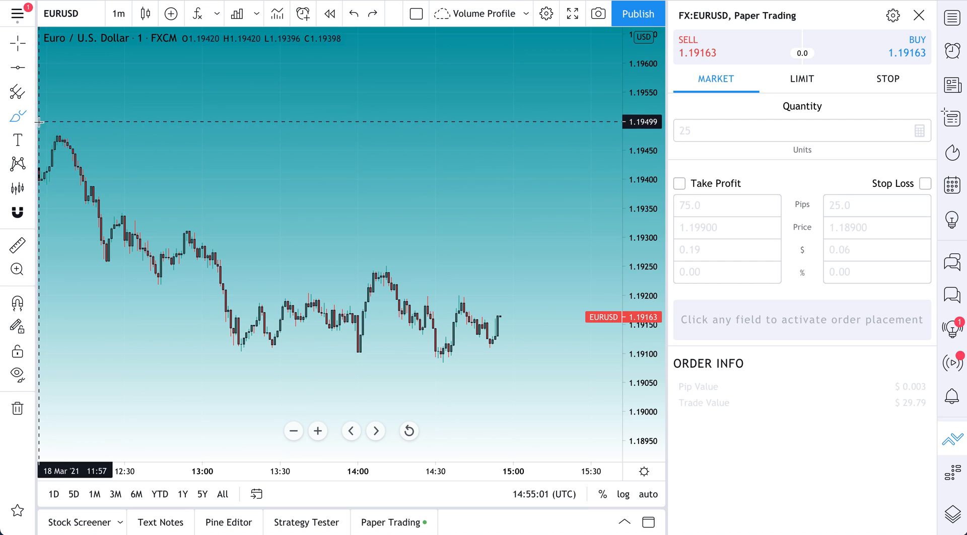
Shade the 1.1910 support zone with a 15% yellow rectangle, then switch to daily candles.
left_click(17, 116)
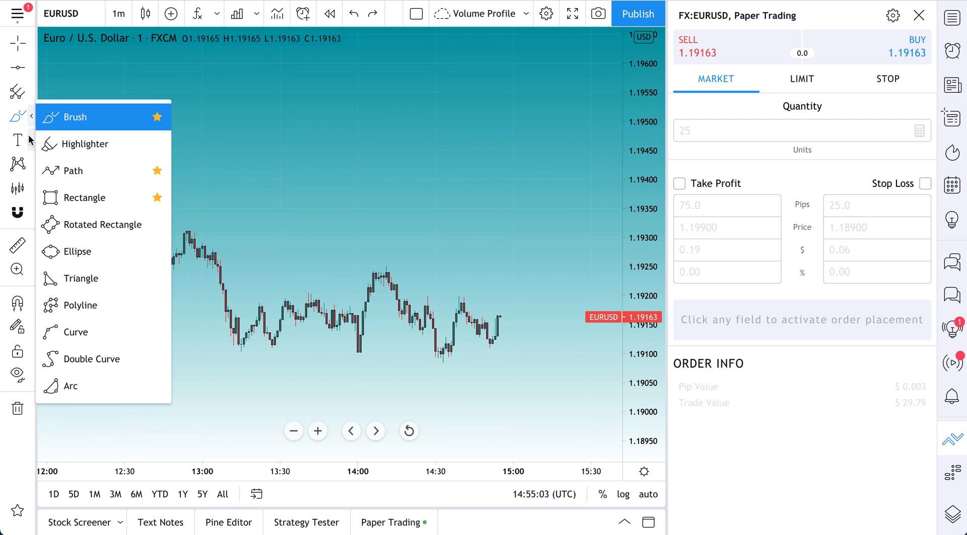
left_click(83, 197)
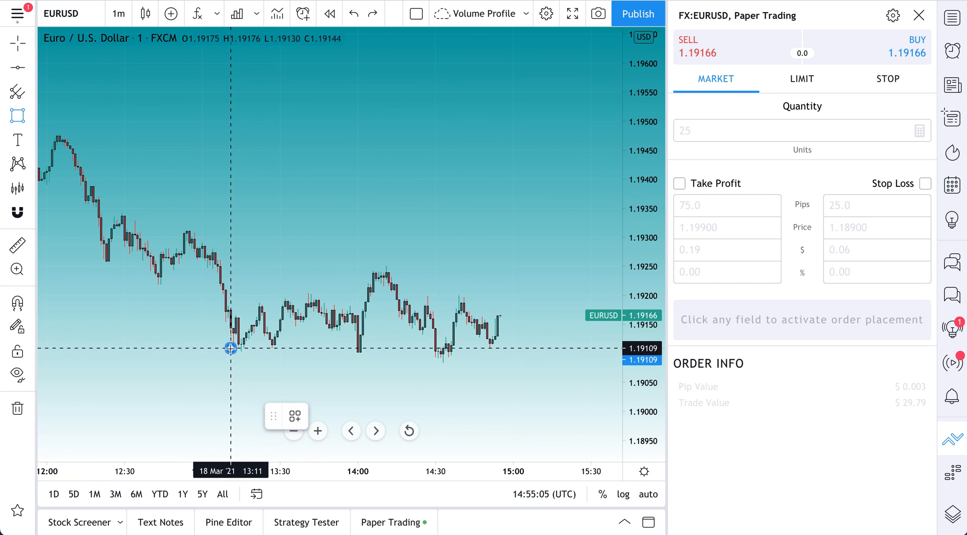
left_click_drag(231, 351, 462, 358)
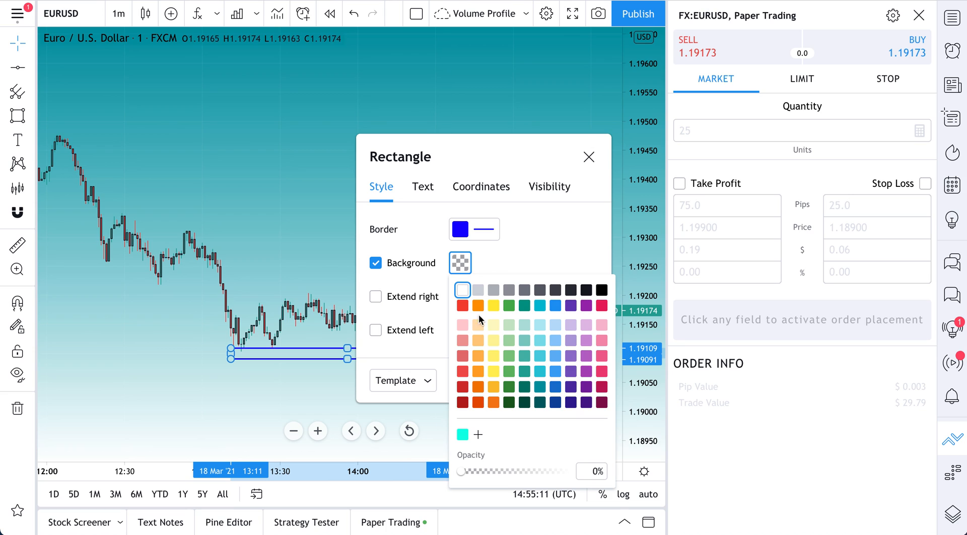
left_click_drag(458, 471, 478, 472)
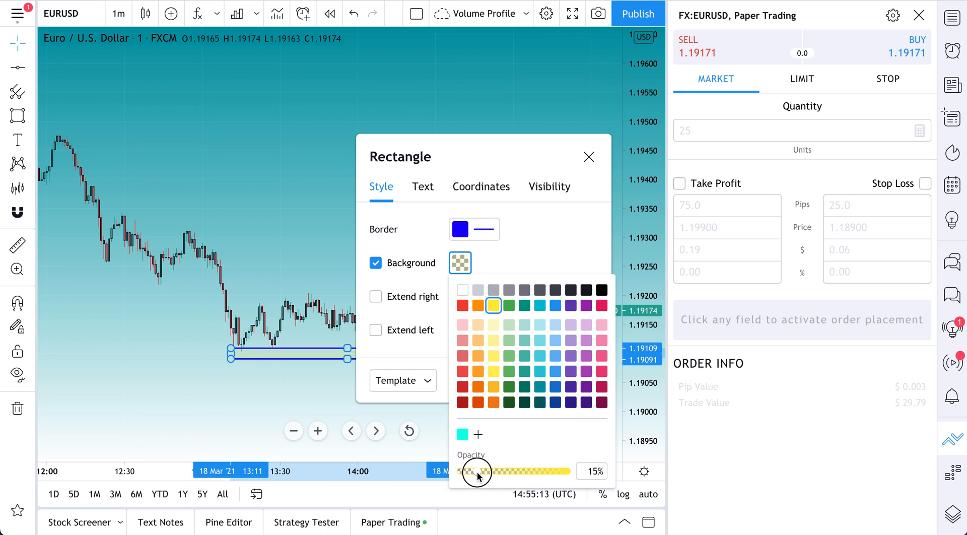
left_click(460, 228)
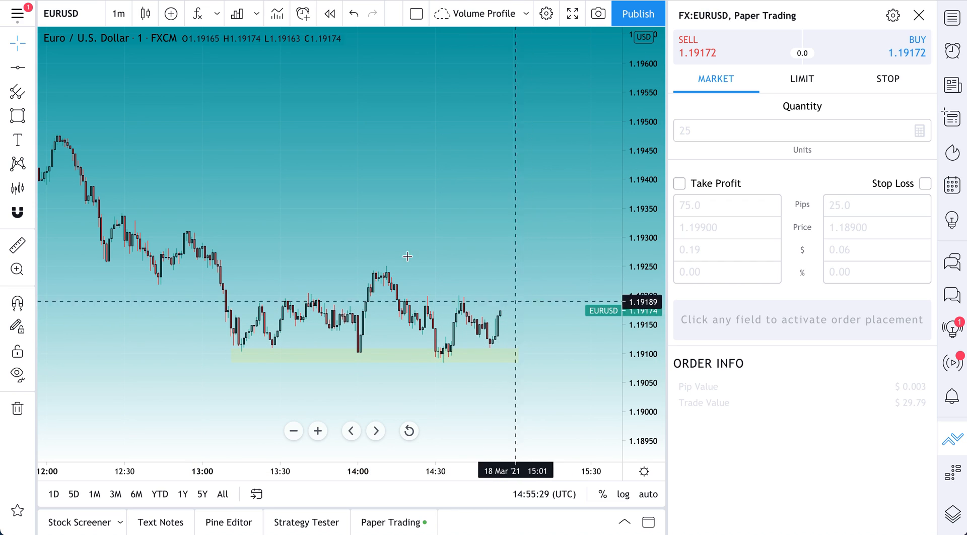
mouse_move(118, 14)
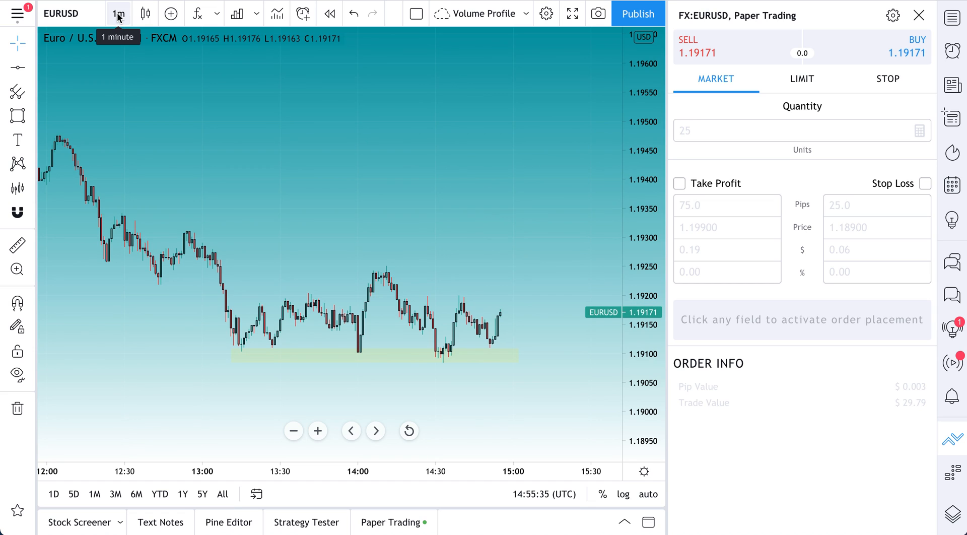
left_click(118, 14)
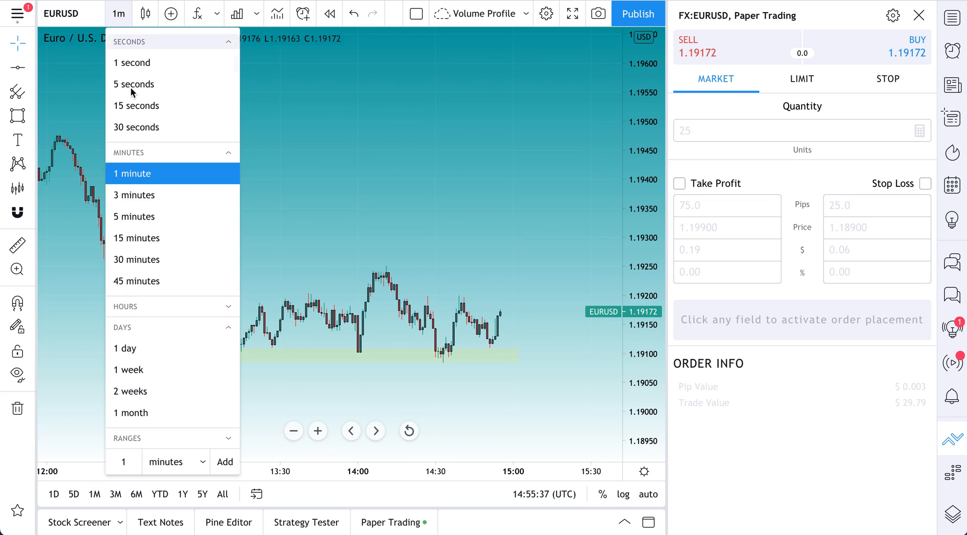
mouse_move(160, 348)
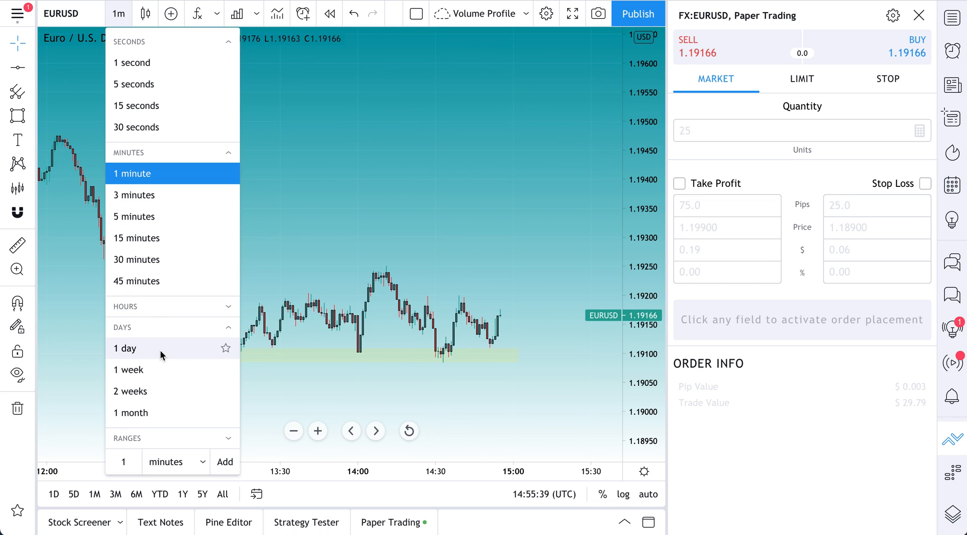
left_click(336, 288)
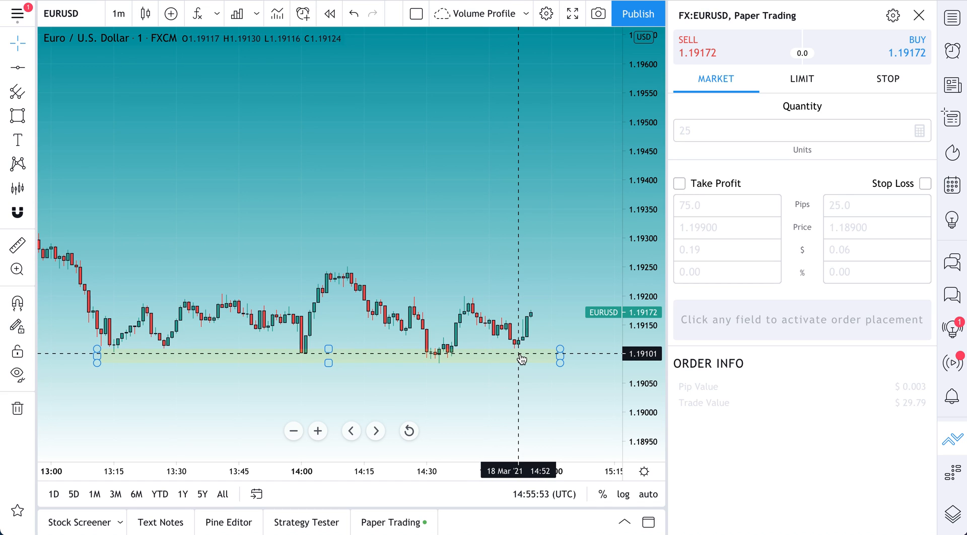
Make the ticket a Buy Limit order at 1.19101 with quantity 5.
left_click(906, 52)
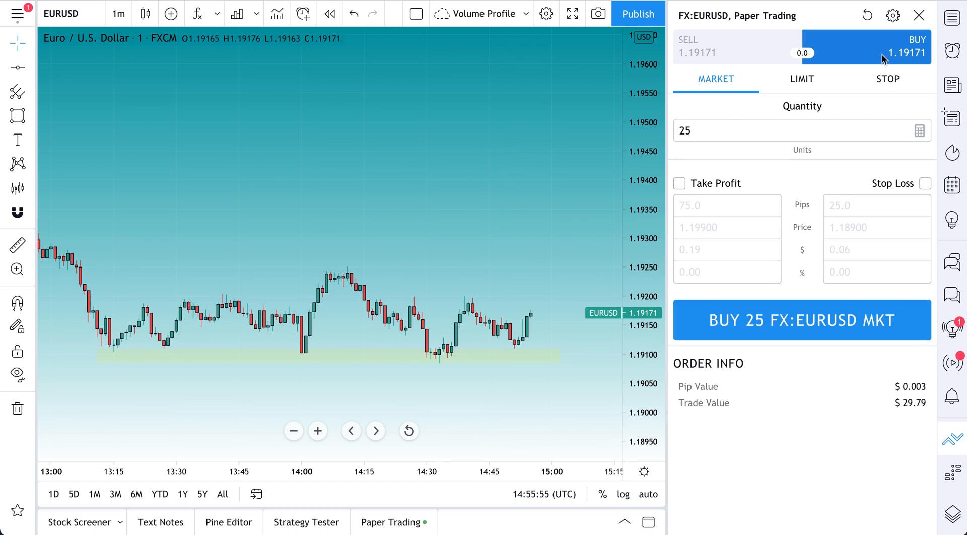
left_click(802, 78)
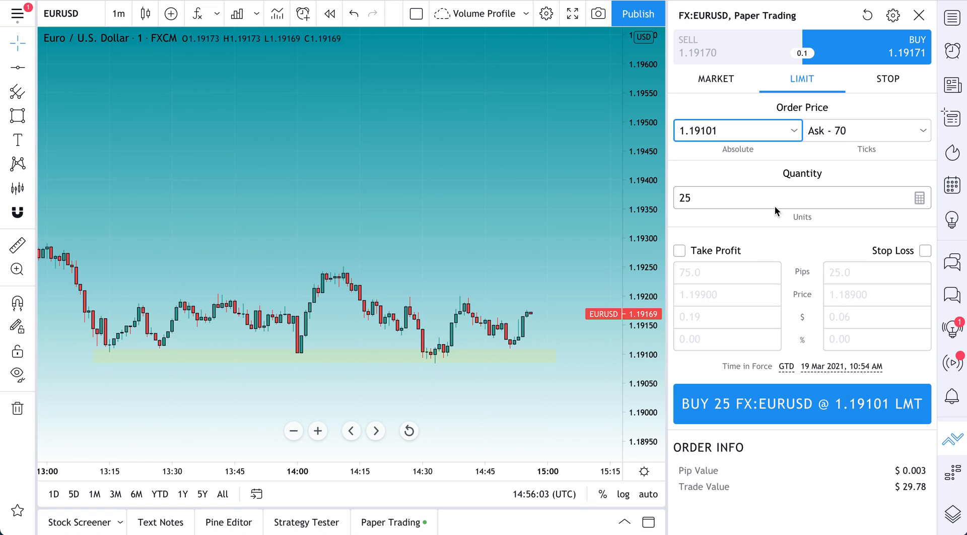
type("5")
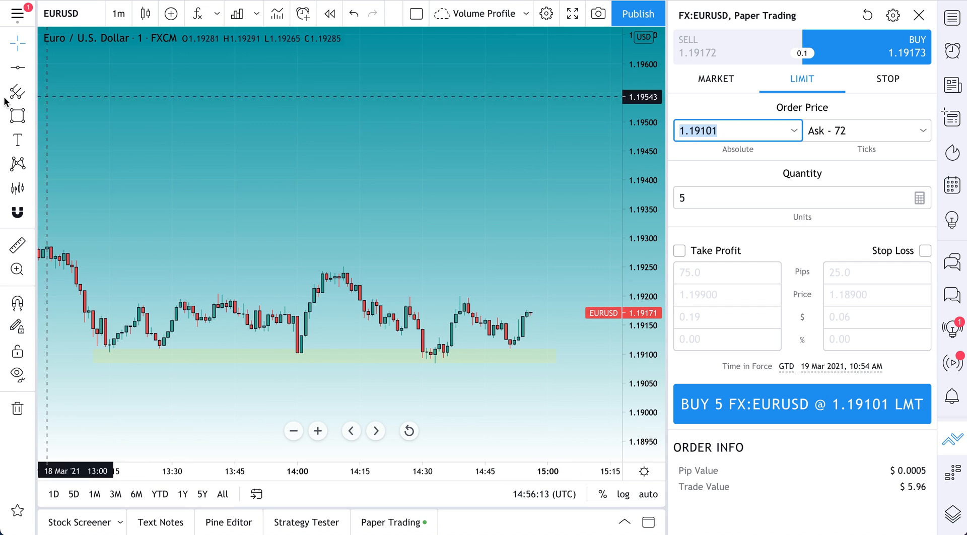
left_click(493, 356)
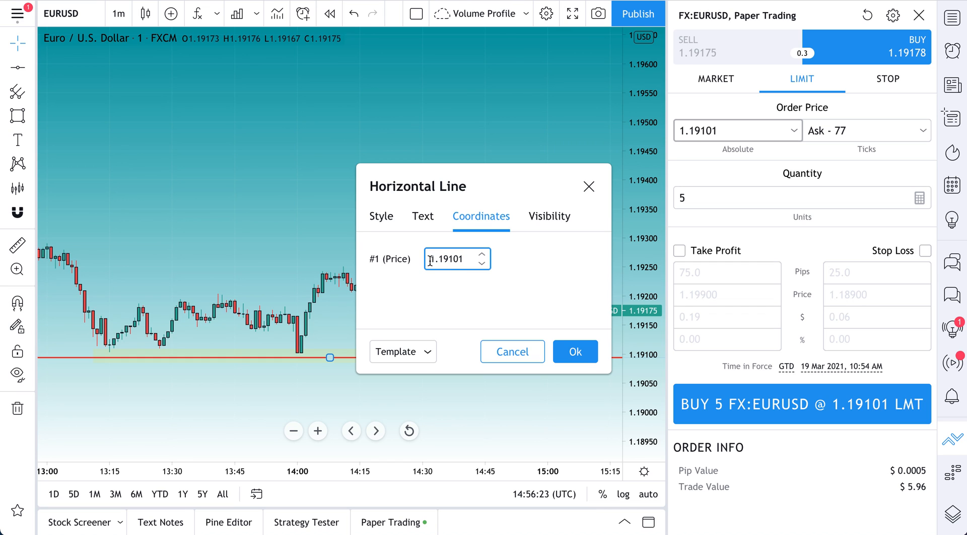
left_click(573, 351)
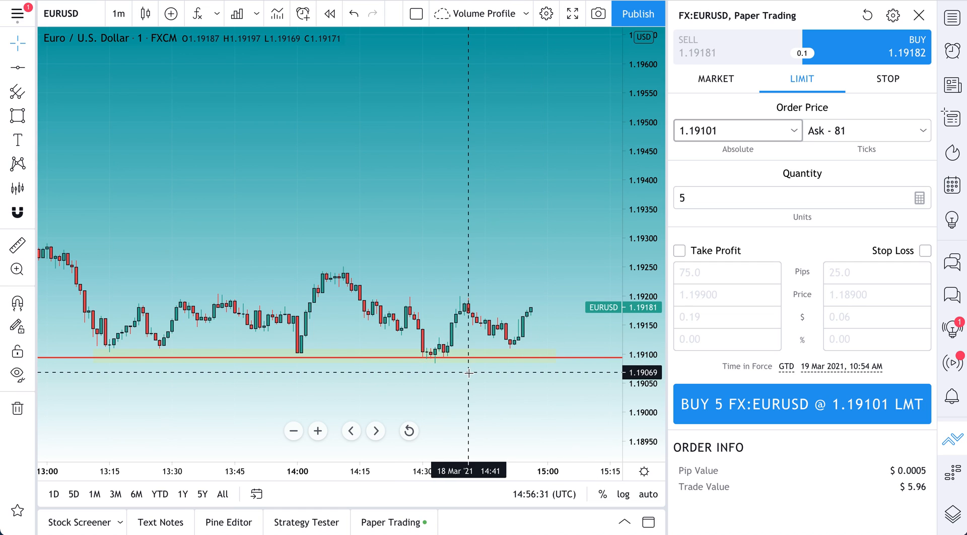
left_click(30, 188)
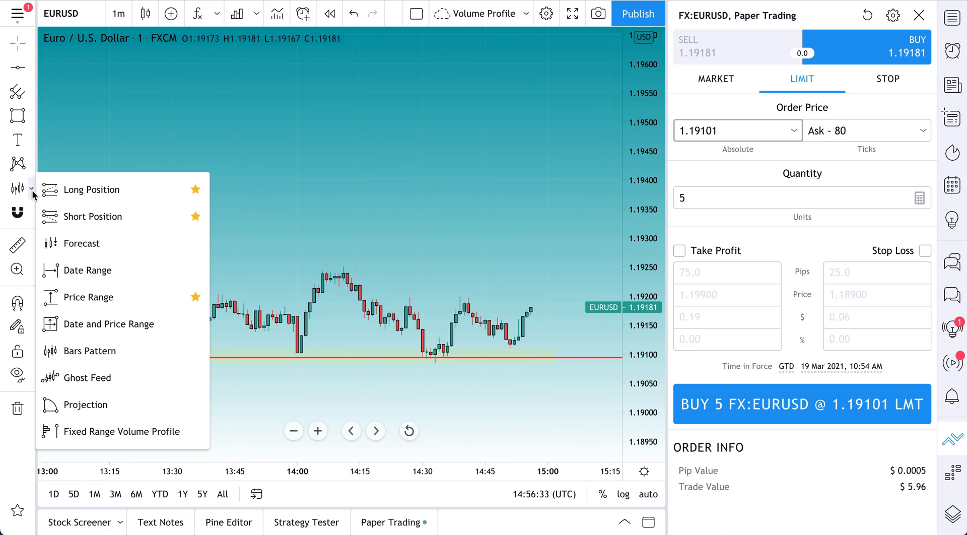
mouse_move(137, 216)
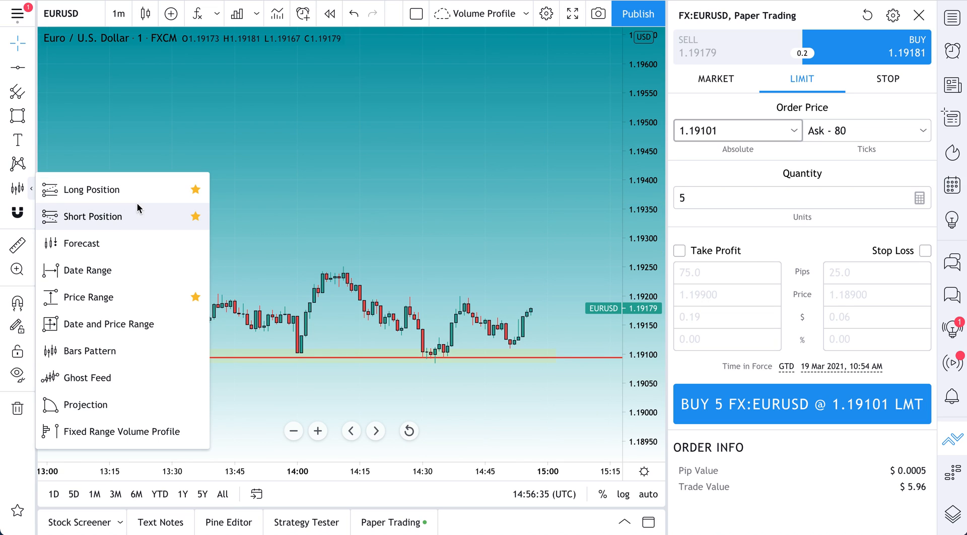
mouse_move(91, 189)
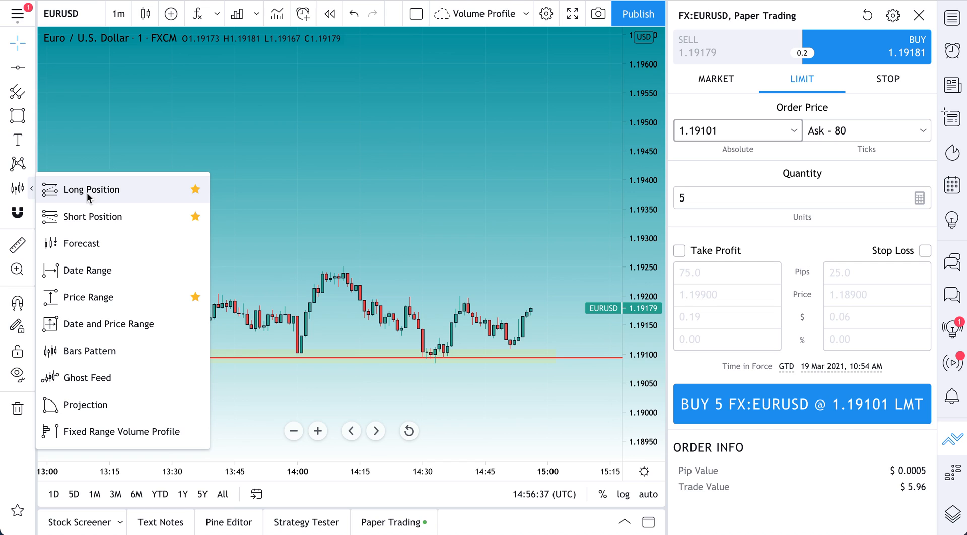
left_click(93, 189)
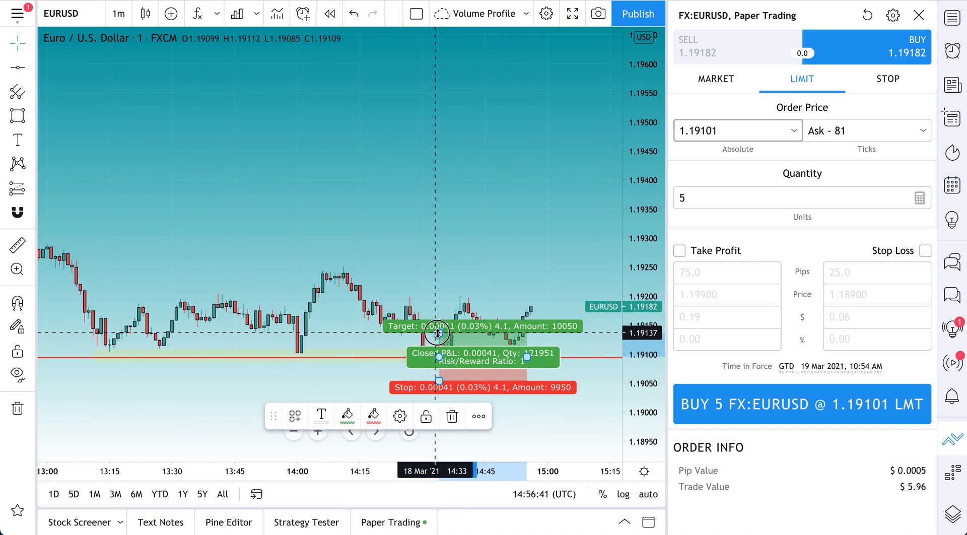
left_click_drag(438, 333, 438, 227)
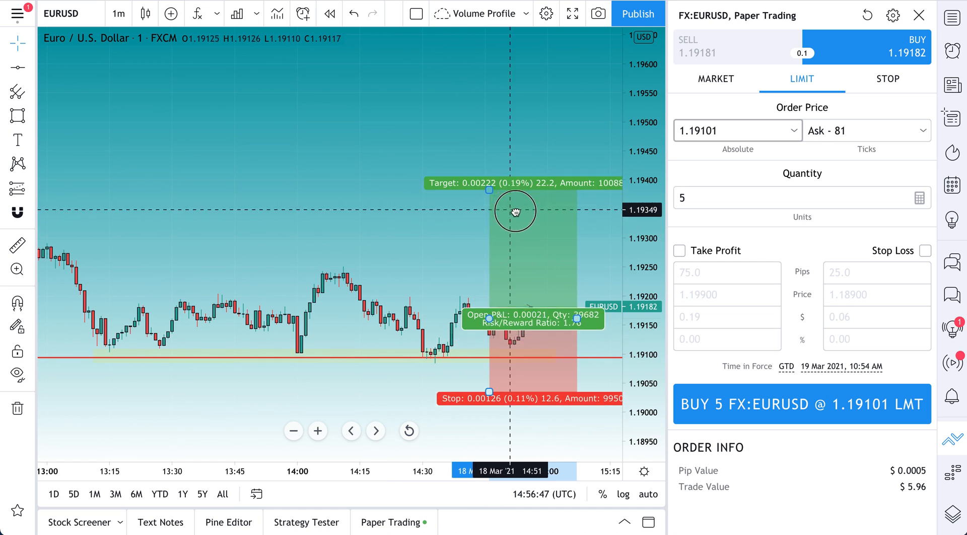
left_click_drag(514, 211, 548, 241)
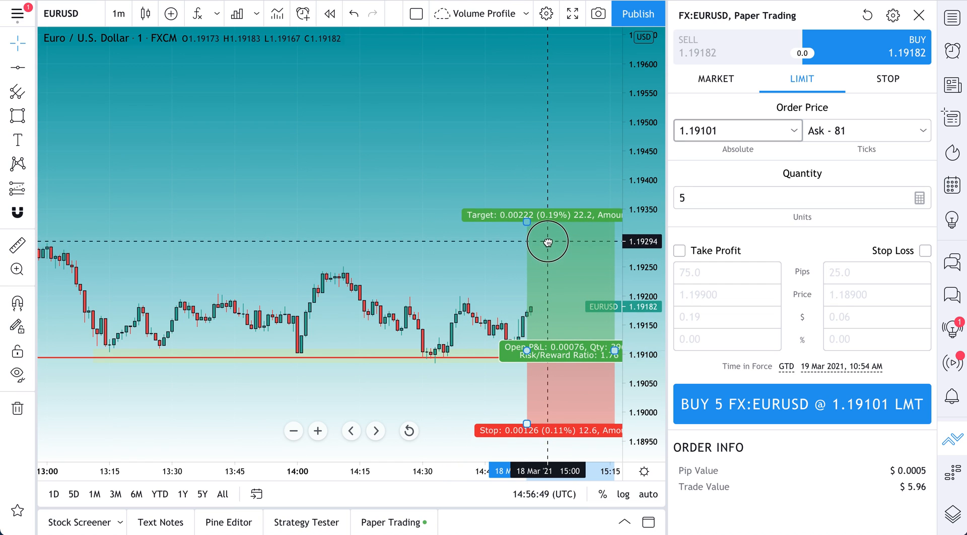
left_click_drag(547, 241, 317, 208)
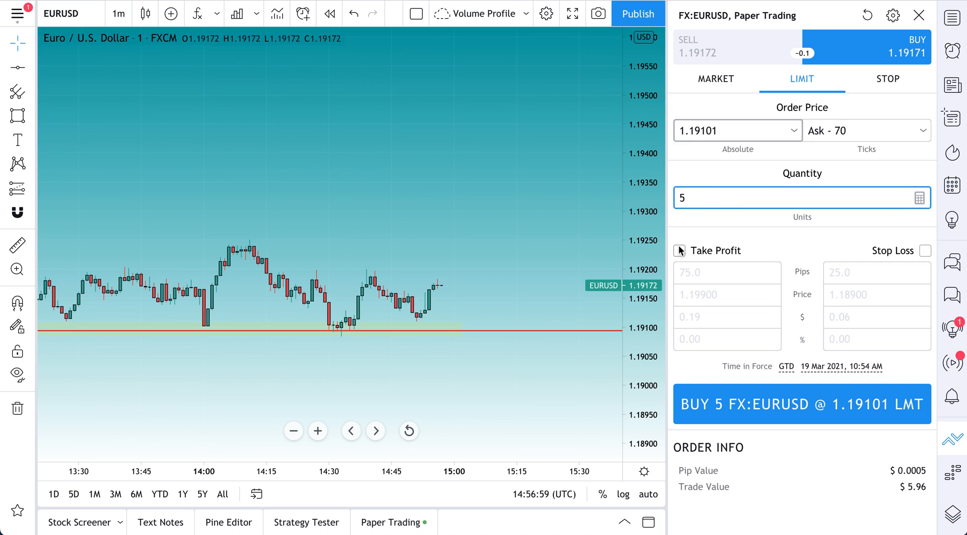
Enable Take Profit, toggling it off and on, and set its price to 1.19971.
left_click(678, 250)
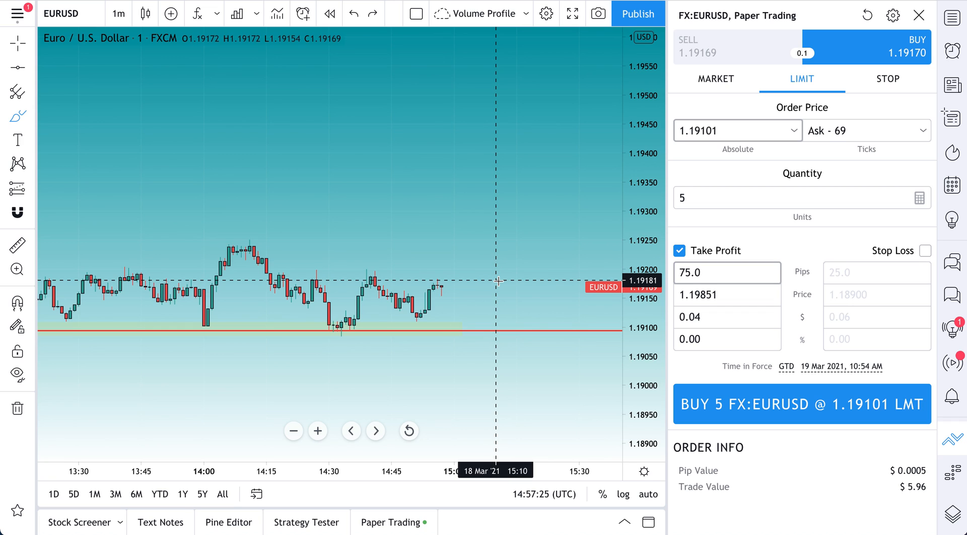
left_click(679, 250)
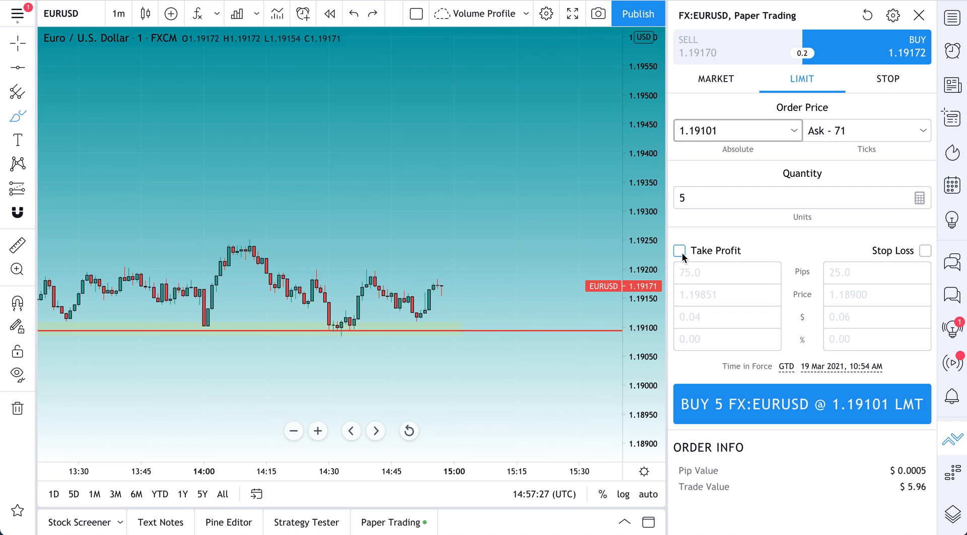
left_click(679, 251)
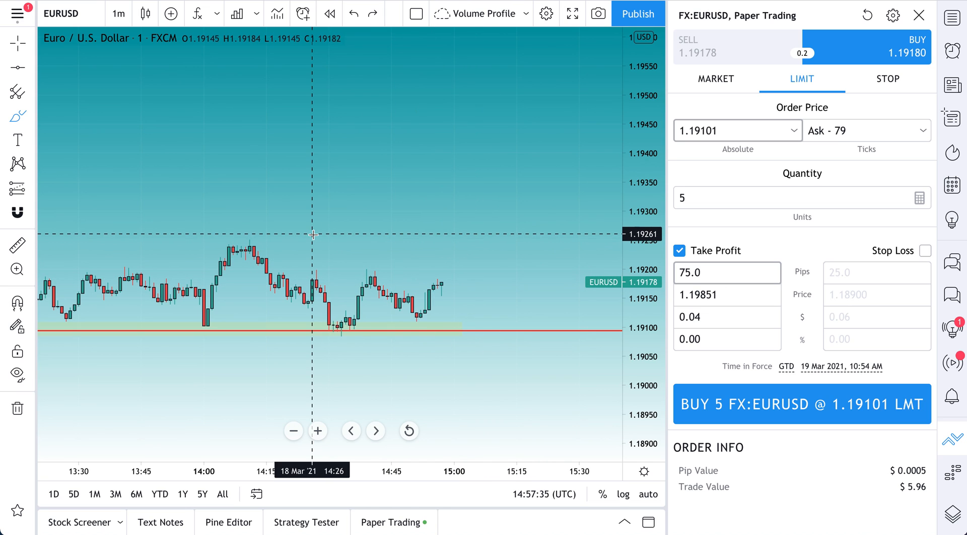
mouse_move(495, 212)
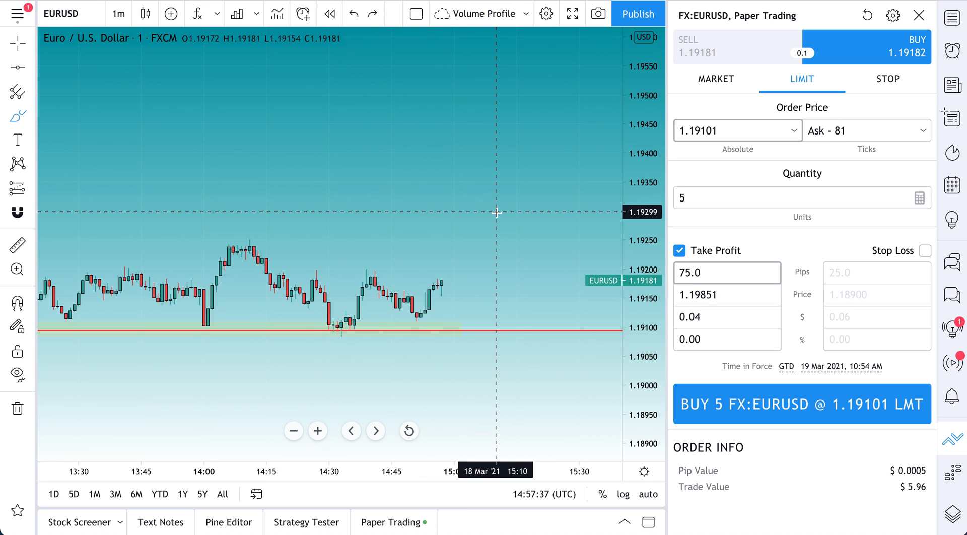
left_click(726, 294)
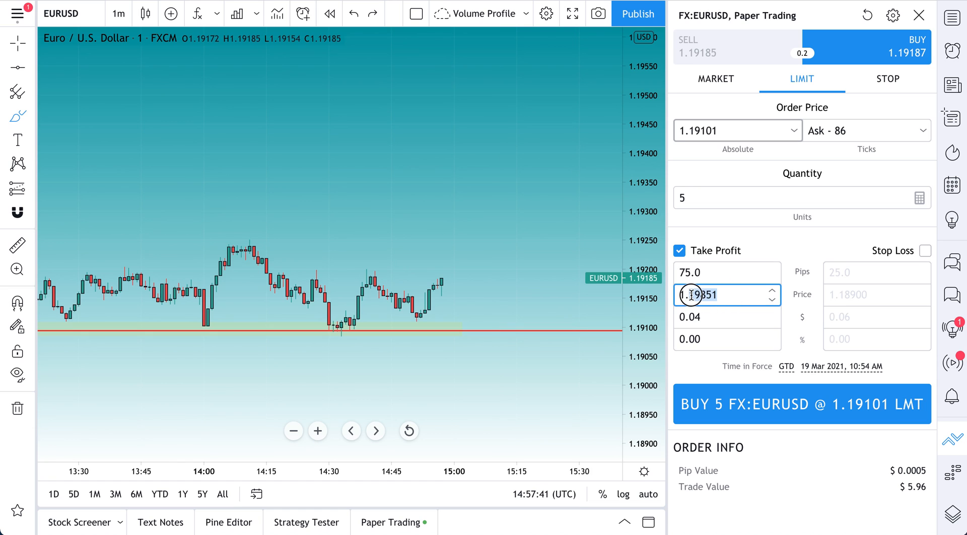
type("1.2")
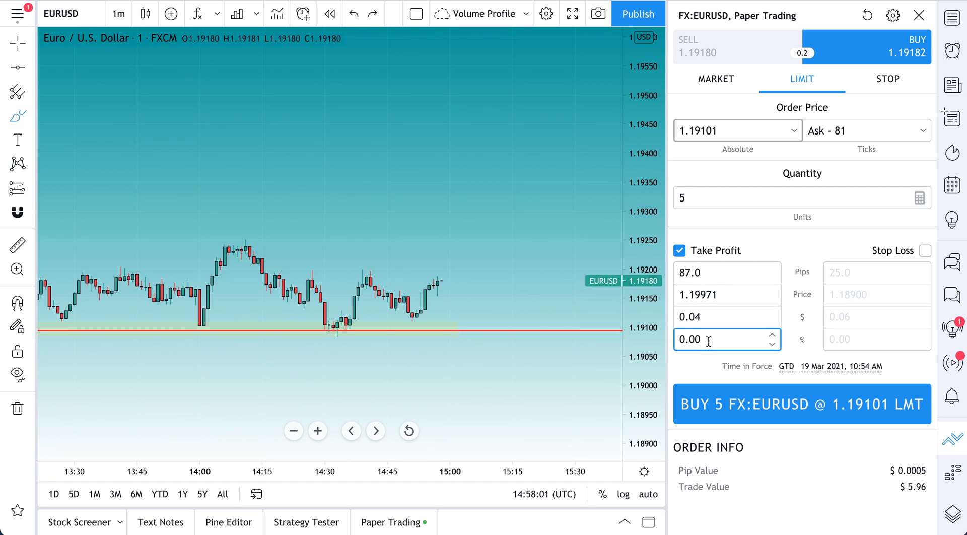
mouse_move(924, 250)
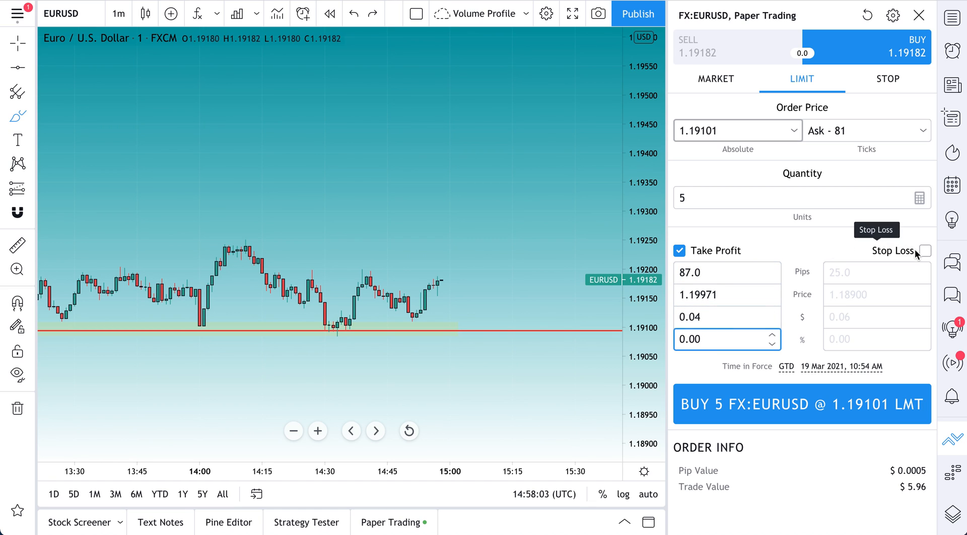
Enable the stop loss and sketch an arrow pointing down to the entry line.
left_click(924, 251)
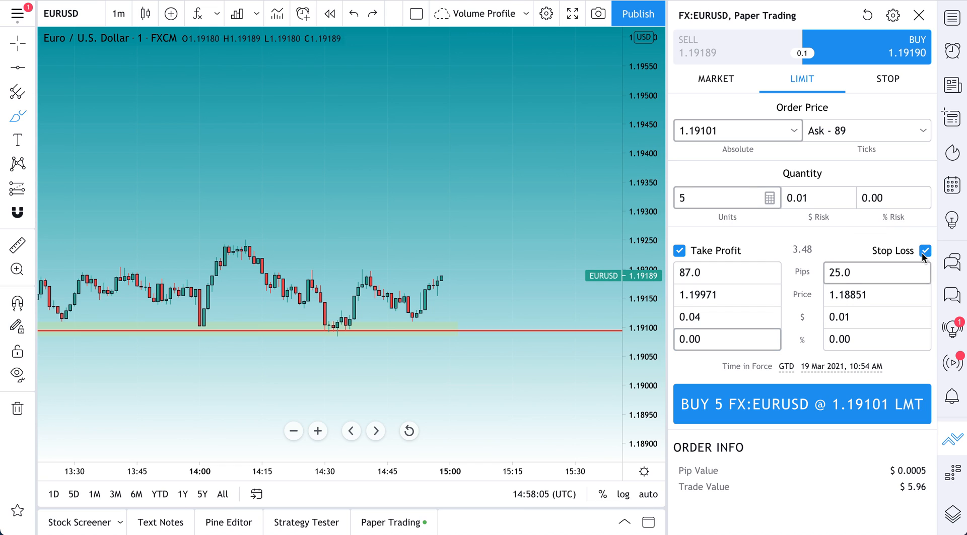
mouse_move(351, 266)
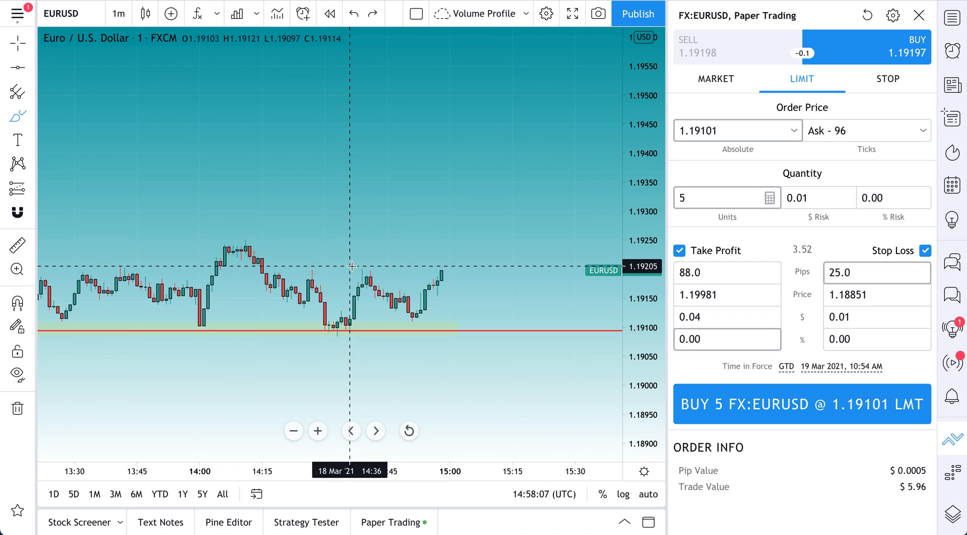
left_click(17, 115)
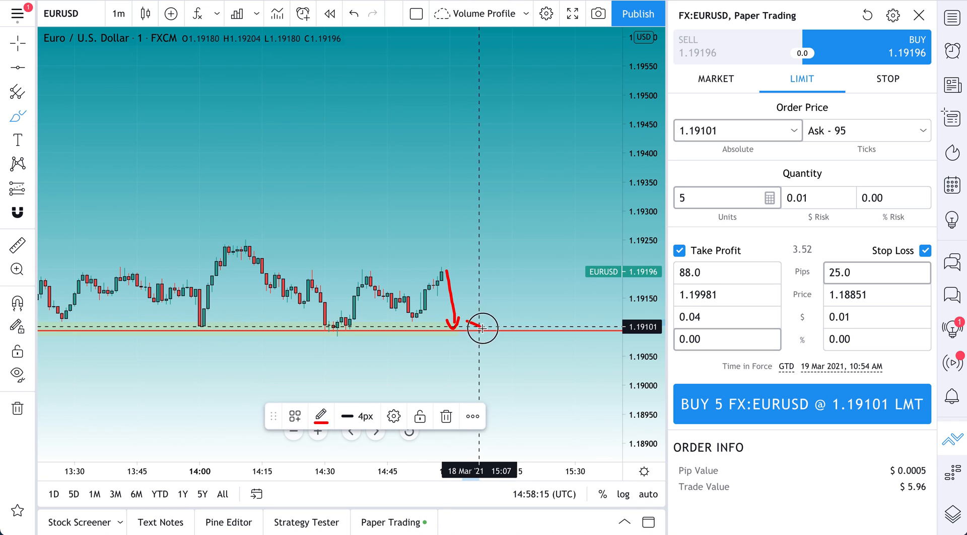
left_click_drag(484, 326, 484, 382)
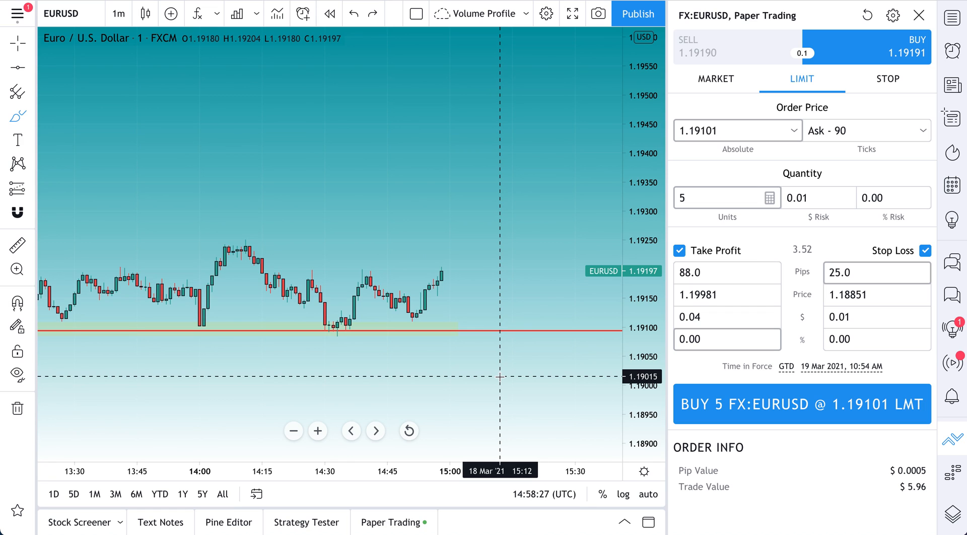
mouse_move(459, 342)
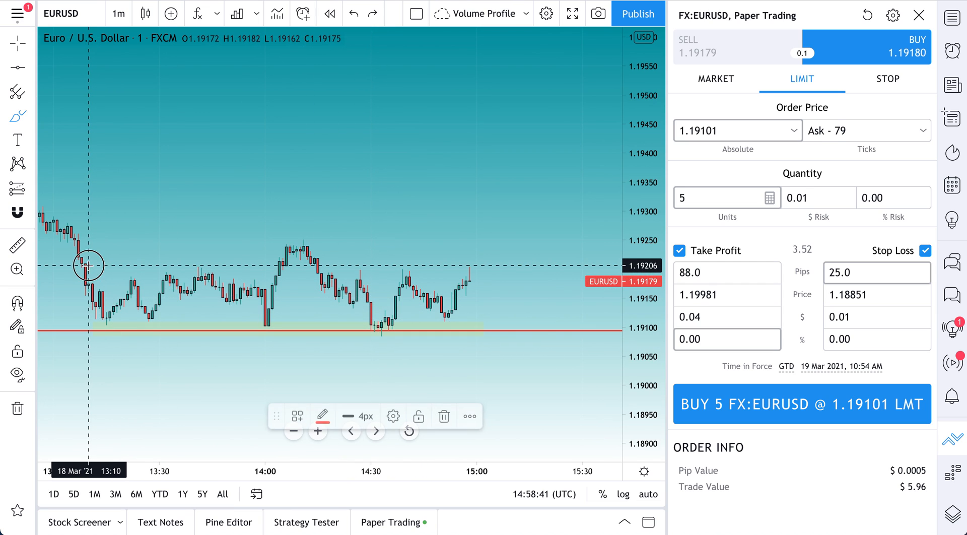
Set the stop loss to 1.19000 and raise the take profit to 1.22000.
left_click_drag(90, 266, 524, 215)
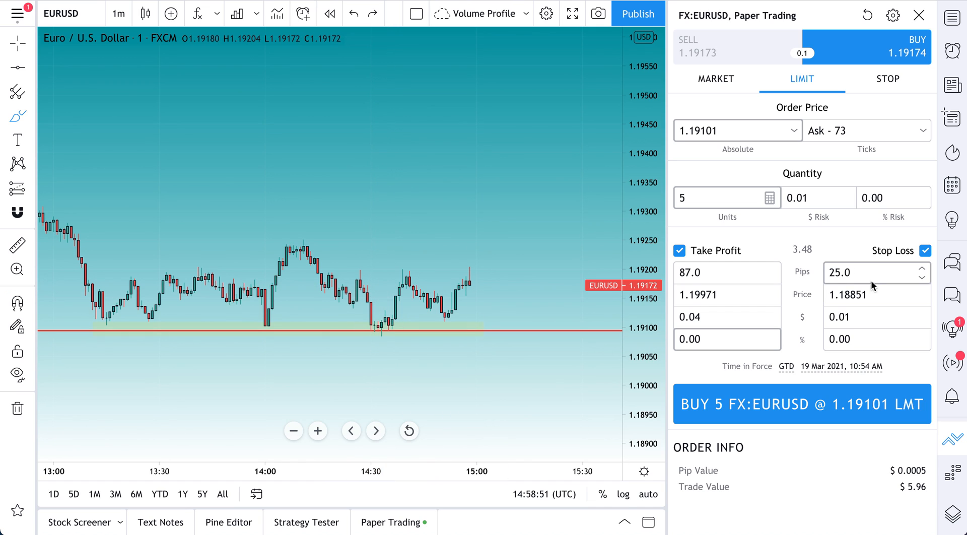
type("1.19")
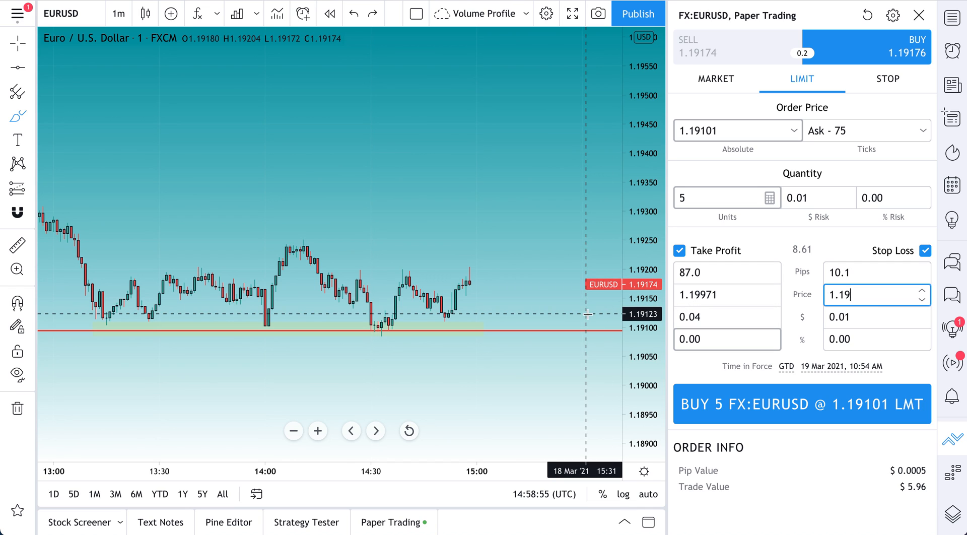
mouse_move(435, 343)
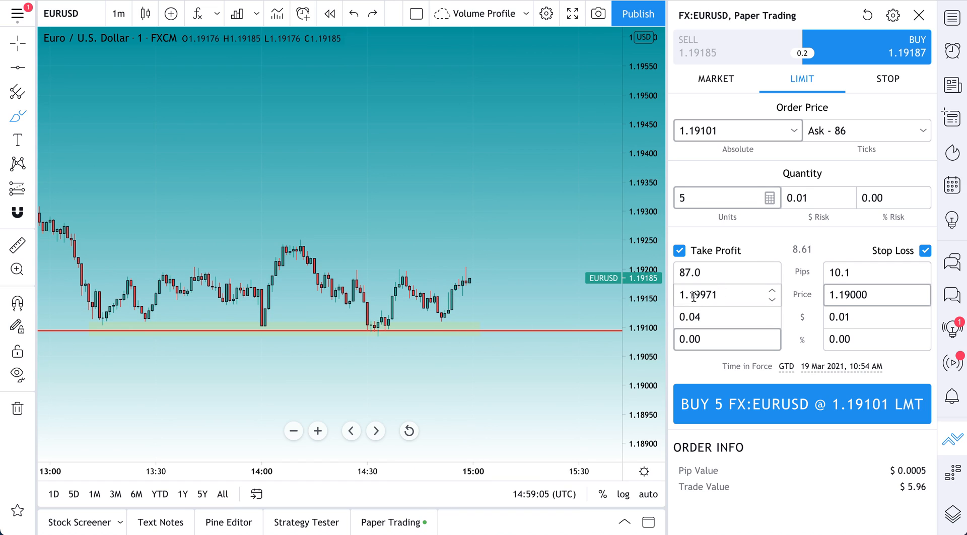
type("1.22000")
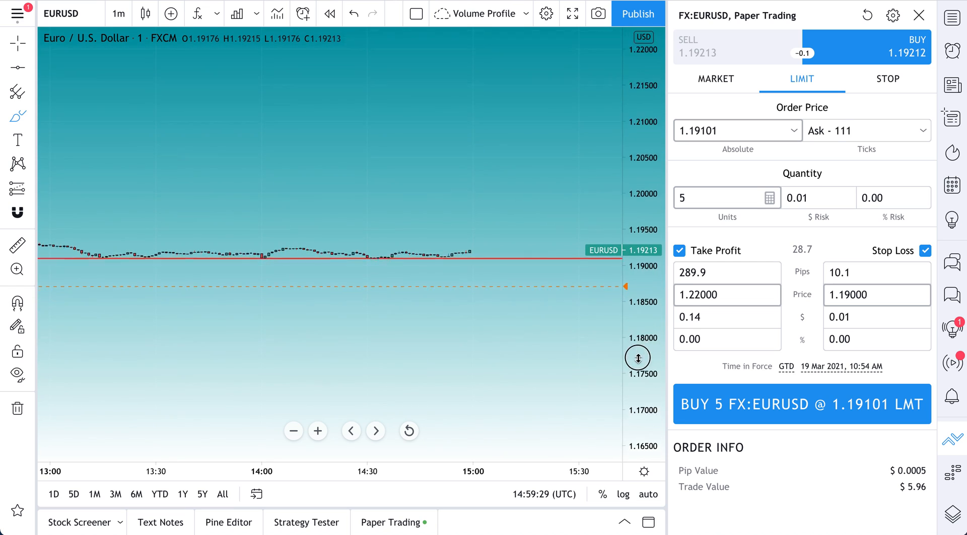
left_click_drag(486, 243, 493, 133)
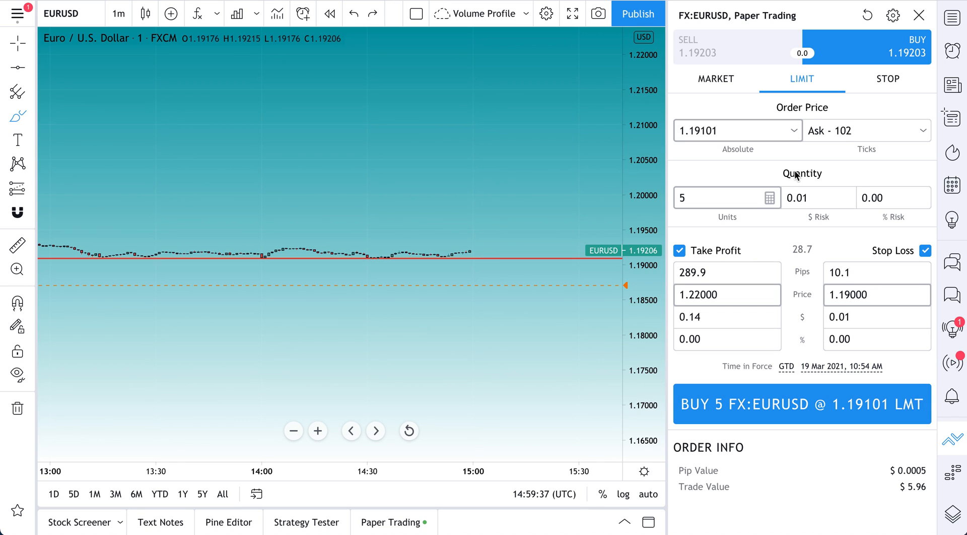
mouse_move(772, 126)
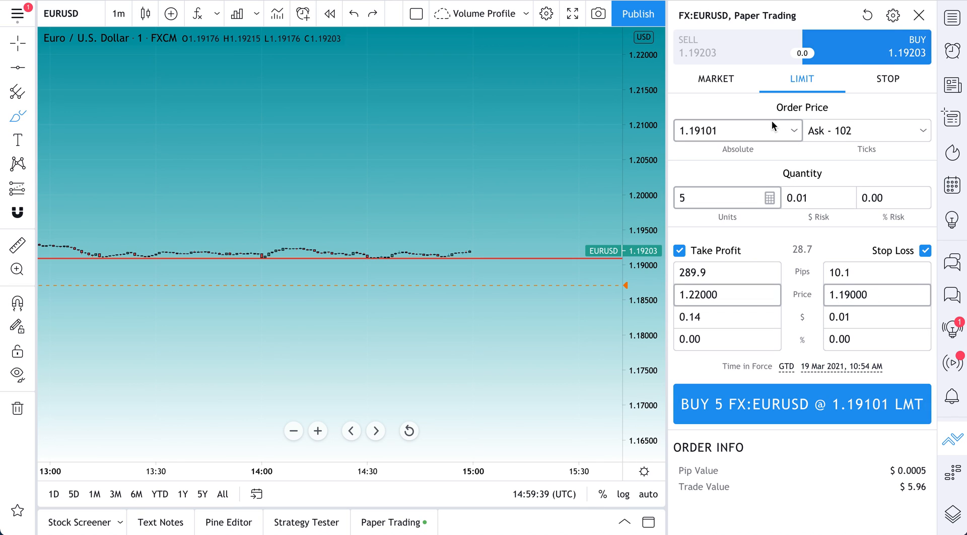
left_click(727, 130)
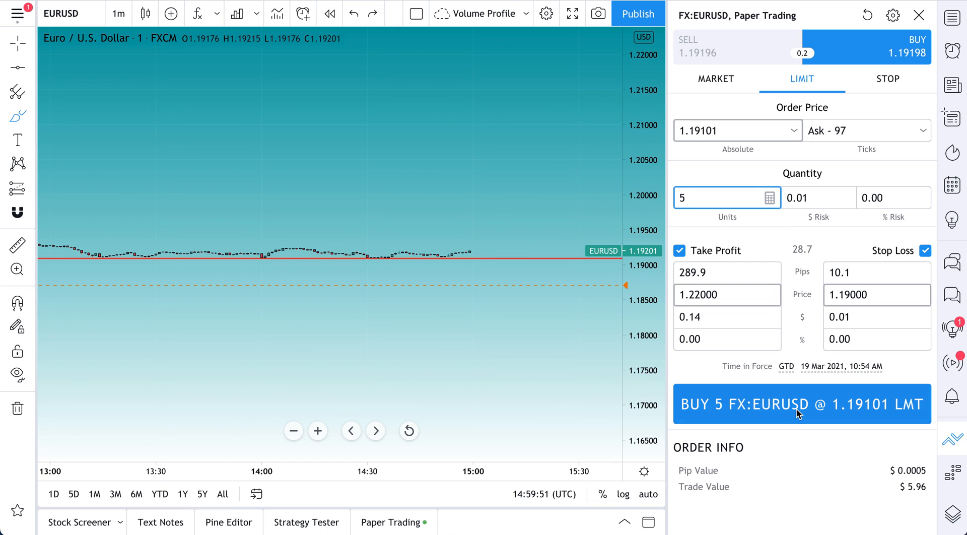
Place the BUY 5 FX:EURUSD LMT order and switch the chart to 30-minute candles.
left_click(800, 404)
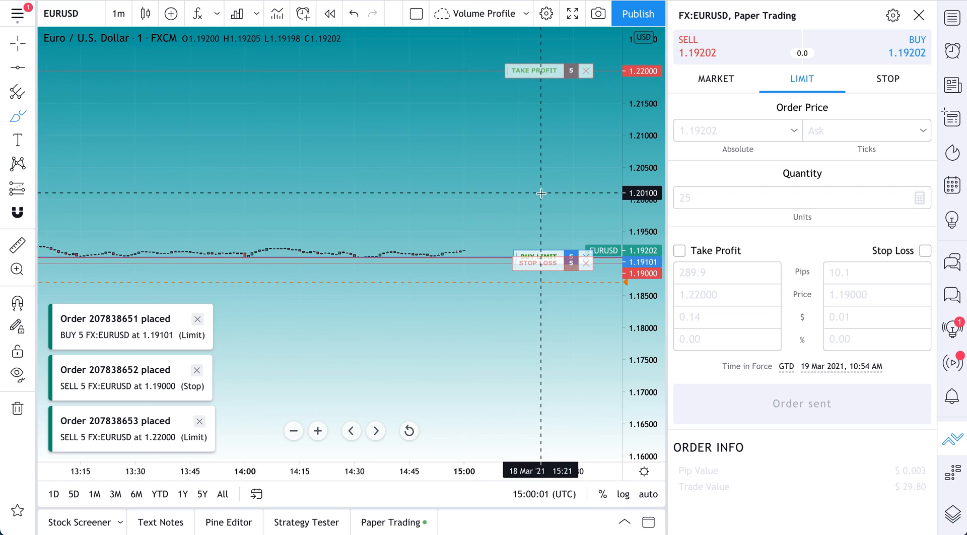
left_click(118, 13)
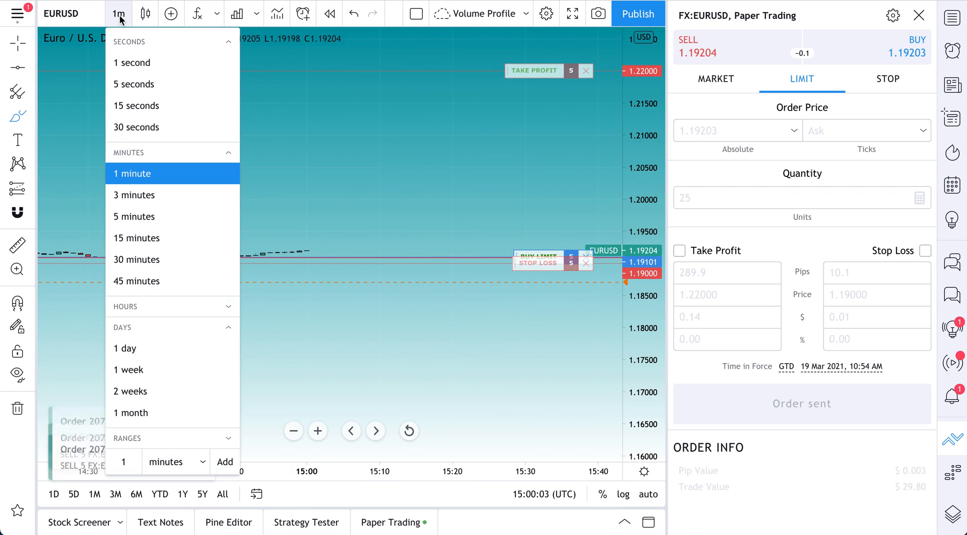
left_click(137, 259)
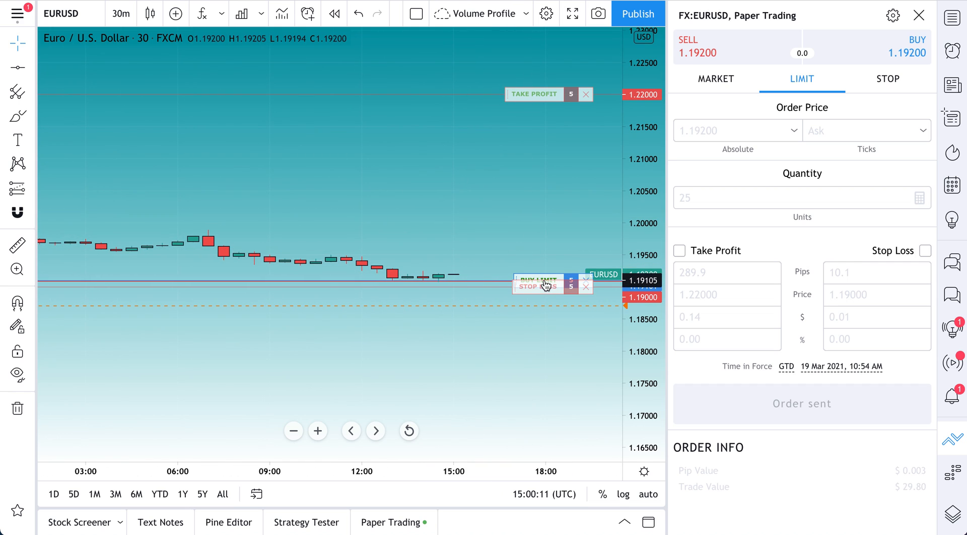
mouse_move(535, 111)
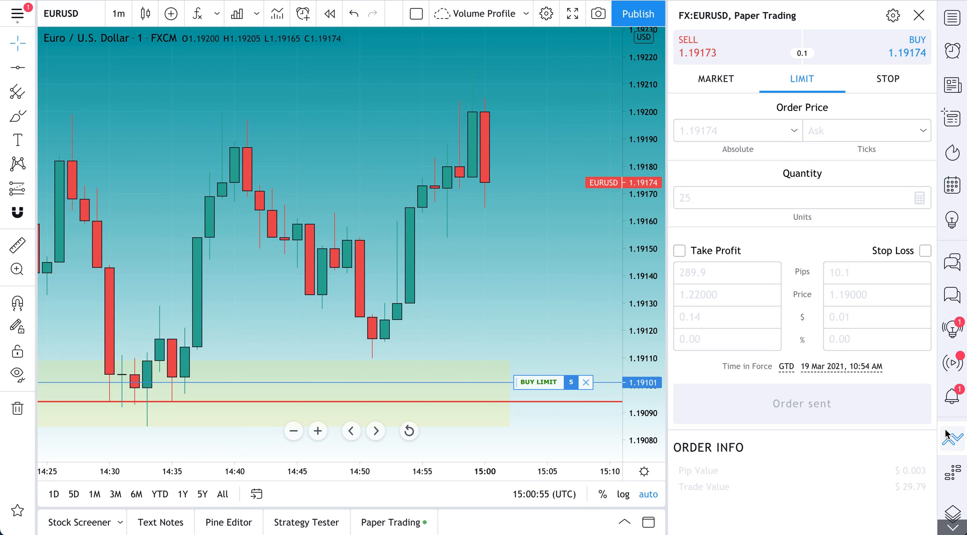
Close the order panel and review Paper Trading orders, account history and trading journal.
left_click(919, 16)
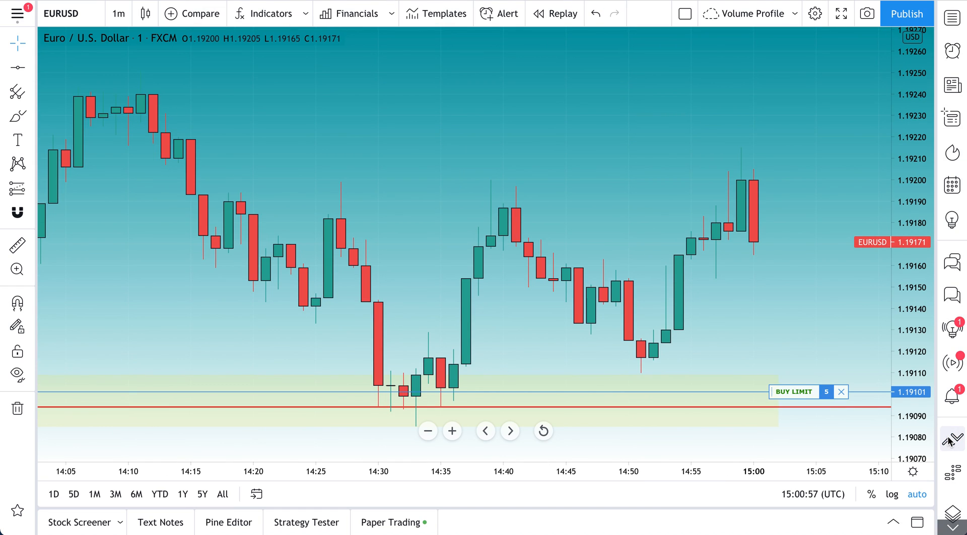
mouse_move(951, 438)
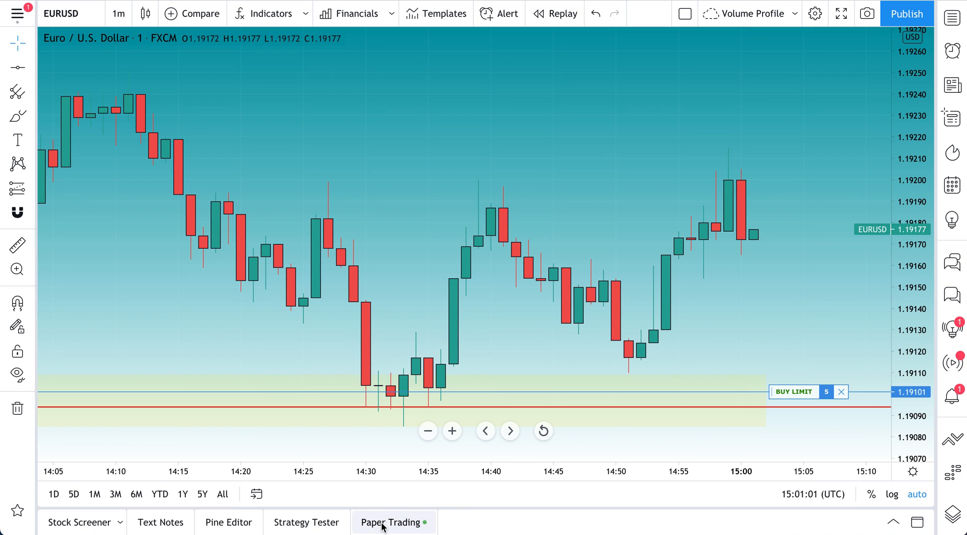
mouse_move(390, 521)
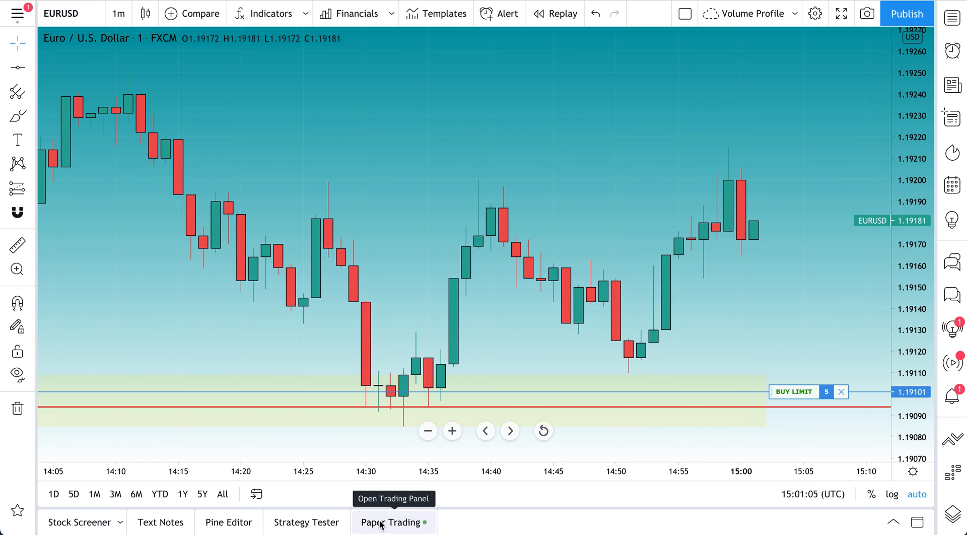
left_click(390, 521)
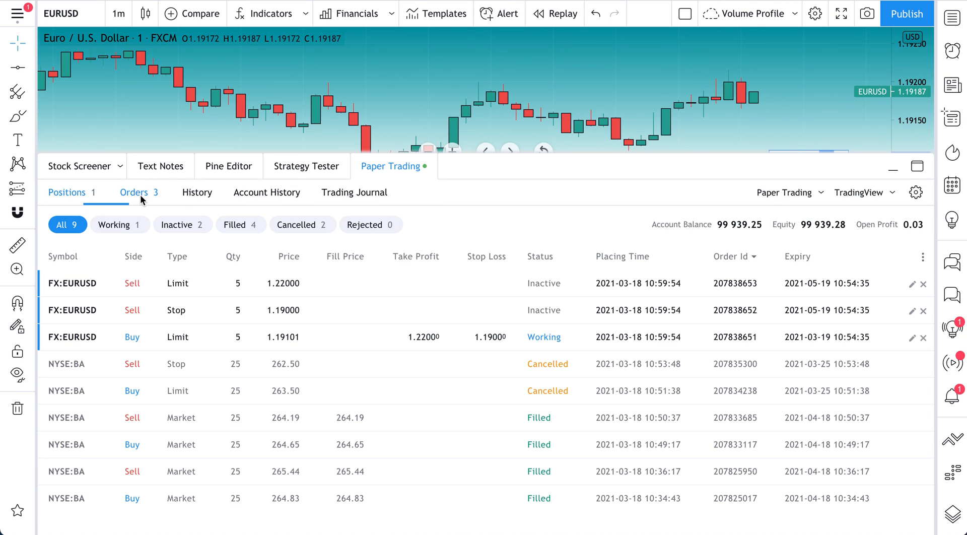
left_click(267, 192)
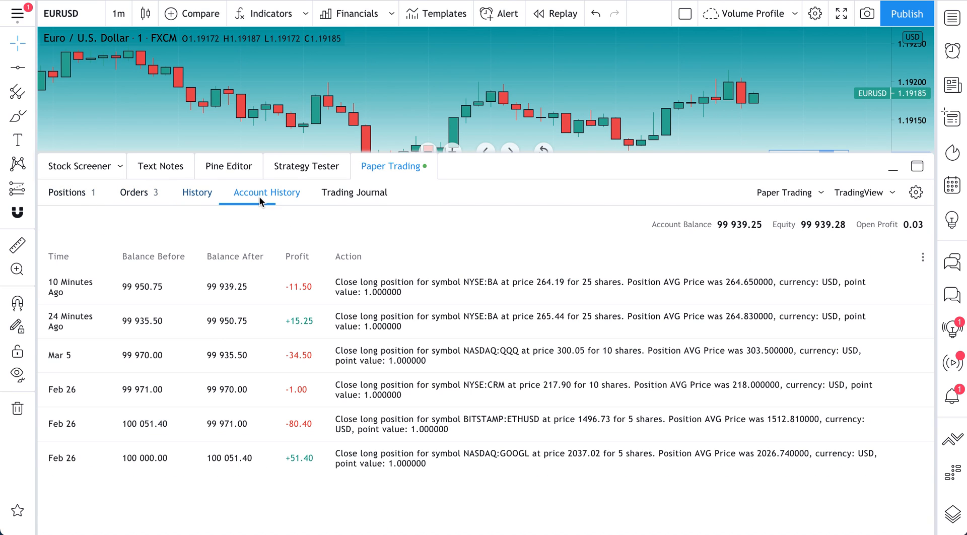
left_click(354, 192)
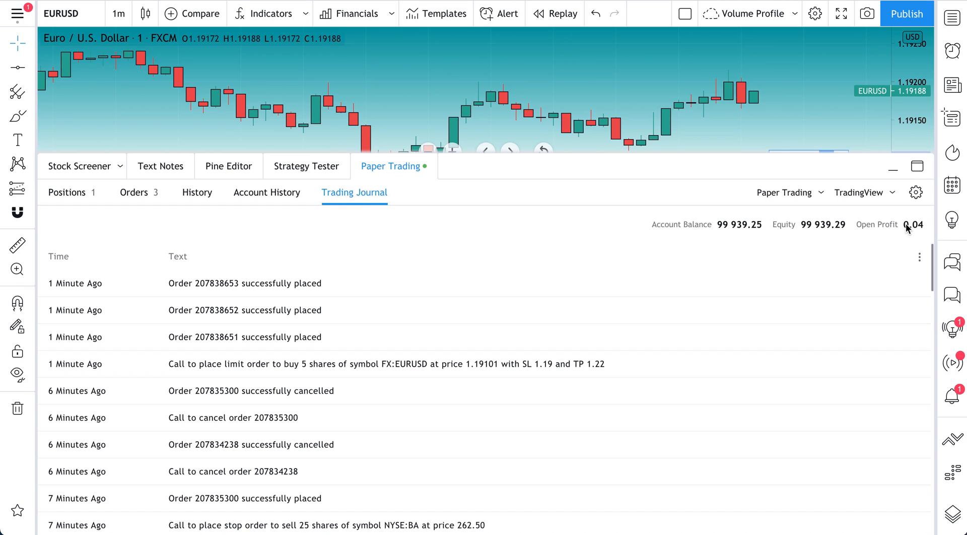
left_click(789, 191)
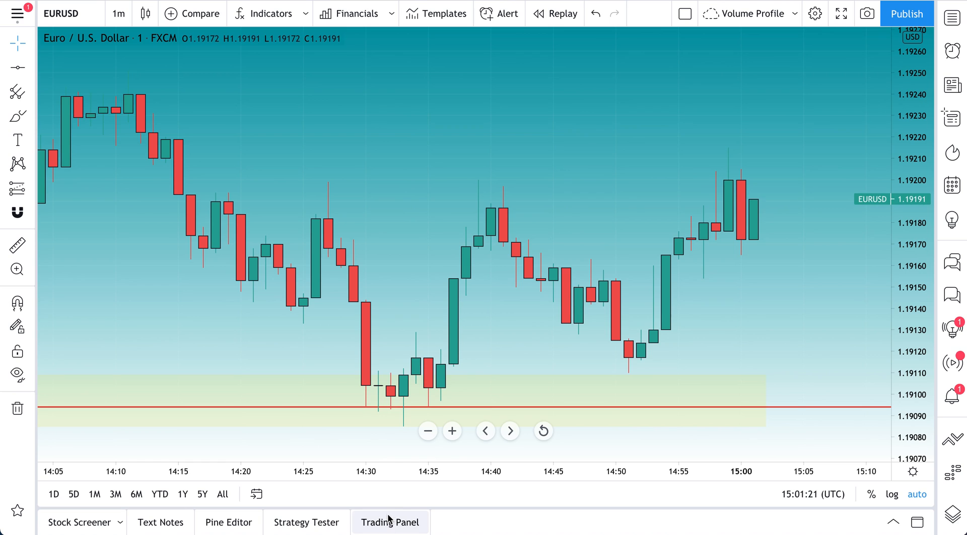
Reconnect the Paper Trading account and hide the account panel.
left_click(390, 521)
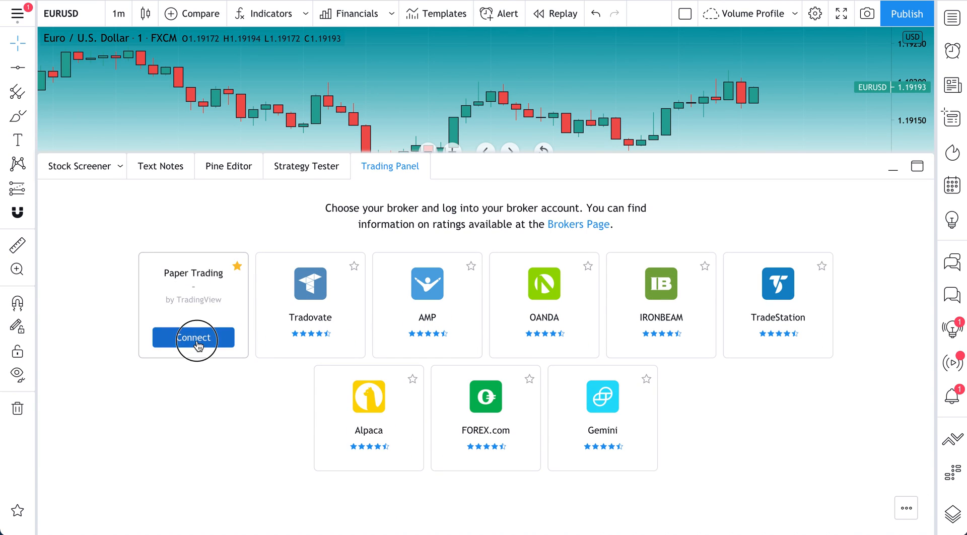
left_click(193, 338)
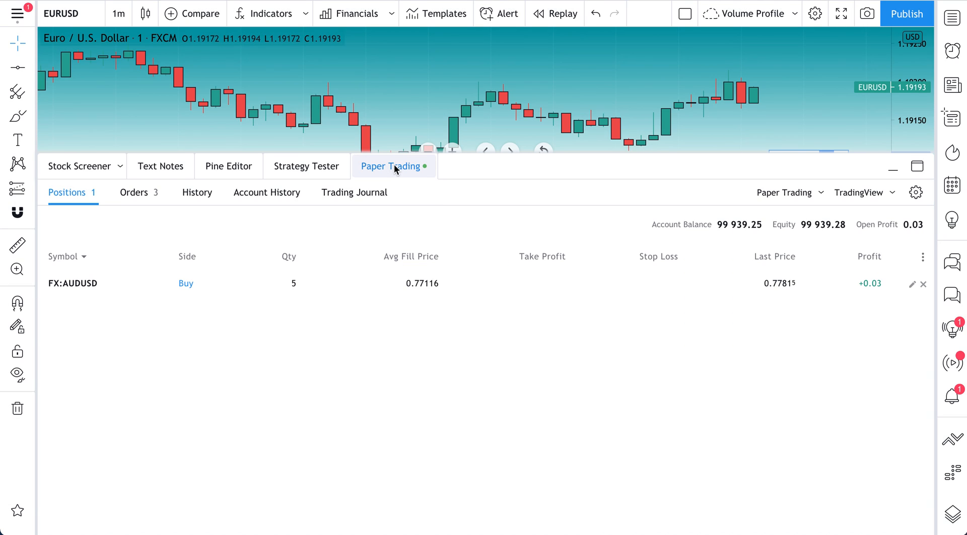
left_click(892, 166)
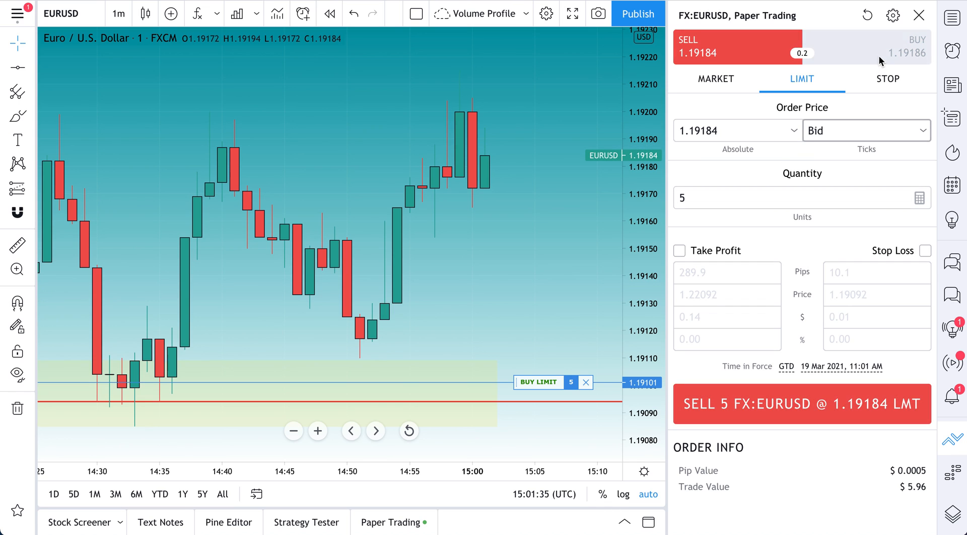
Cycle Market and Stop back to Limit, enable take profit and stop loss, and send the 1.19185 buy.
left_click(715, 79)
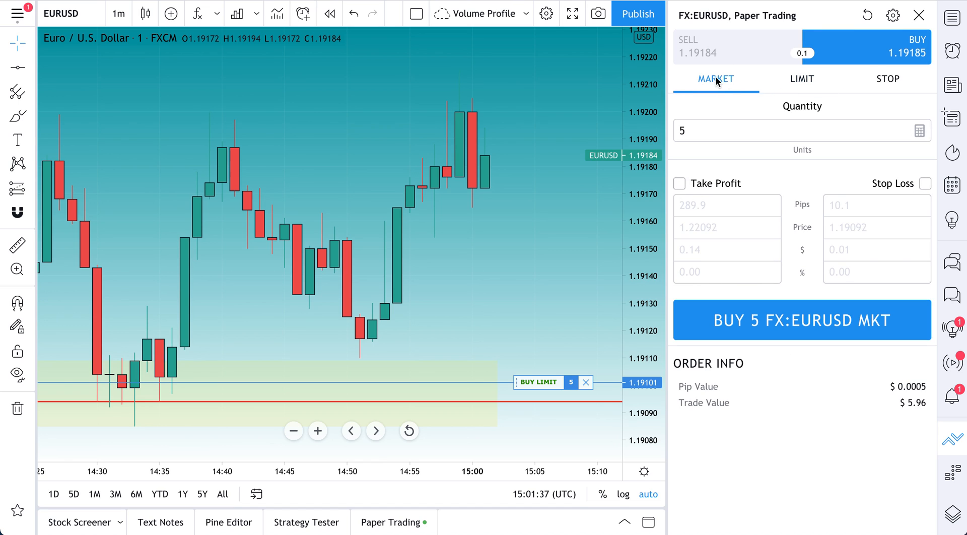
left_click(887, 79)
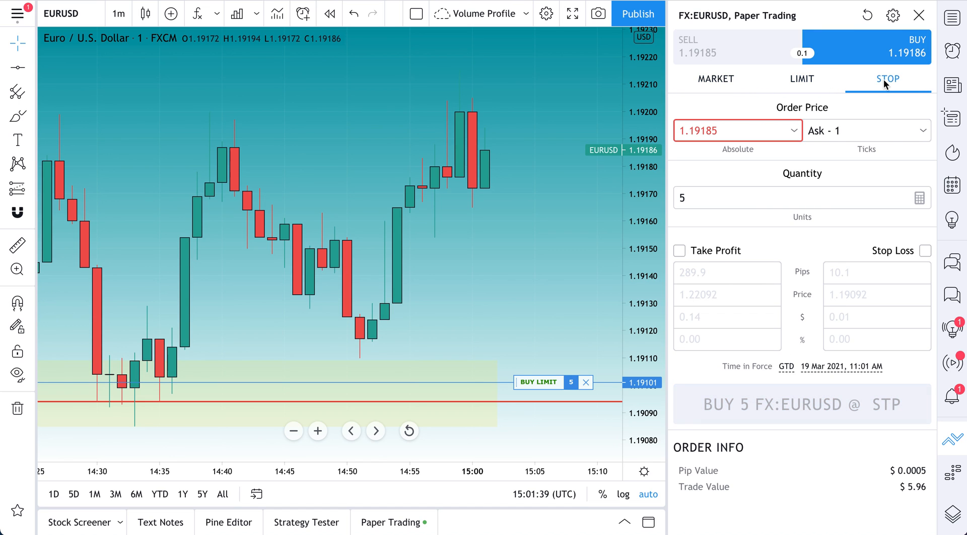
left_click(802, 78)
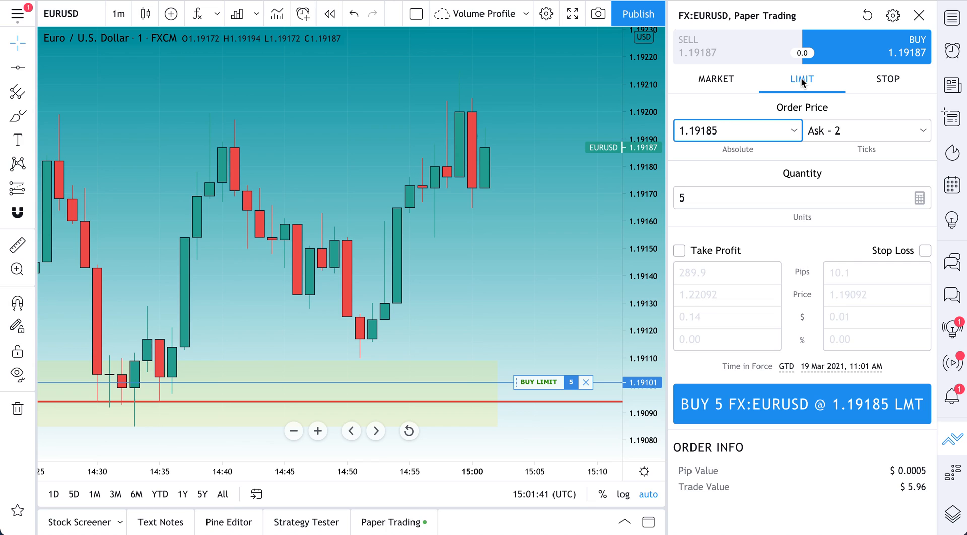
mouse_move(790, 171)
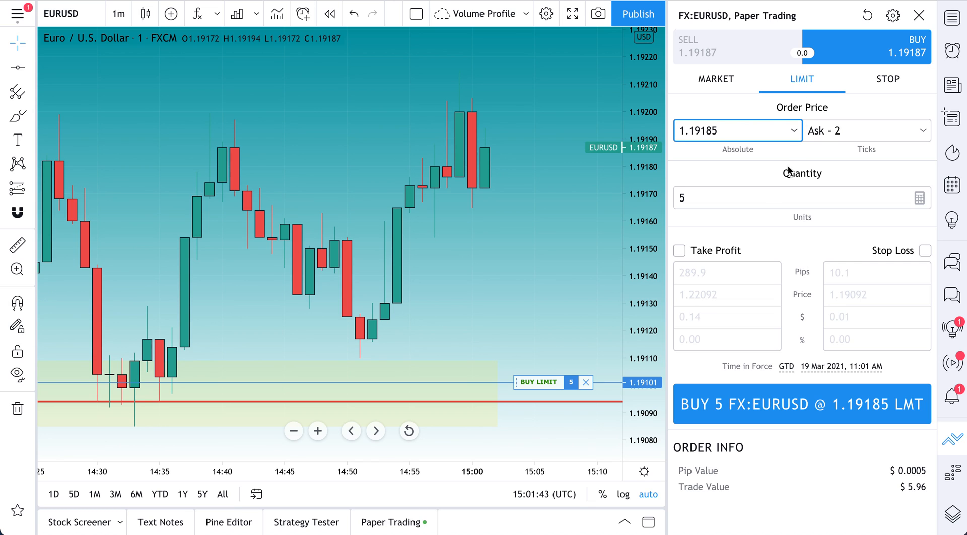
left_click(679, 249)
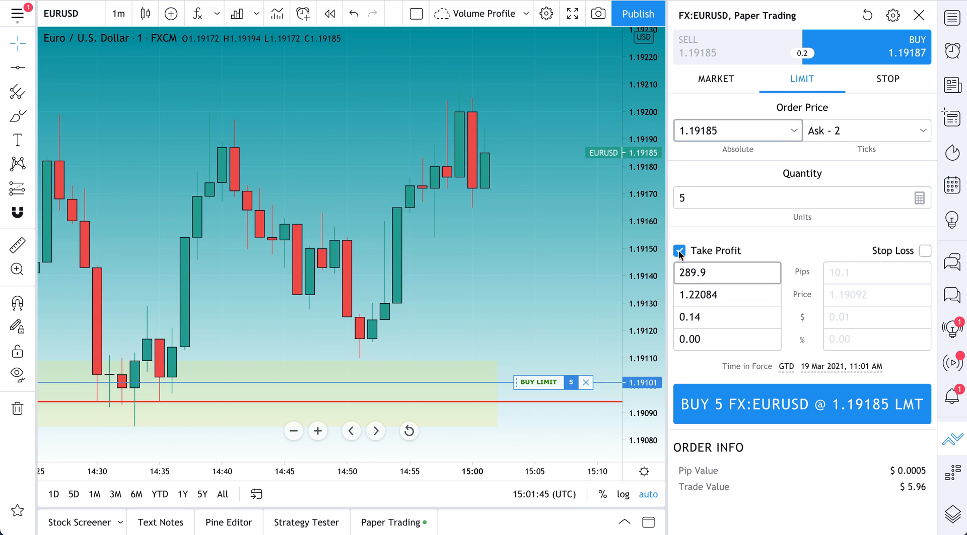
left_click(925, 250)
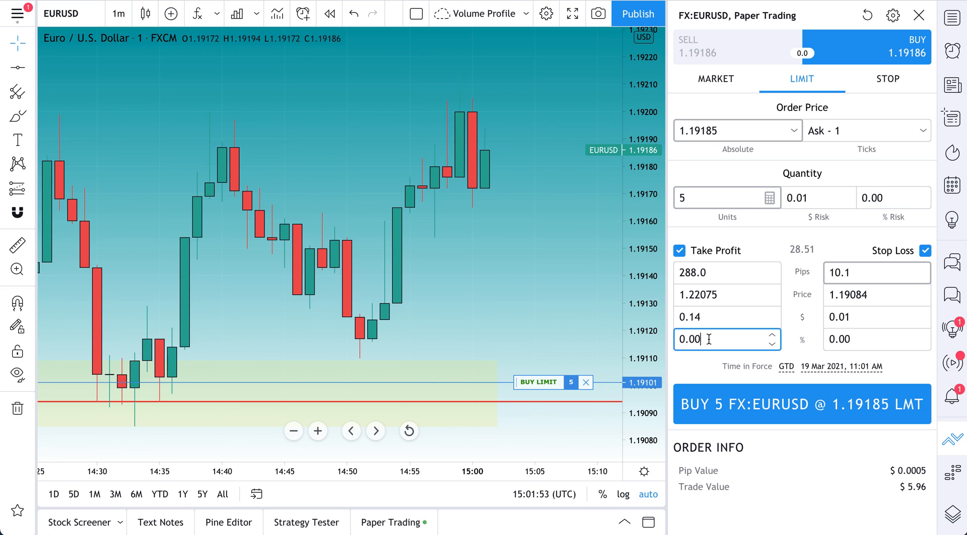
left_click(801, 403)
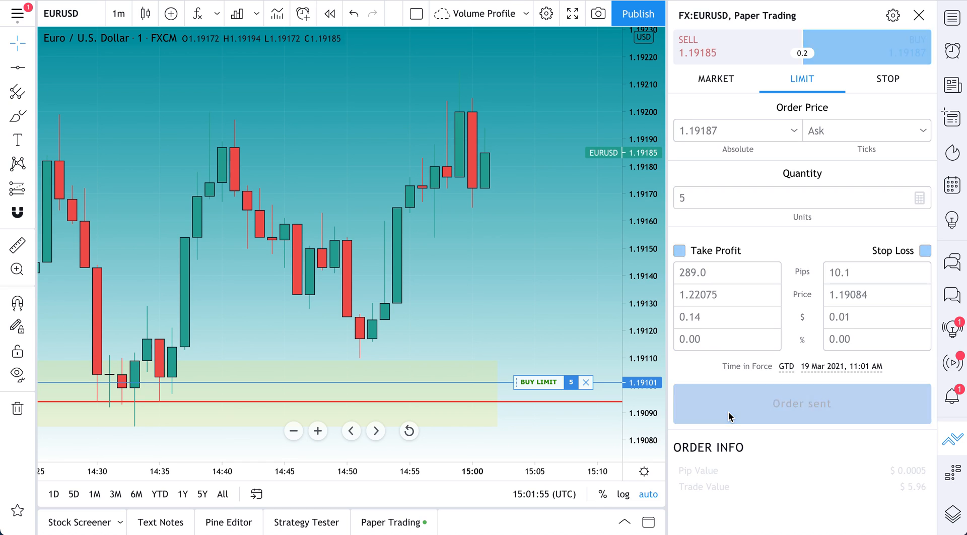